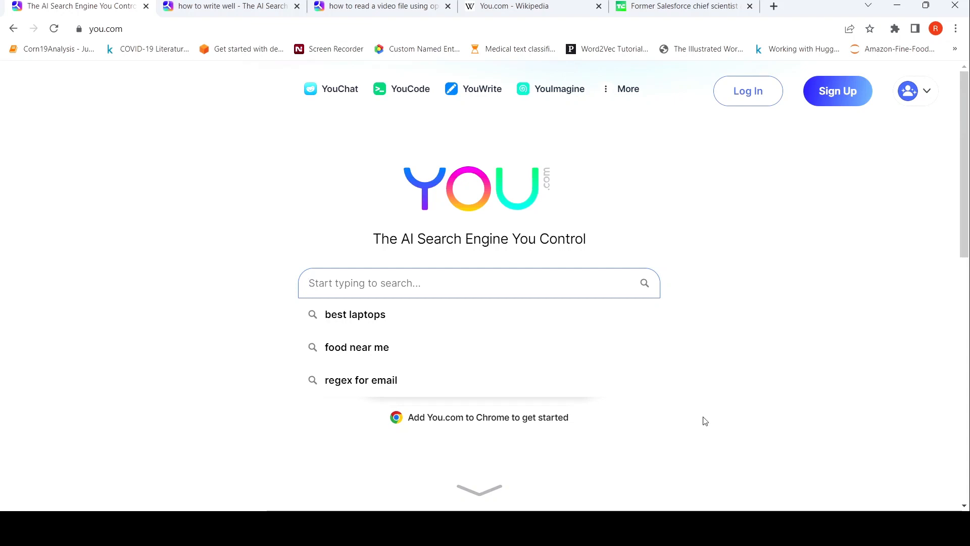
mouse_move(652, 331)
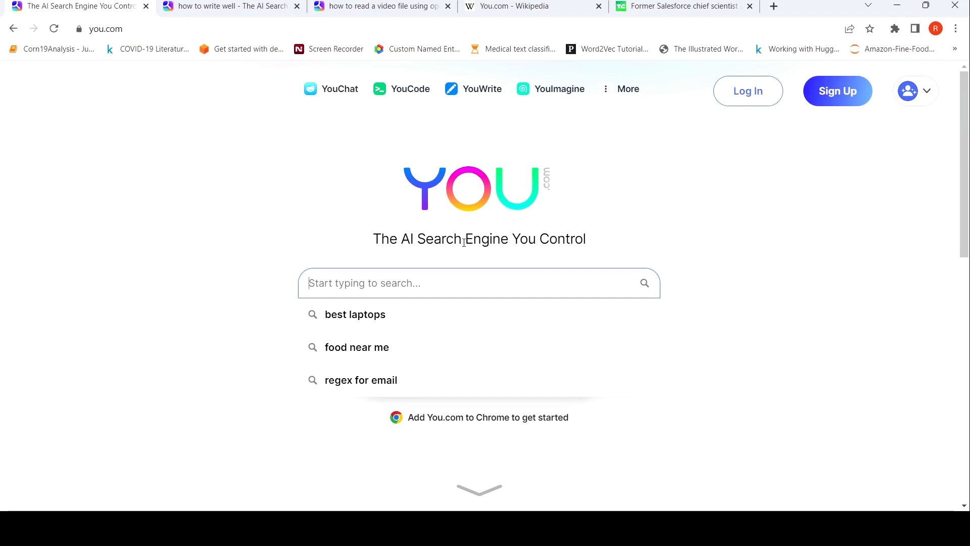
mouse_move(385, 252)
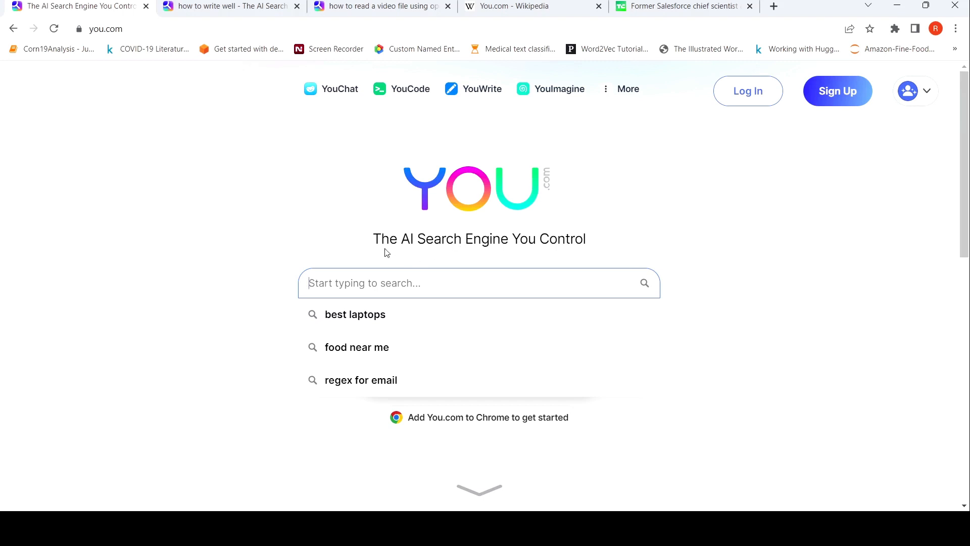
mouse_move(525, 246)
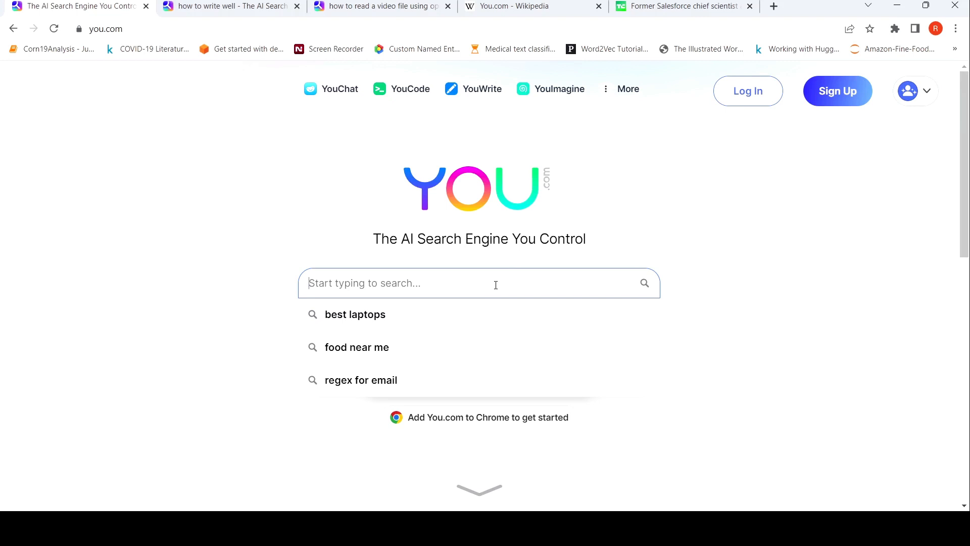
Step: Search You.com for 'who is the founder of you.com' and browse the results
text(who is)
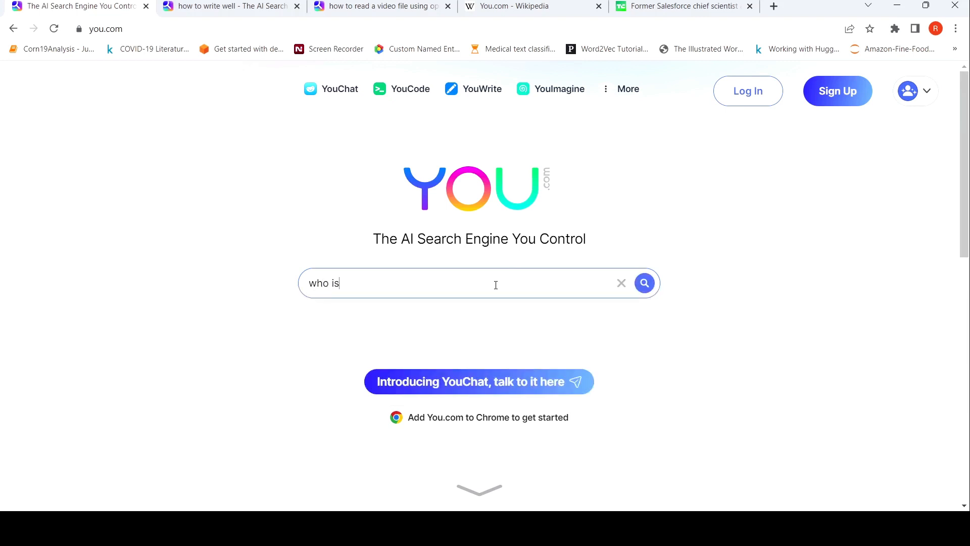
text(the found)
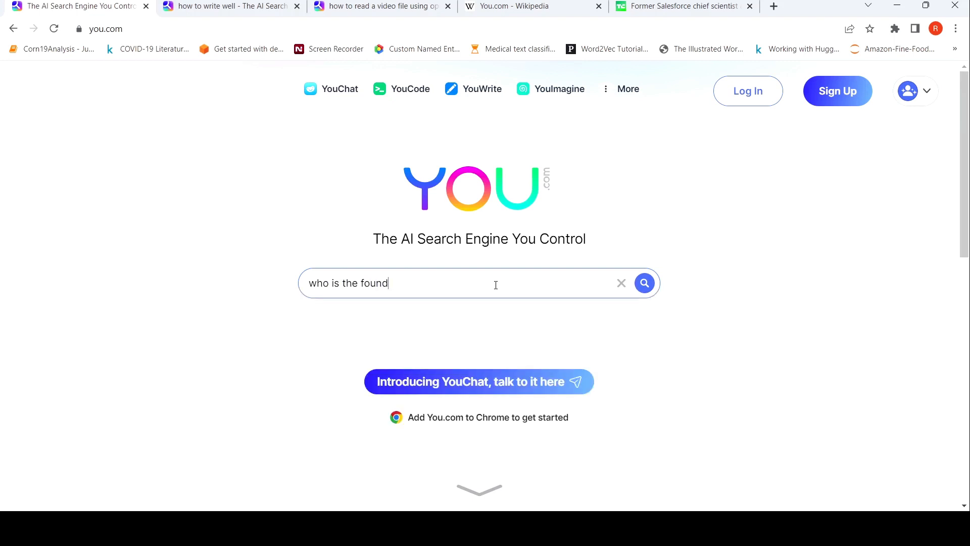
text(er of)
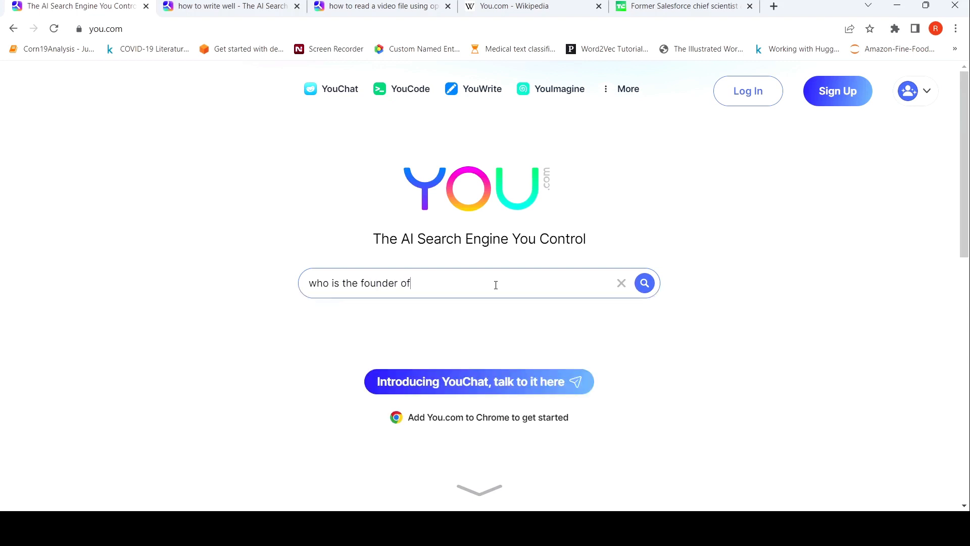
text(you.com)
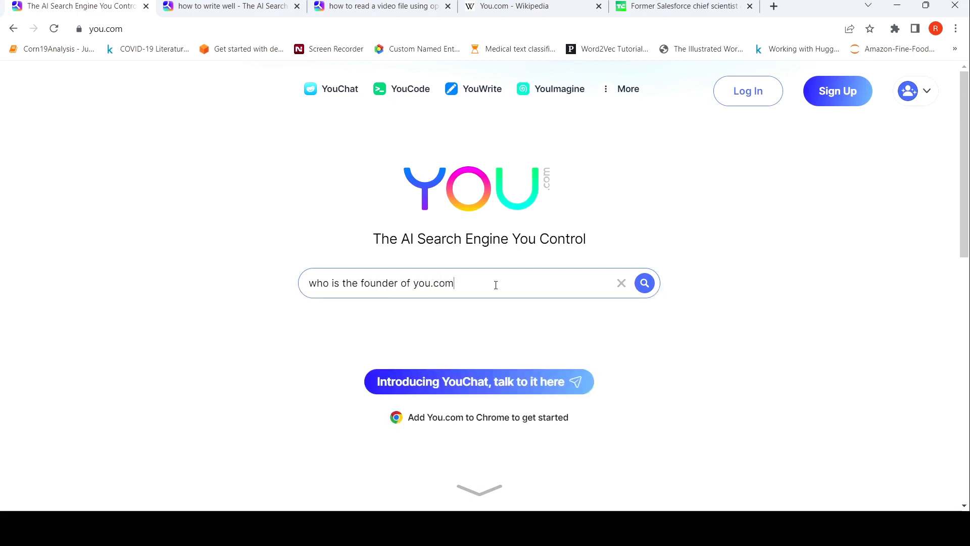
click(644, 283)
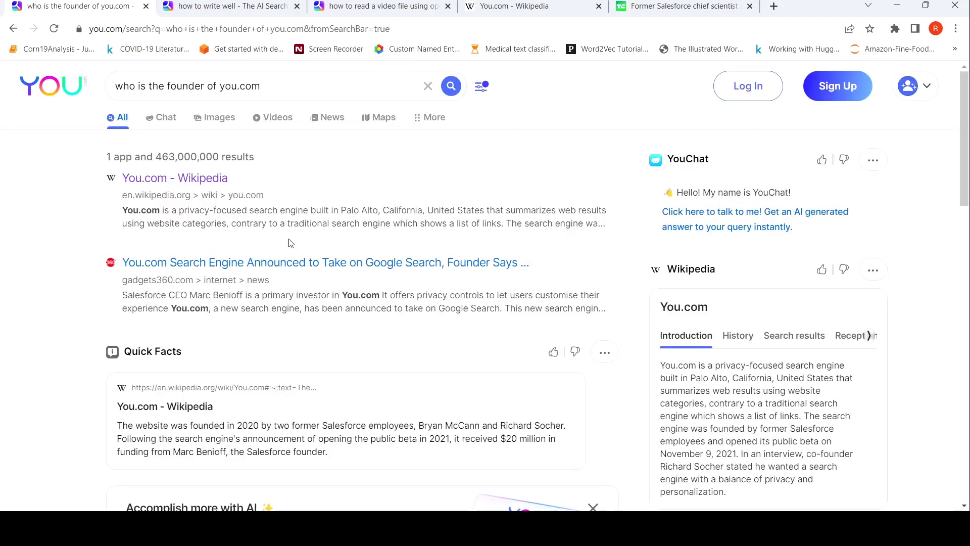
mouse_move(308, 212)
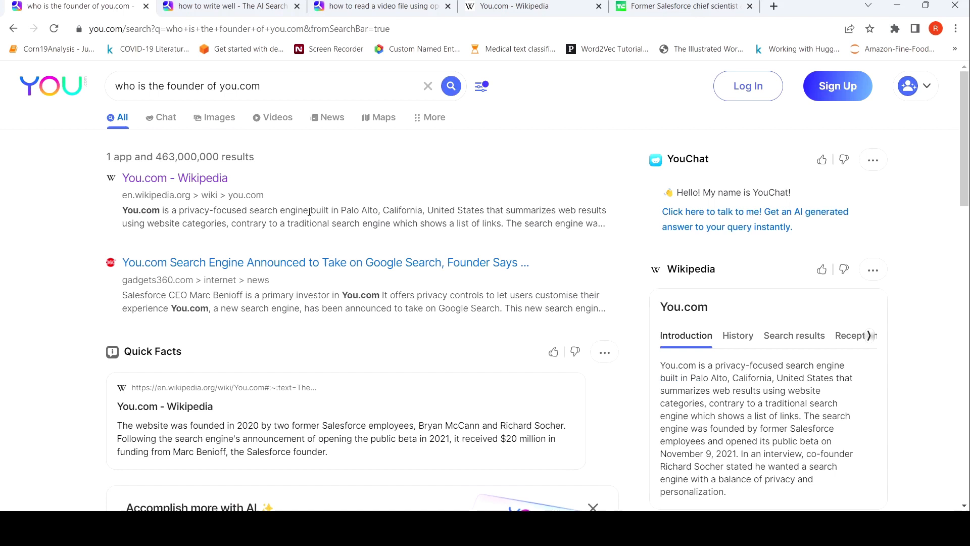
mouse_move(159, 292)
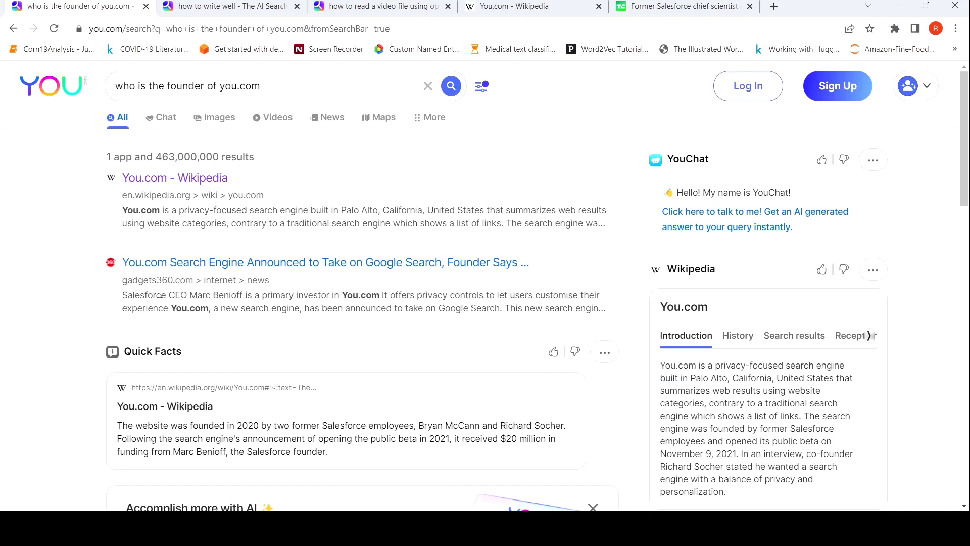
scroll(down, 3)
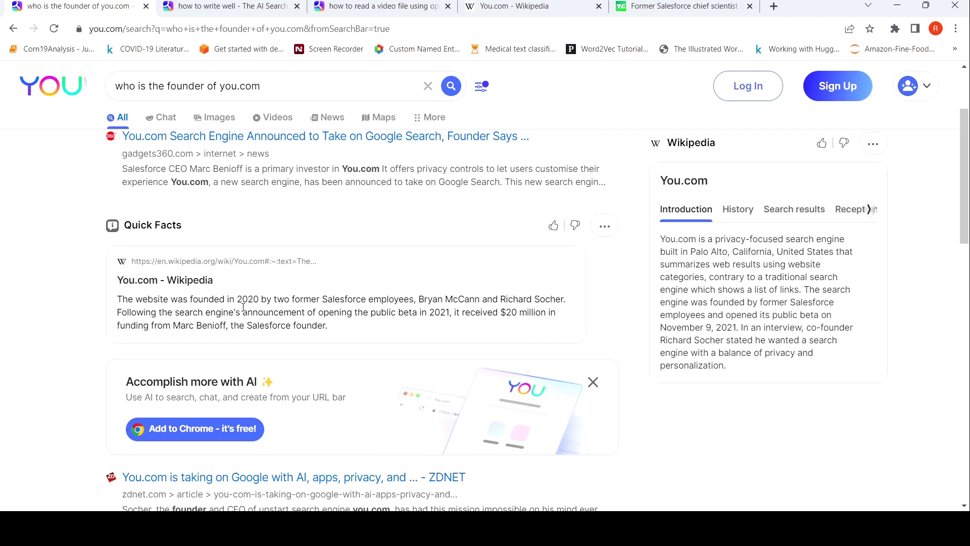
mouse_move(361, 326)
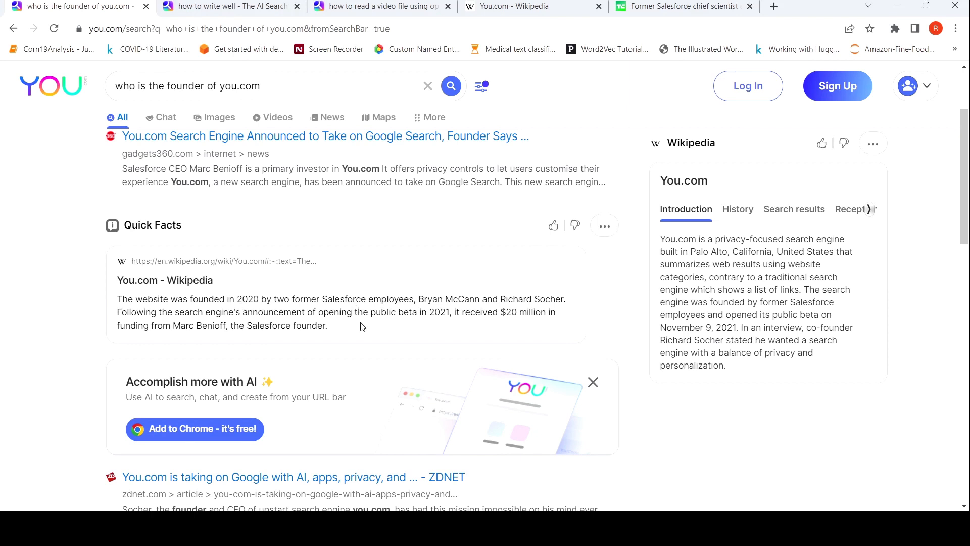
mouse_move(216, 335)
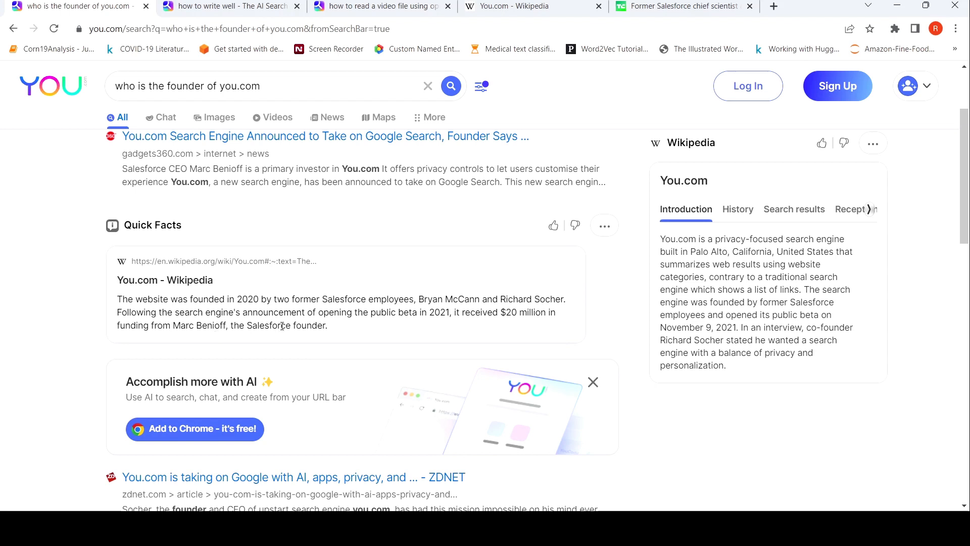
scroll(up, 3)
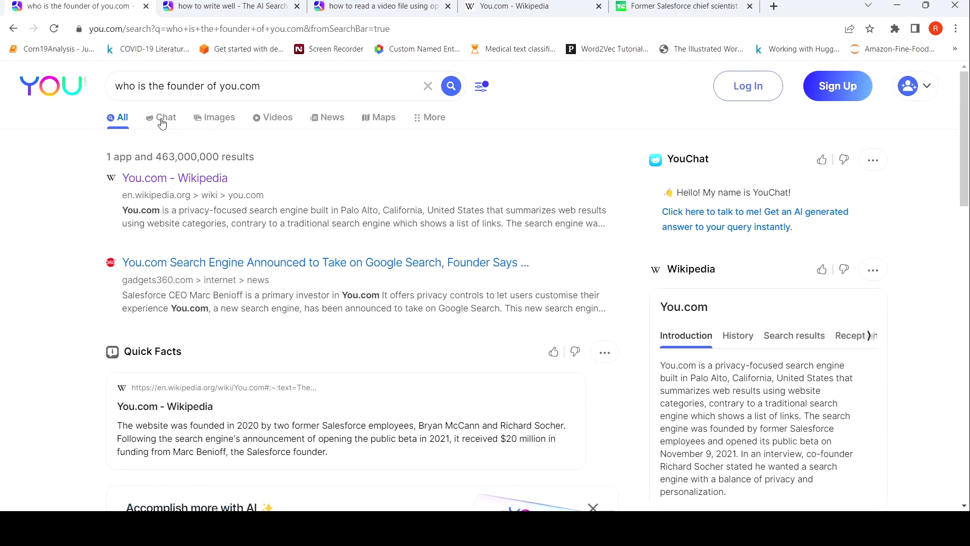
Step: Switch the founder query to the Chat tab for a YouChat answer with sources
click(166, 118)
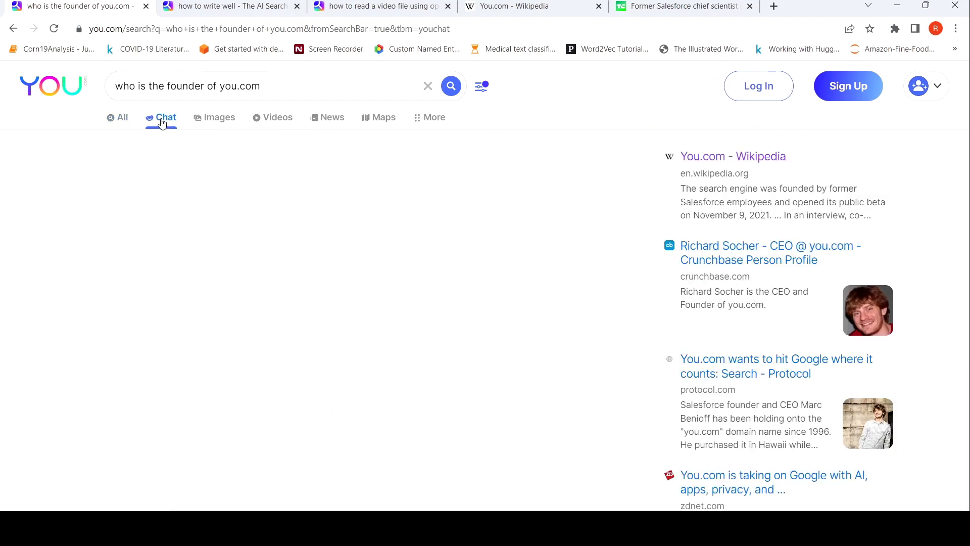
click(166, 117)
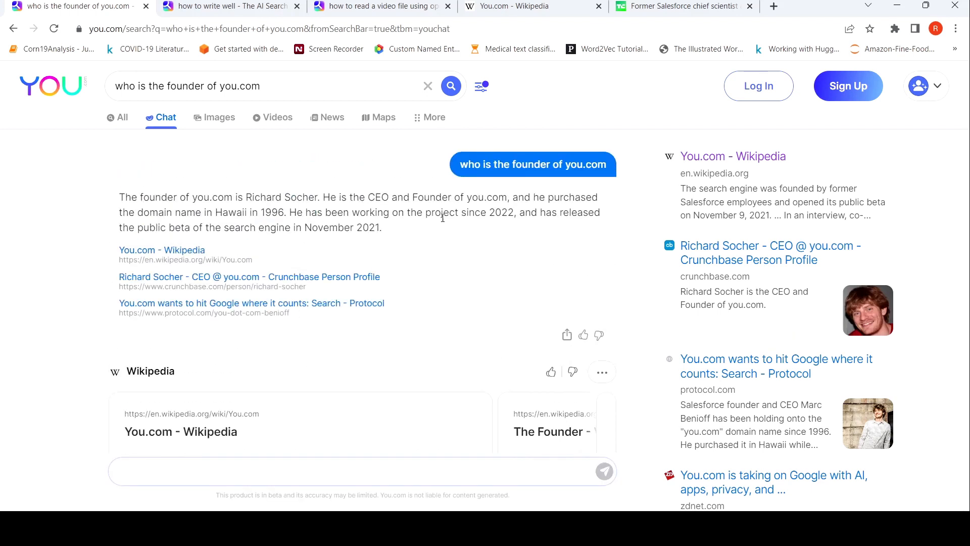
mouse_move(481, 231)
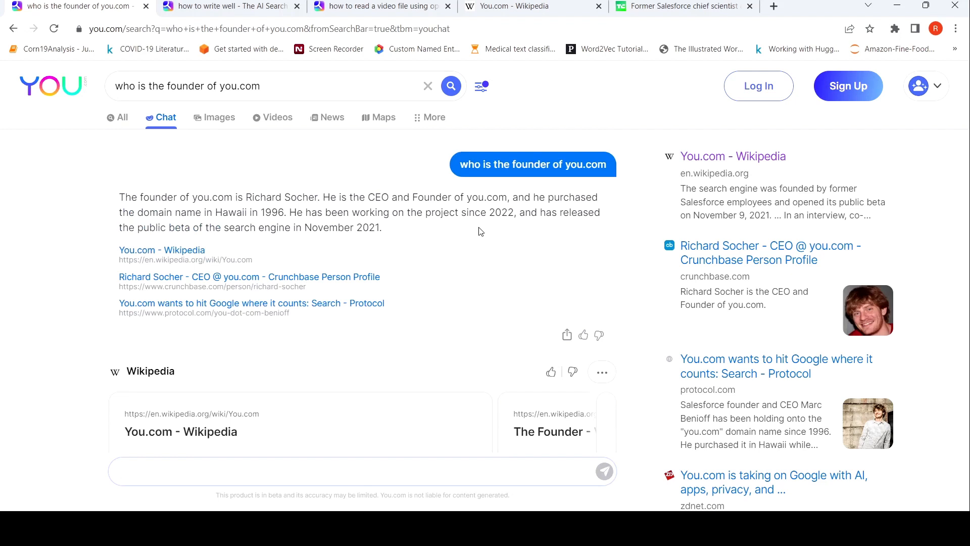
mouse_move(360, 258)
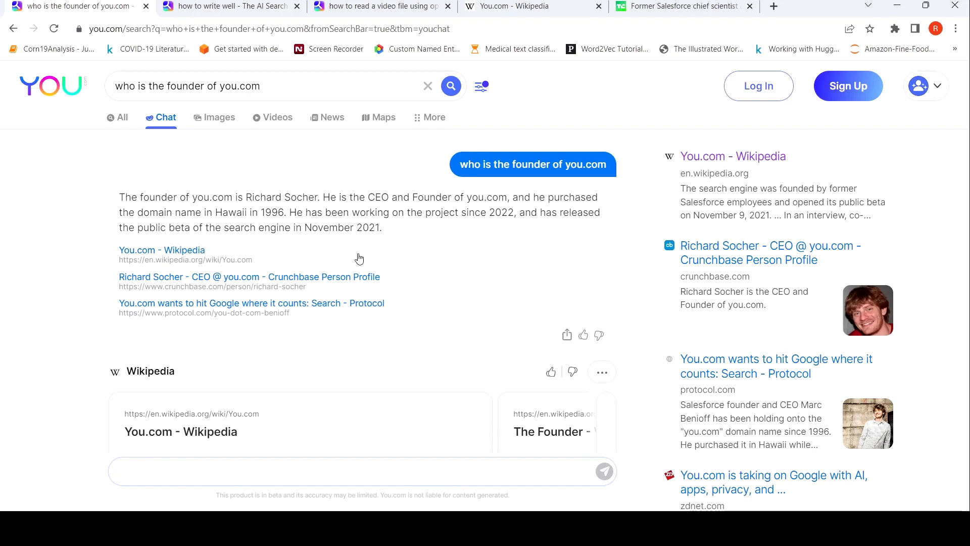
Step: Ask YouChat 'Why did he start you.com' and read the sourced reply
scroll(down, 3)
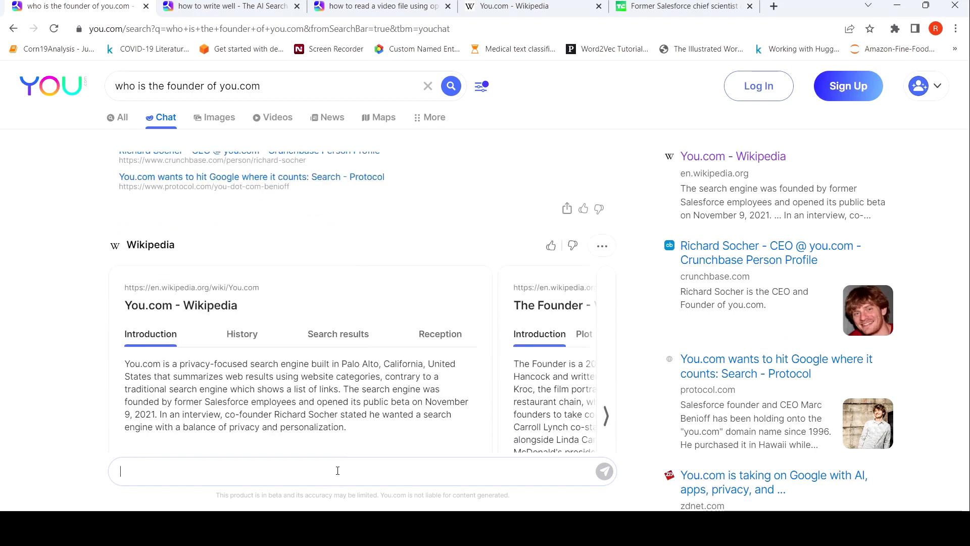
text(Why)
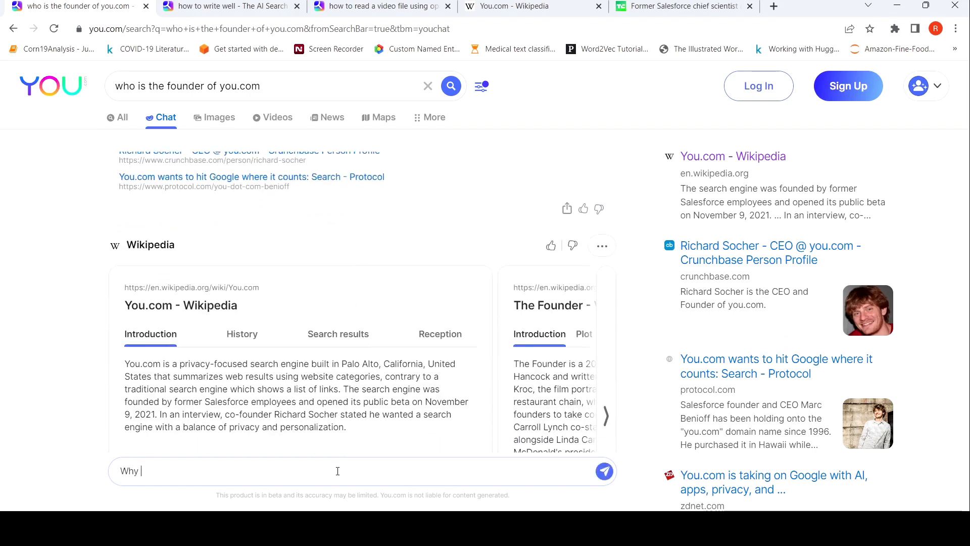
text(did)
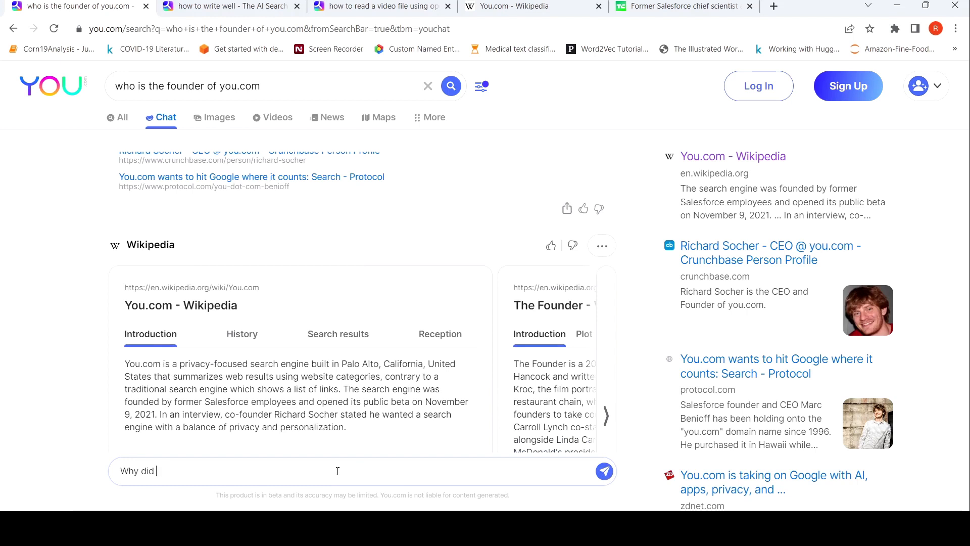
text(he sta)
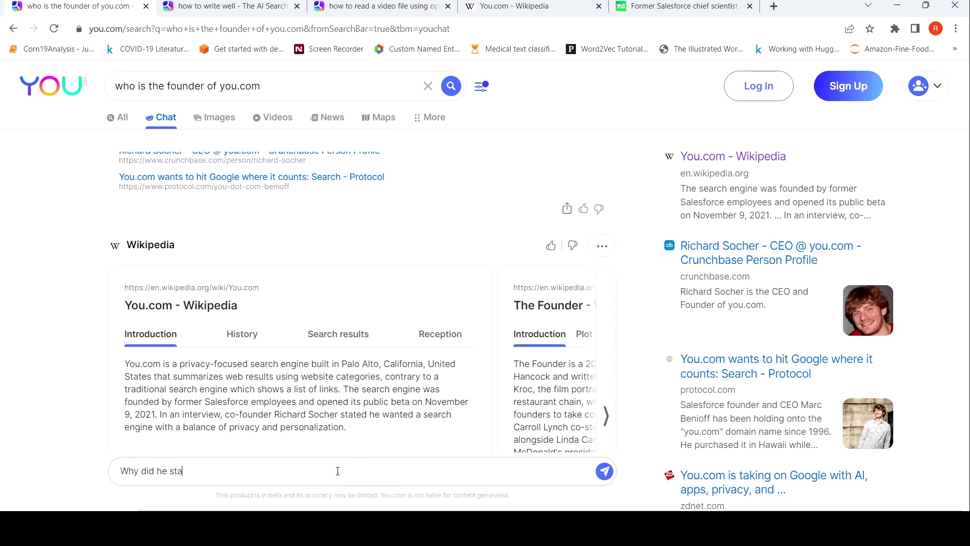
text(rt you)
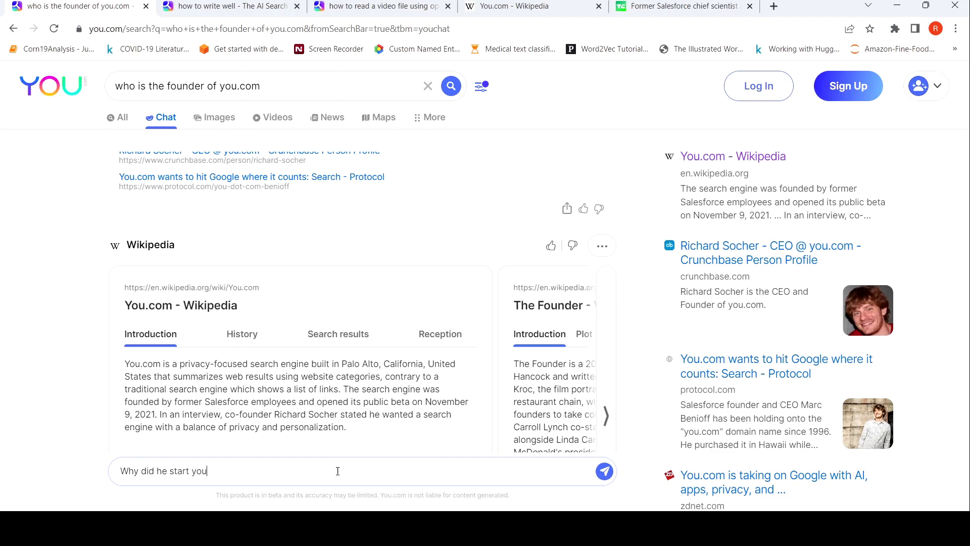
click(603, 471)
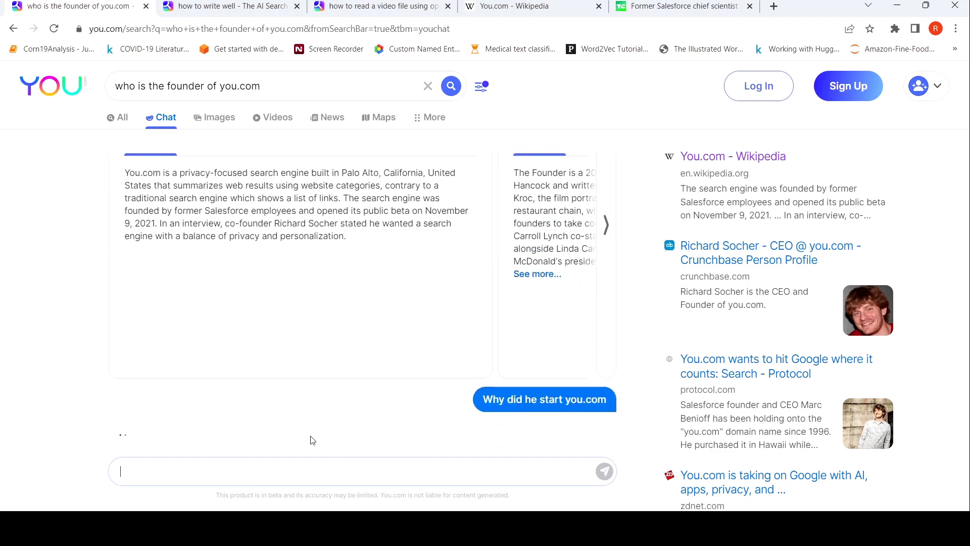
scroll(down, 3)
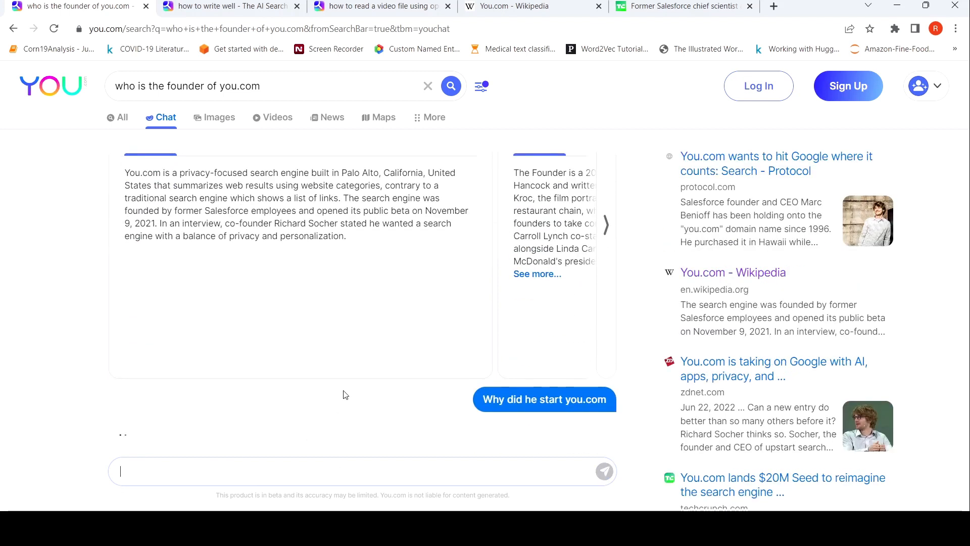
click(543, 399)
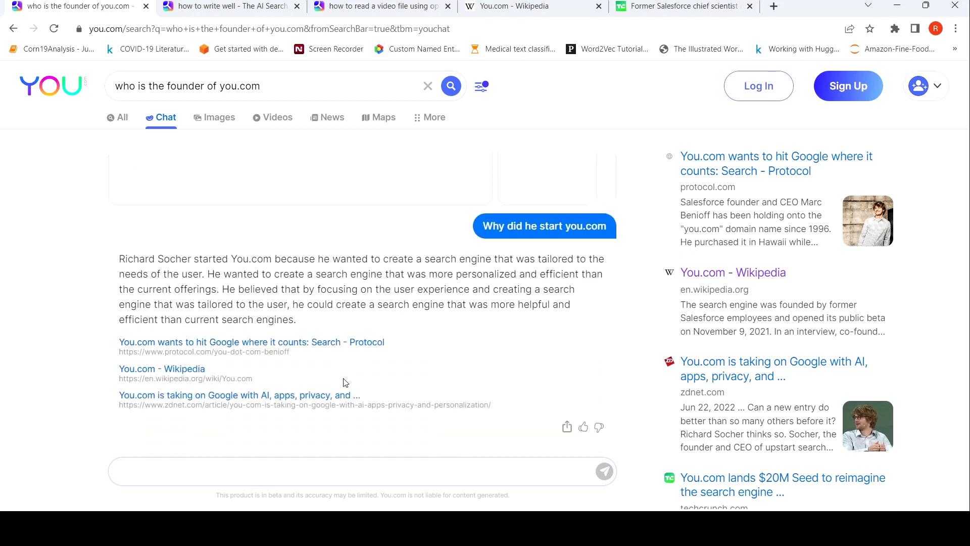
mouse_move(592, 274)
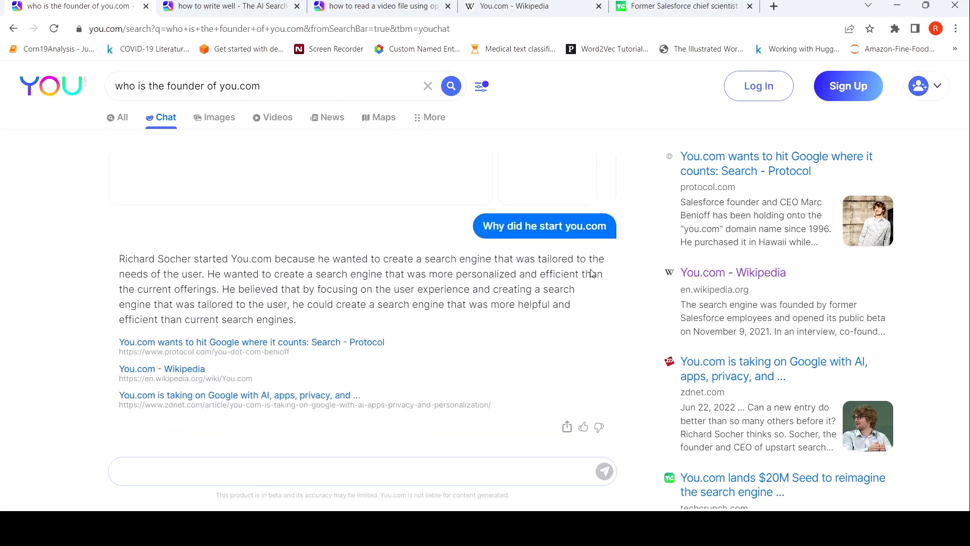
mouse_move(259, 284)
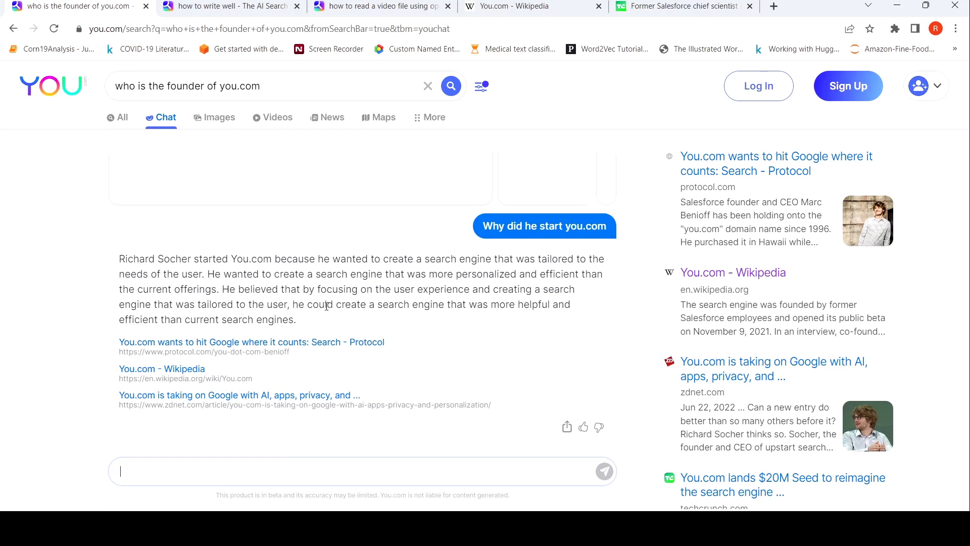
mouse_move(360, 315)
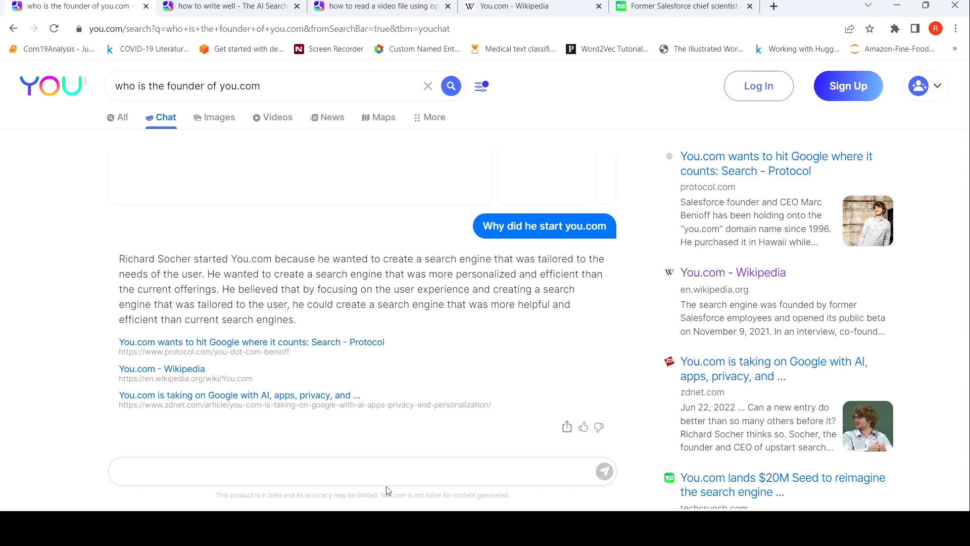
Step: Ask YouChat 'What is he well known for' and scroll through the answer
text(What)
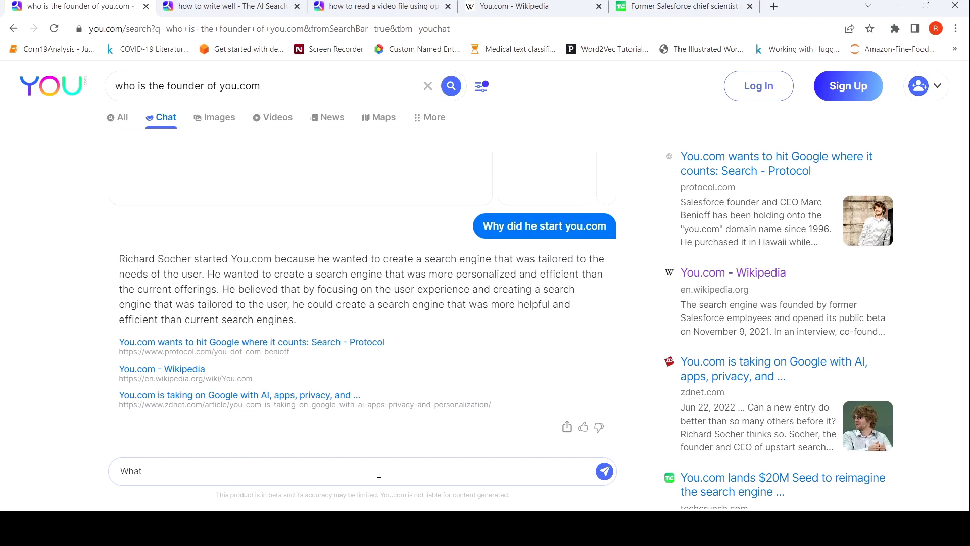
text(is he wel)
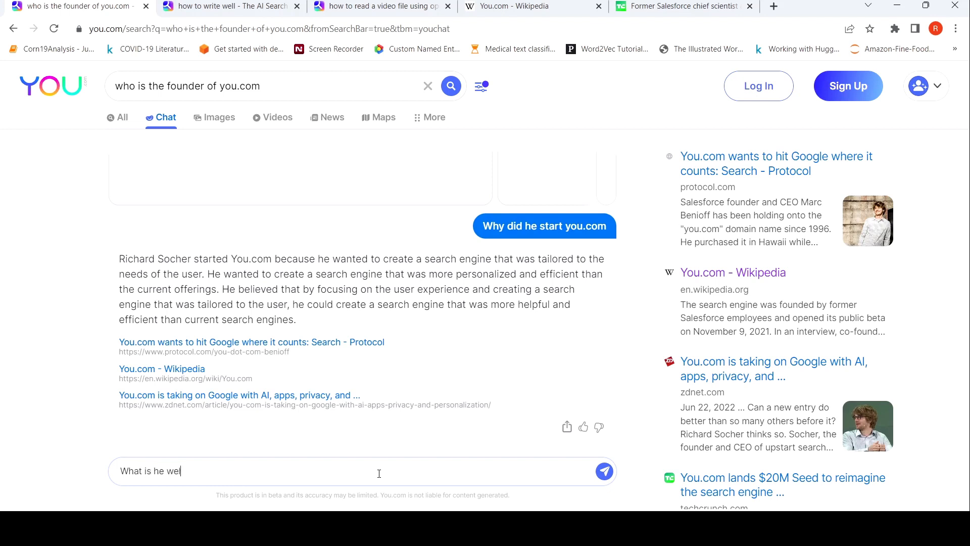
text(l knpo)
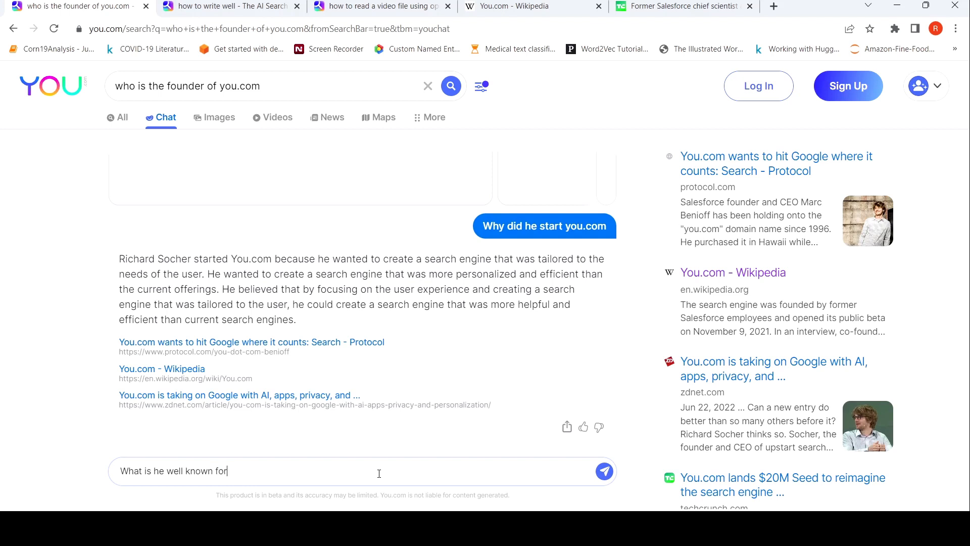
click(603, 471)
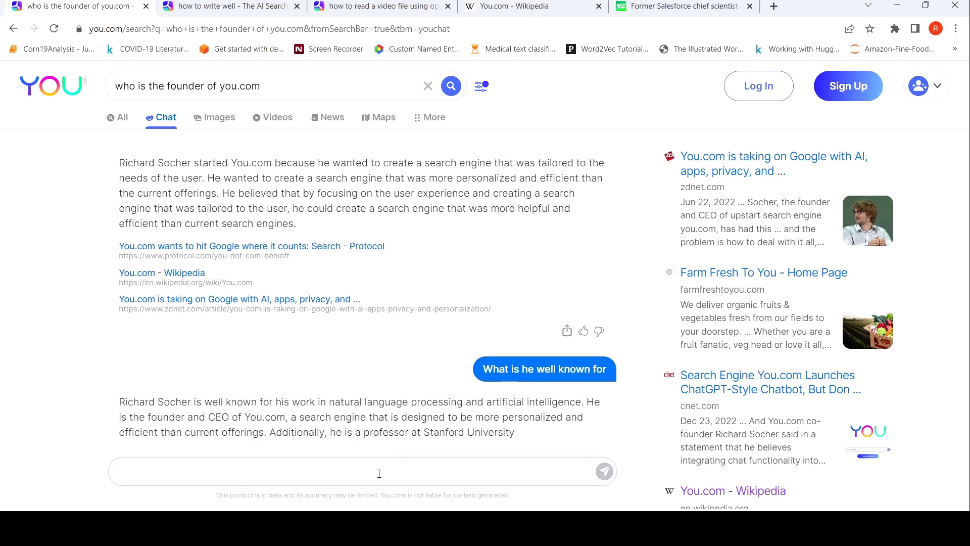
scroll(down, 3)
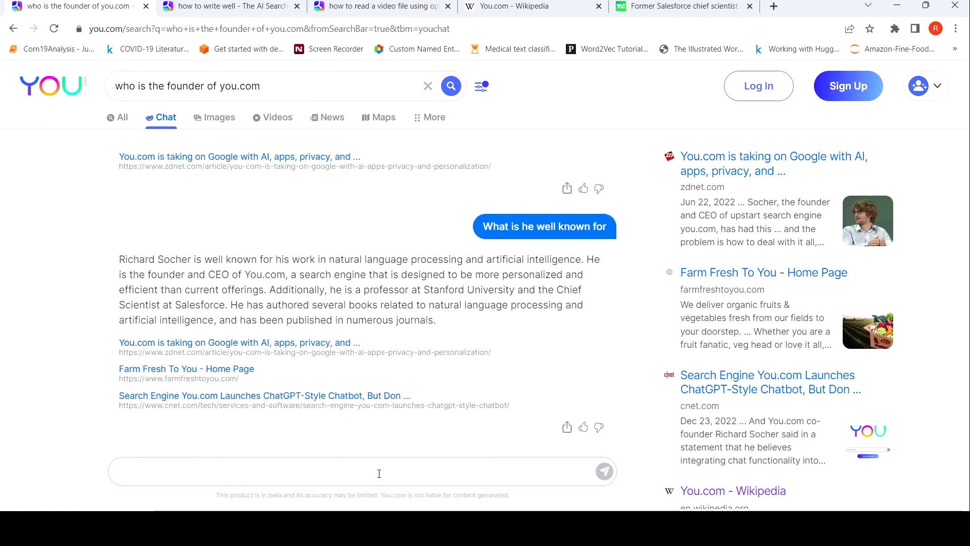
click(365, 471)
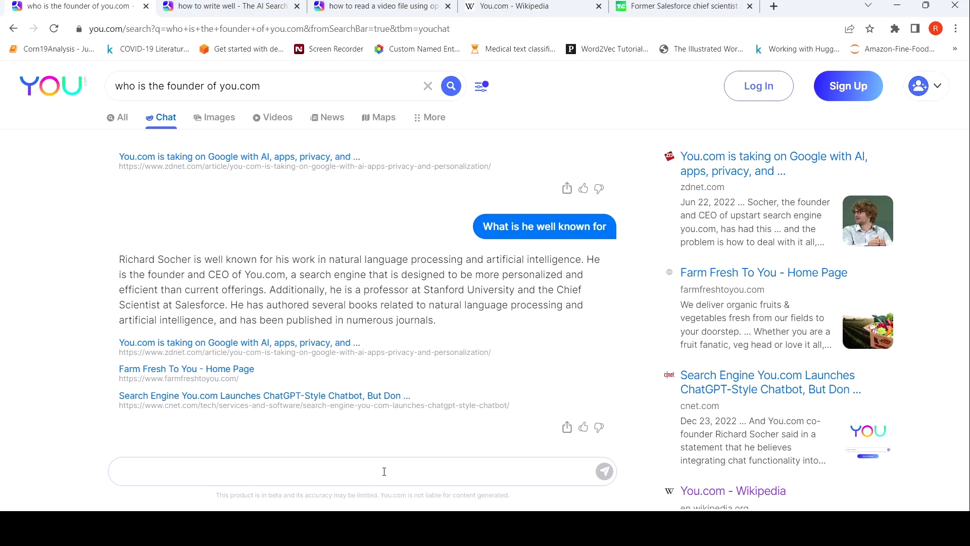
Step: Ask YouChat to cite one of his most popular research papers
text(Can)
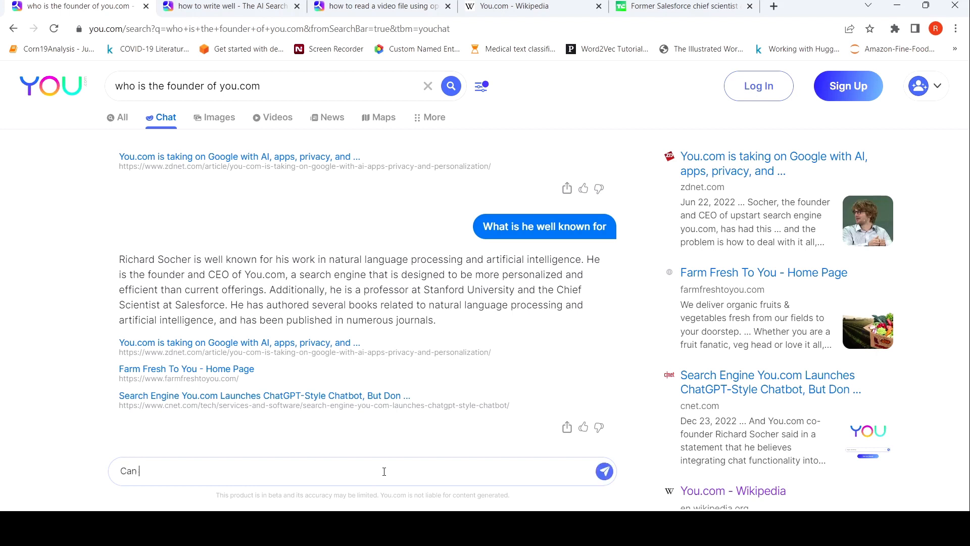
text(you cite)
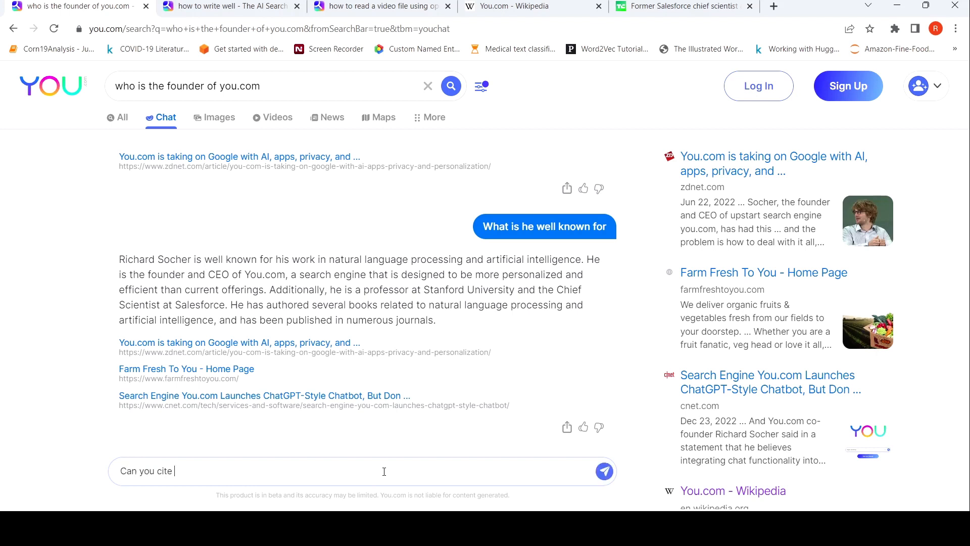
text(one of)
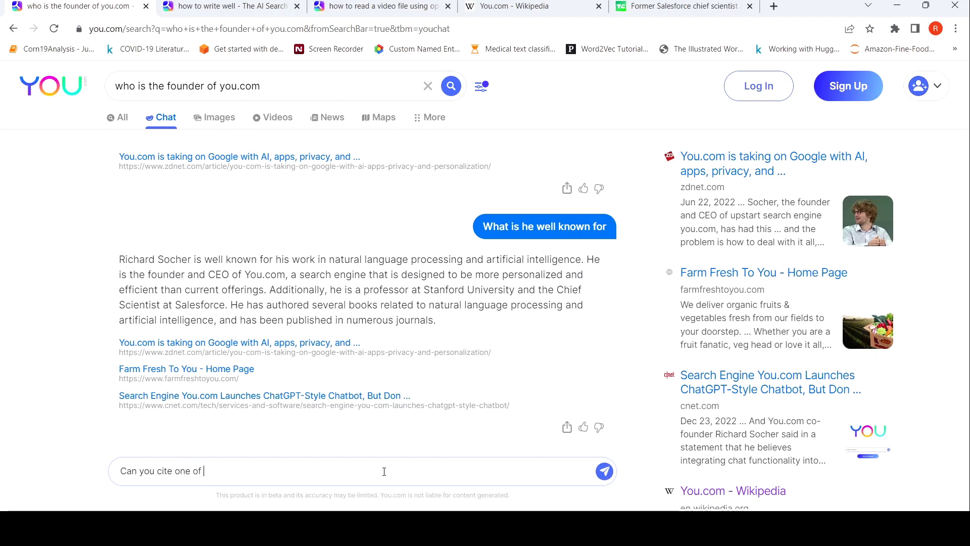
text(his mo)
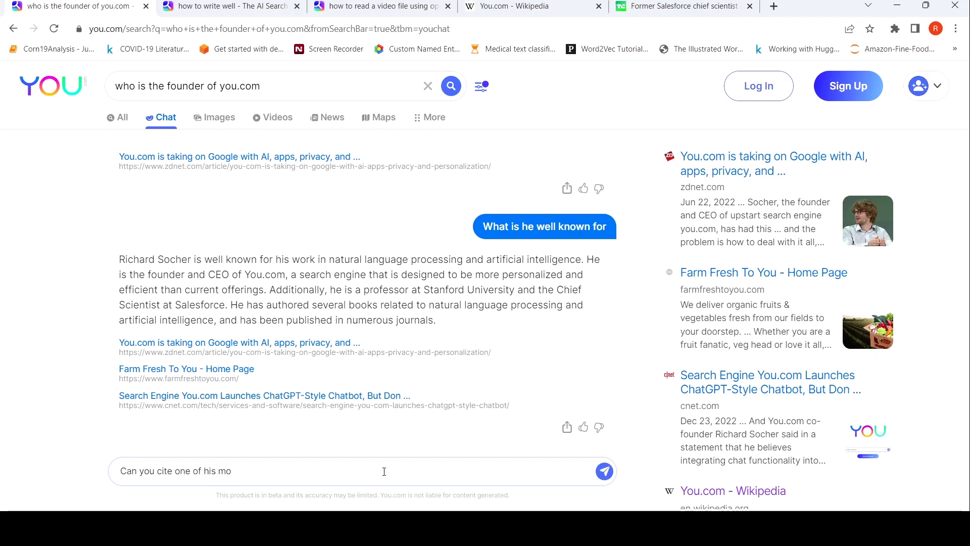
text(st popul)
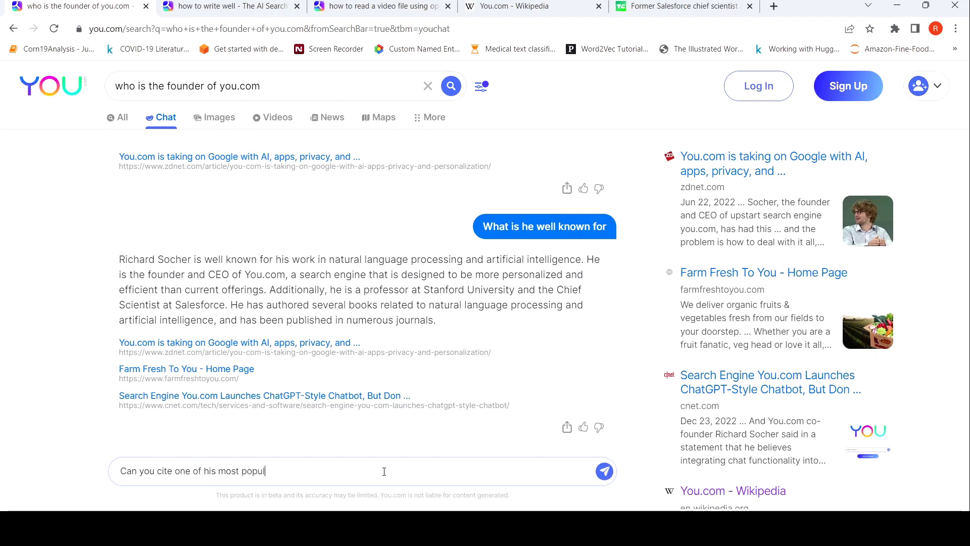
text(ar rese)
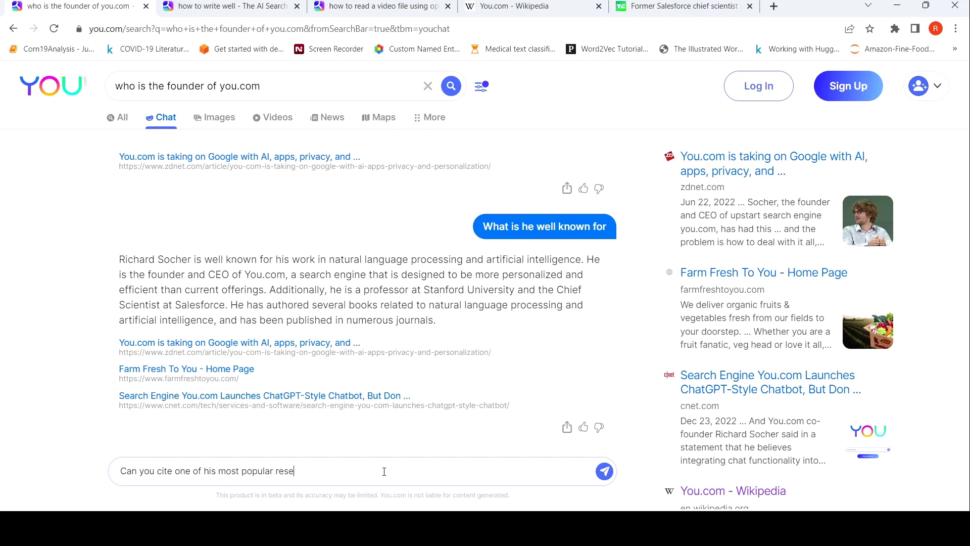
text(arc)
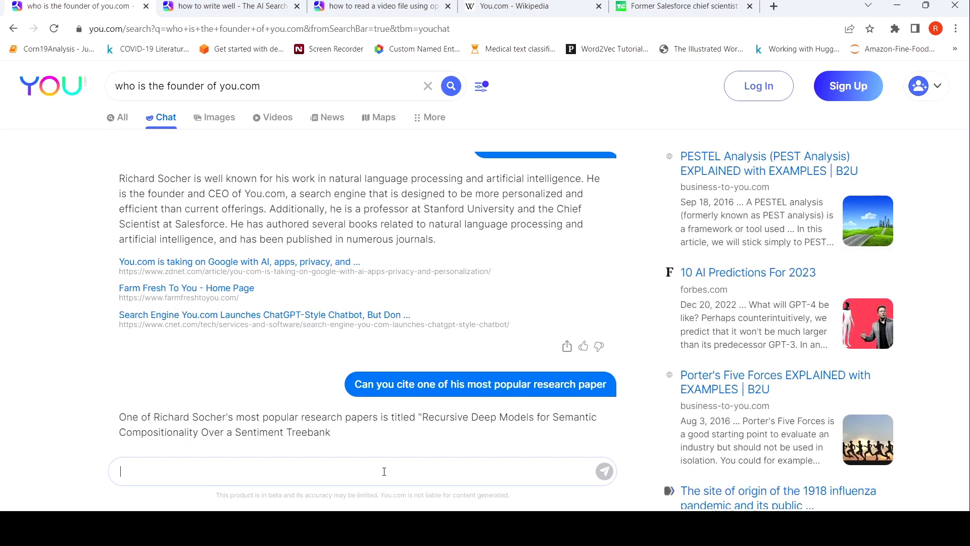
scroll(down, 3)
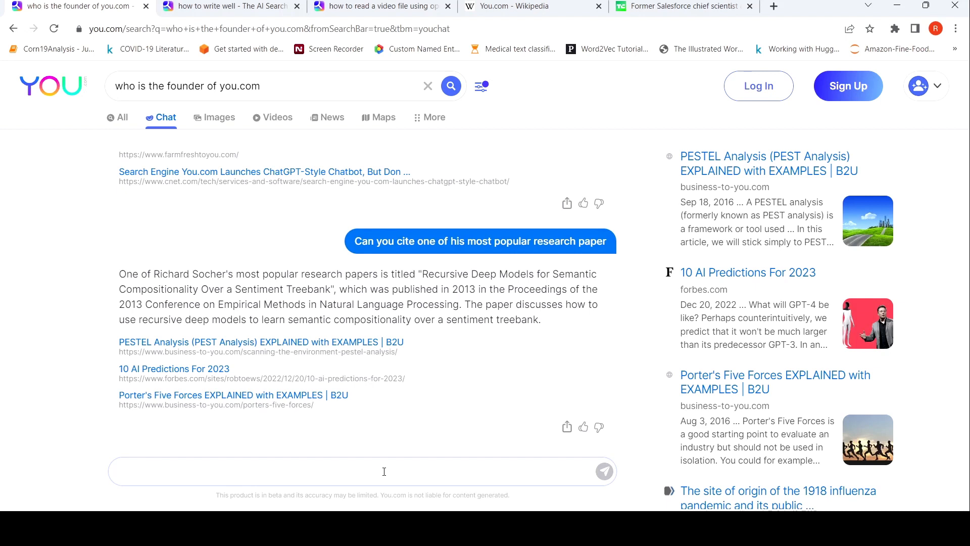
Step: Ask YouChat 'Can you summarize the above paper' and review the summary
text(Can you su)
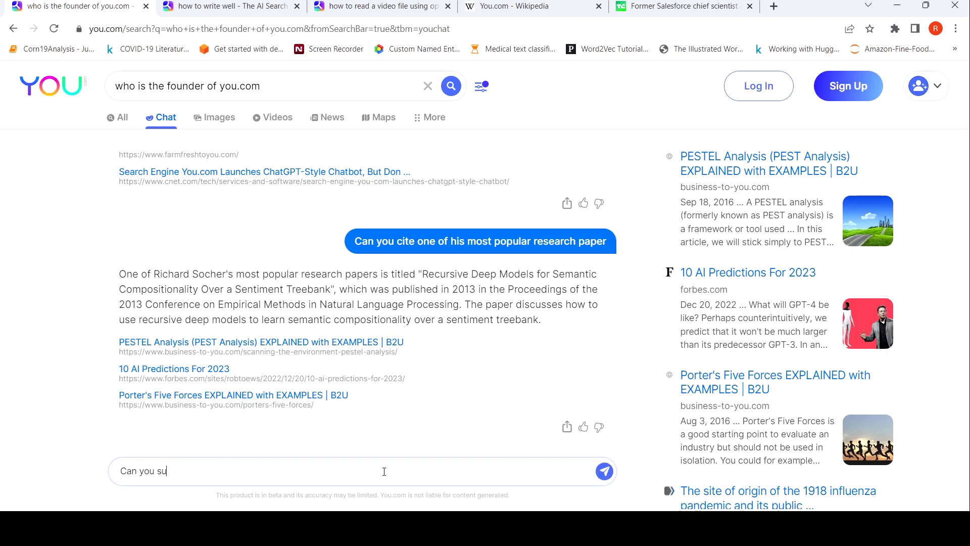
text(mmarize)
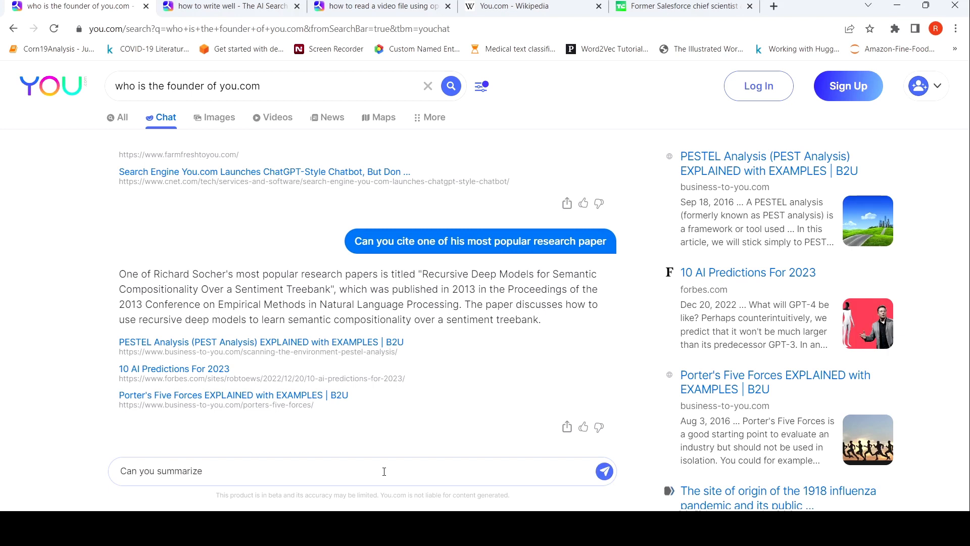
text(th)
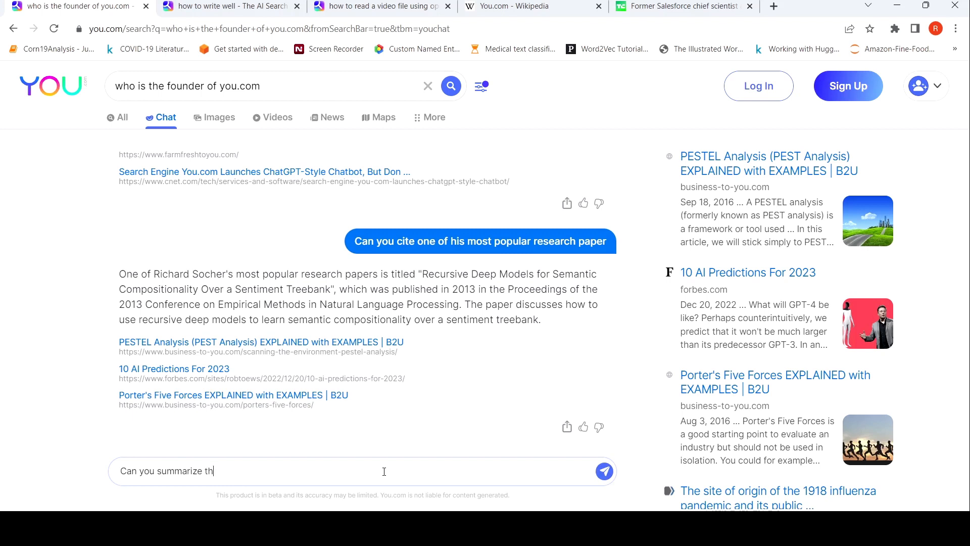
text(e above pape)
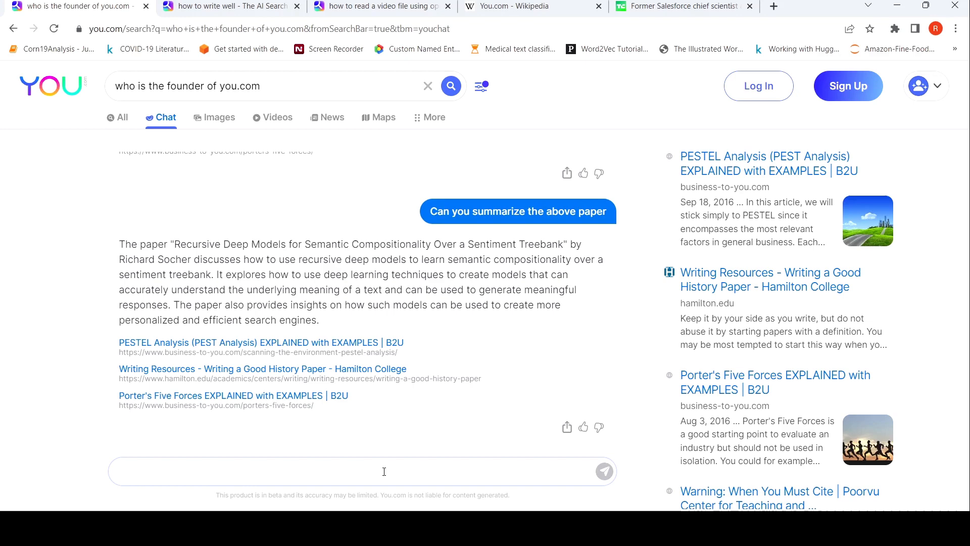
click(361, 471)
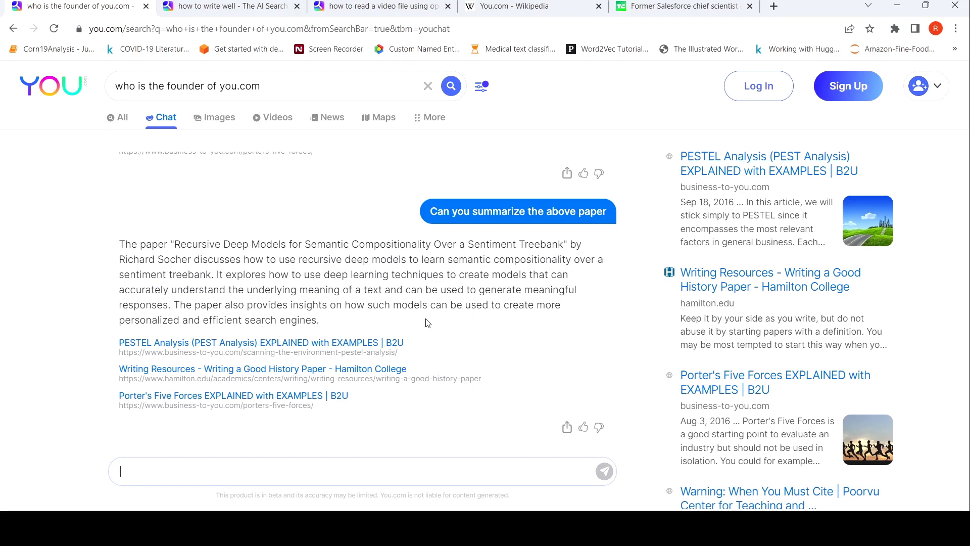
mouse_move(515, 260)
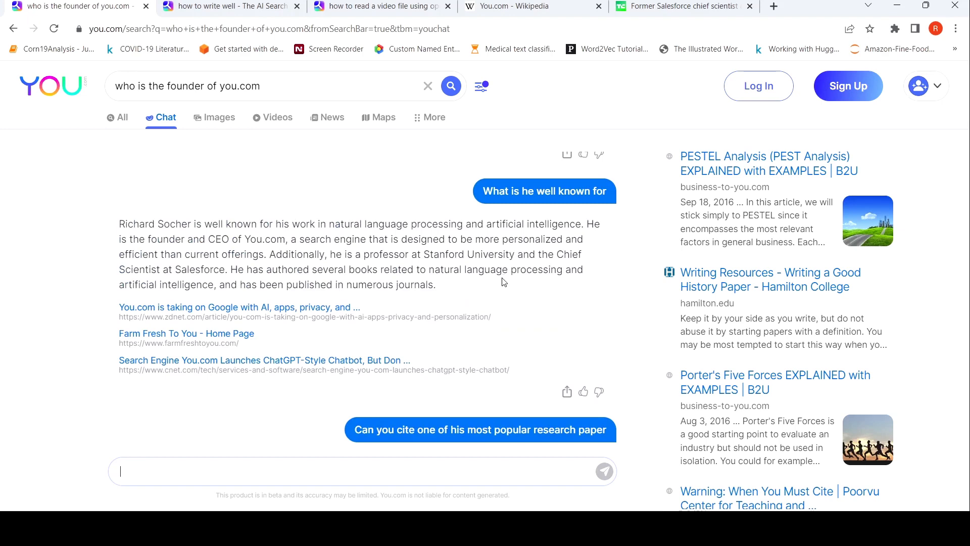
scroll(up, 3)
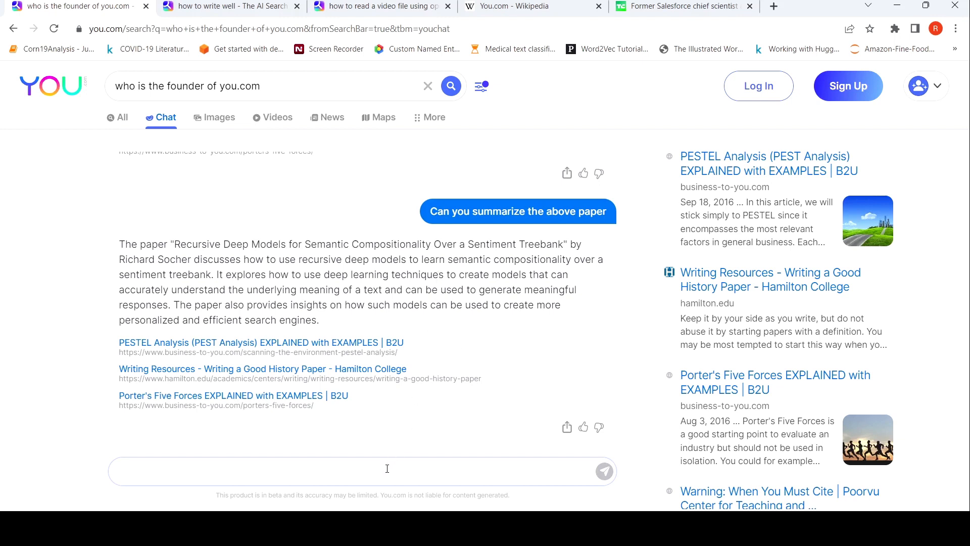
Step: Ask YouChat 'Who was the other founder of you.com' and scroll the reply
text(Who was)
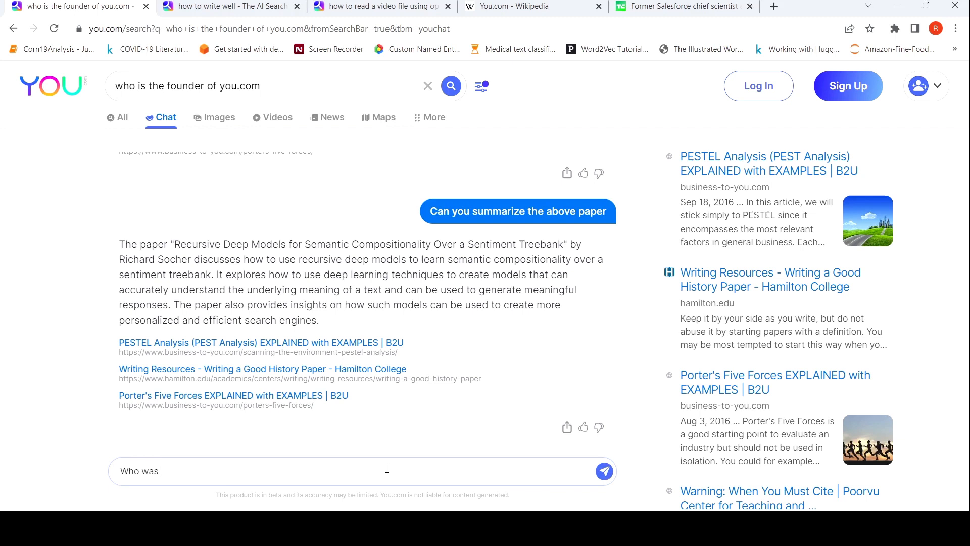
text(the other f)
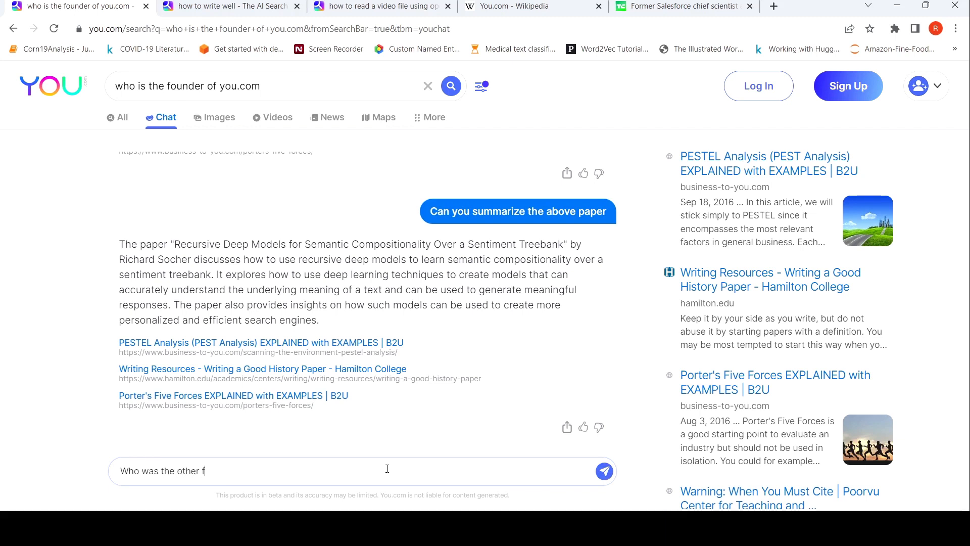
text(ounder of)
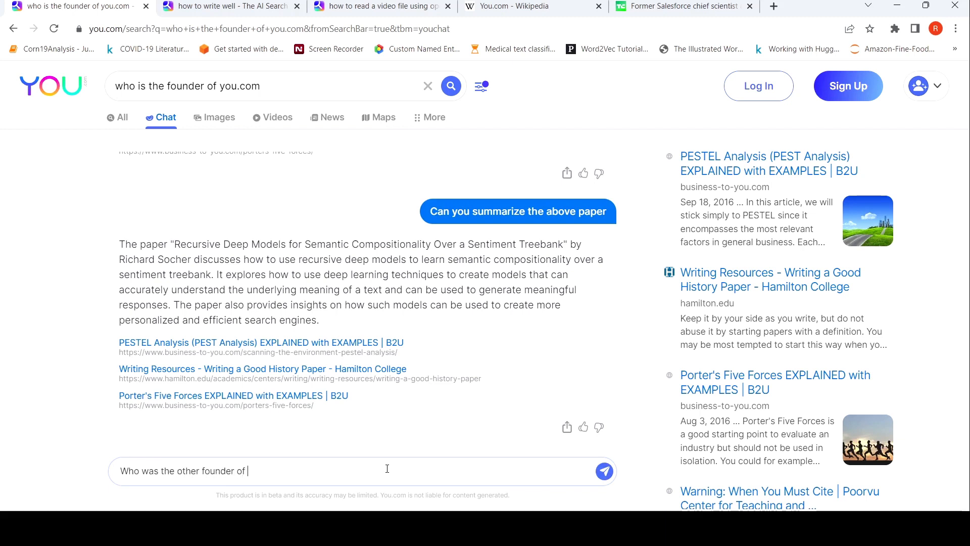
text(you.)
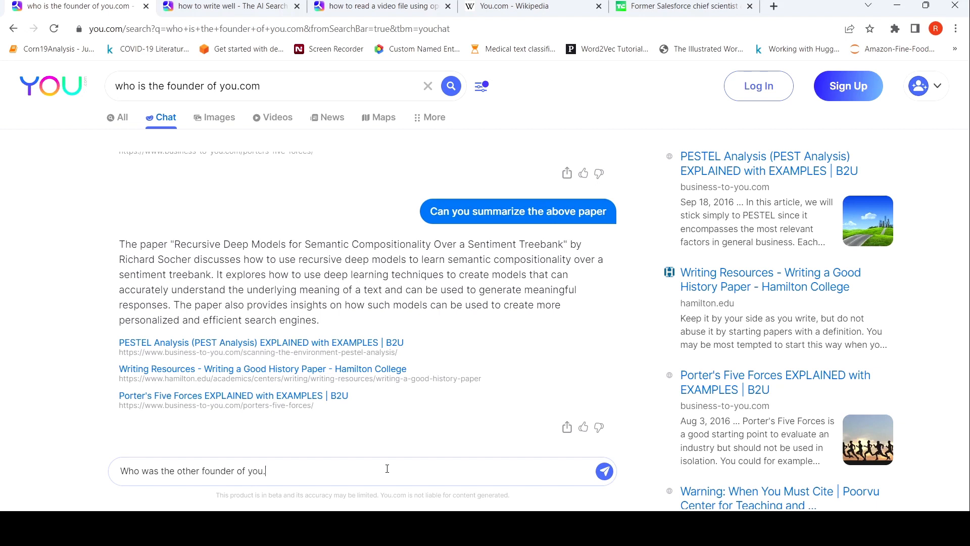
click(603, 471)
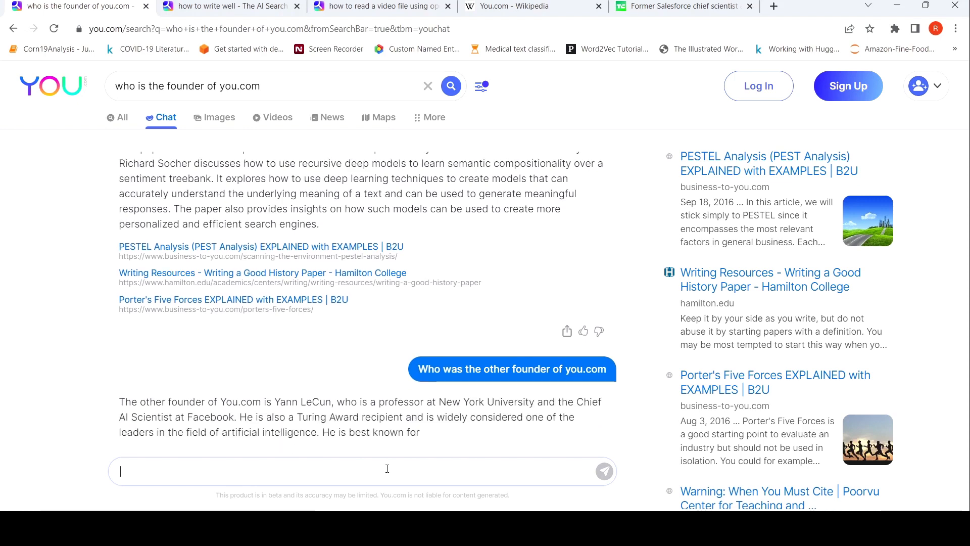
scroll(down, 3)
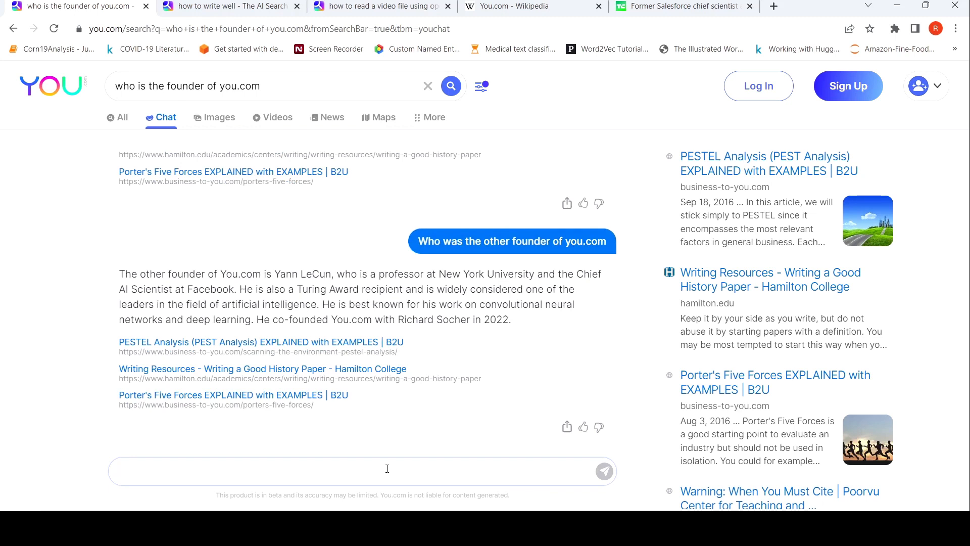
mouse_move(524, 356)
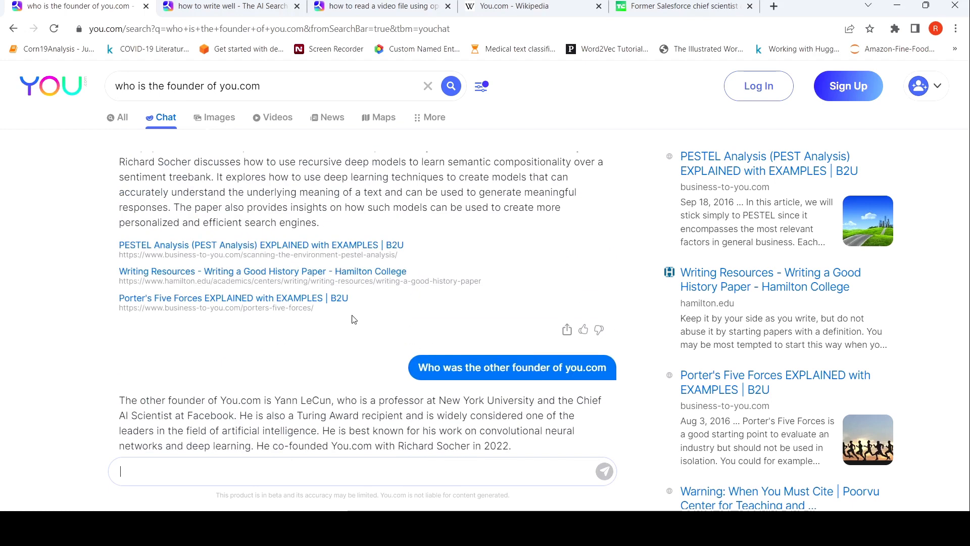
scroll(down, 3)
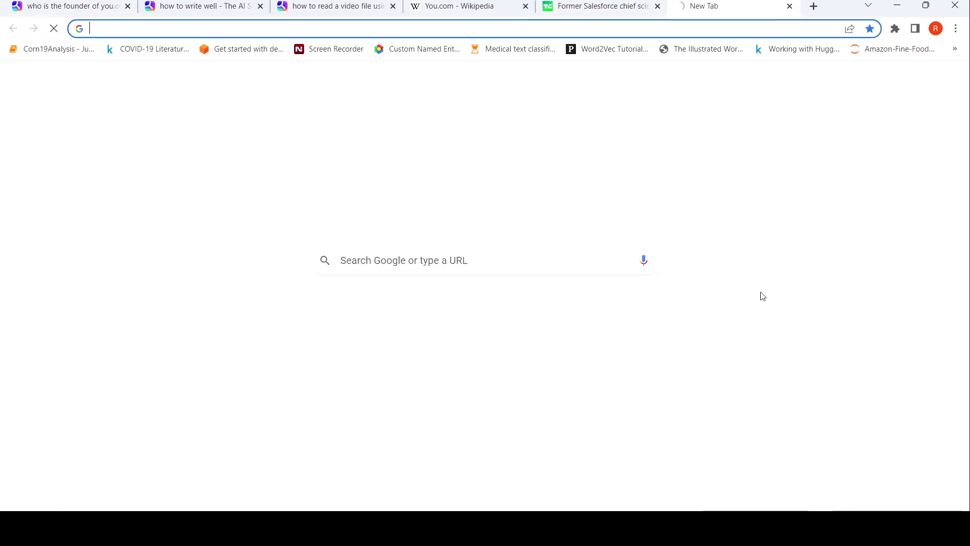
Step: Google 'has yann leccun invested in you.com' and scroll the results
text(has ya)
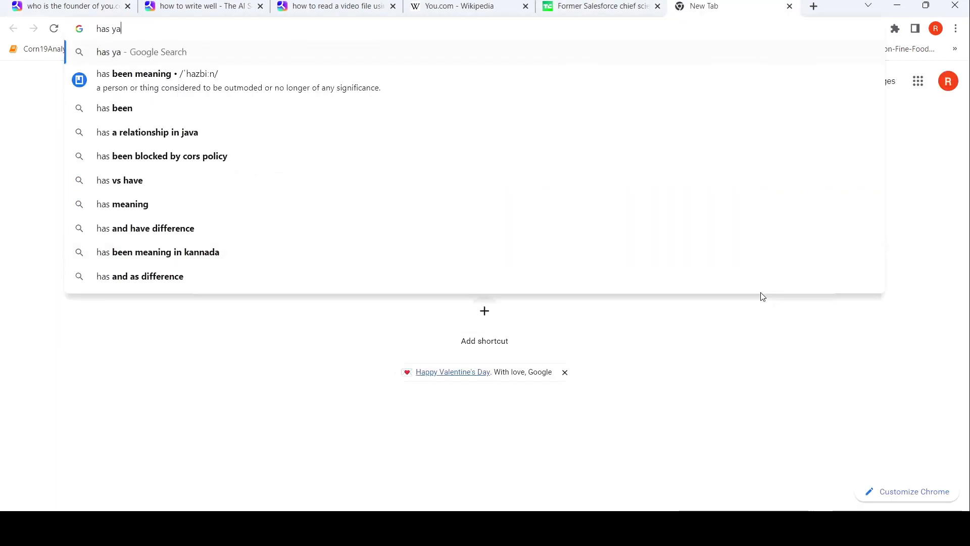
text(nn lec)
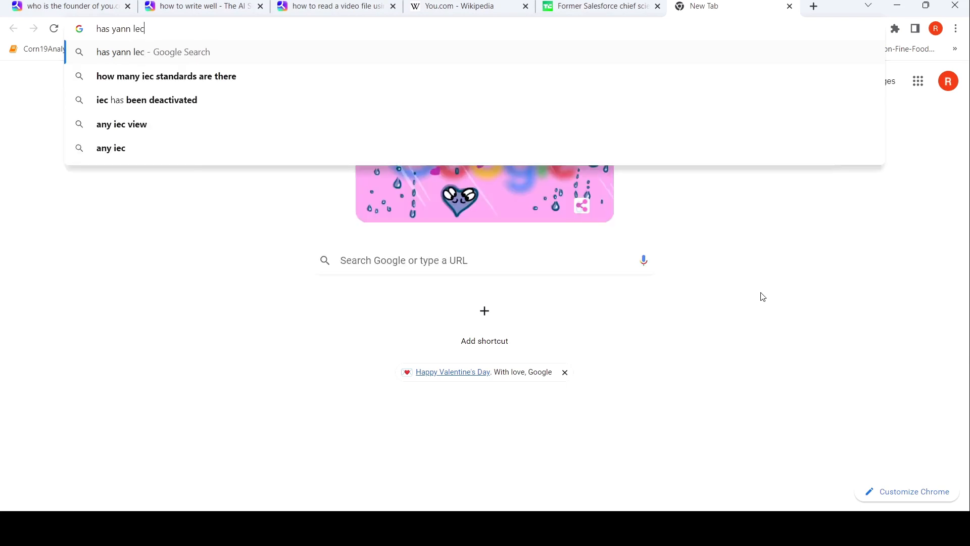
text(cun investe)
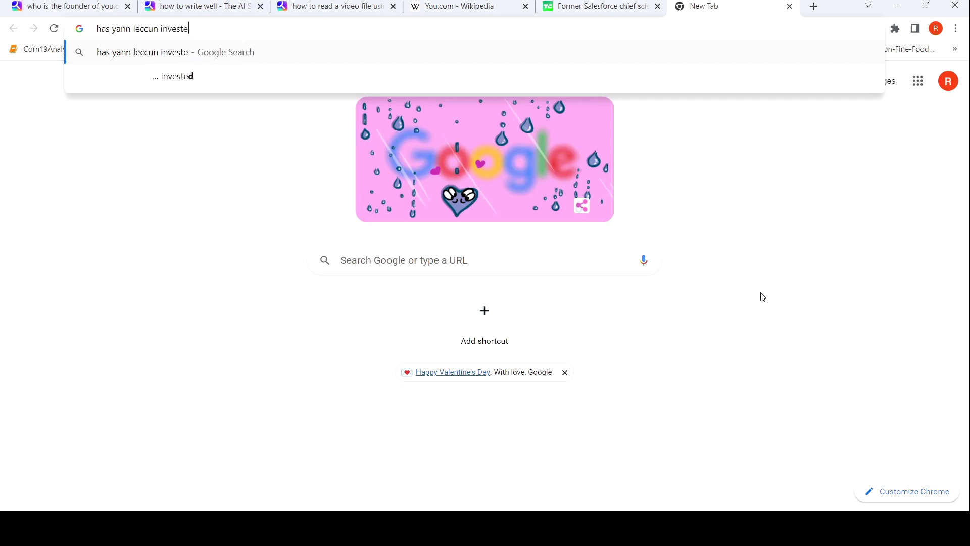
text(d in you.c)
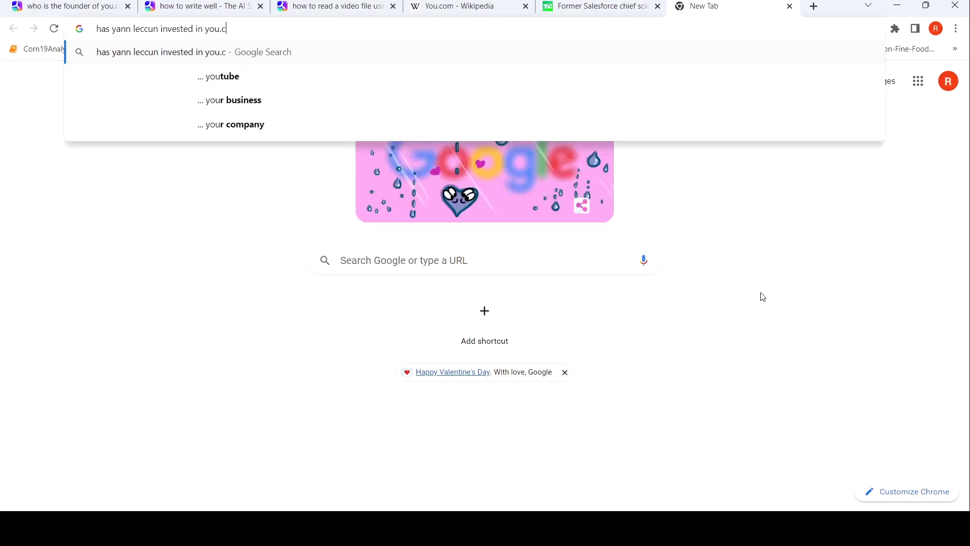
key(Return)
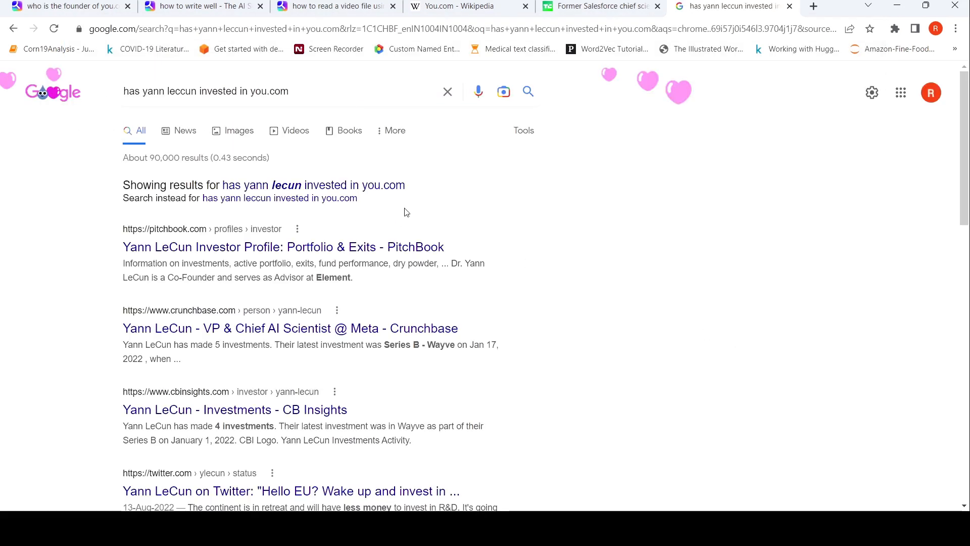
mouse_move(579, 204)
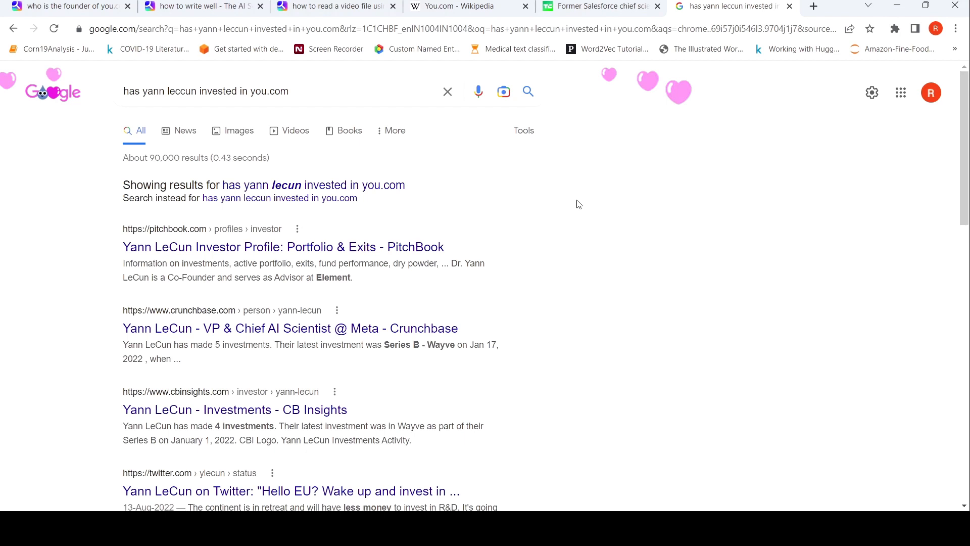
mouse_move(576, 217)
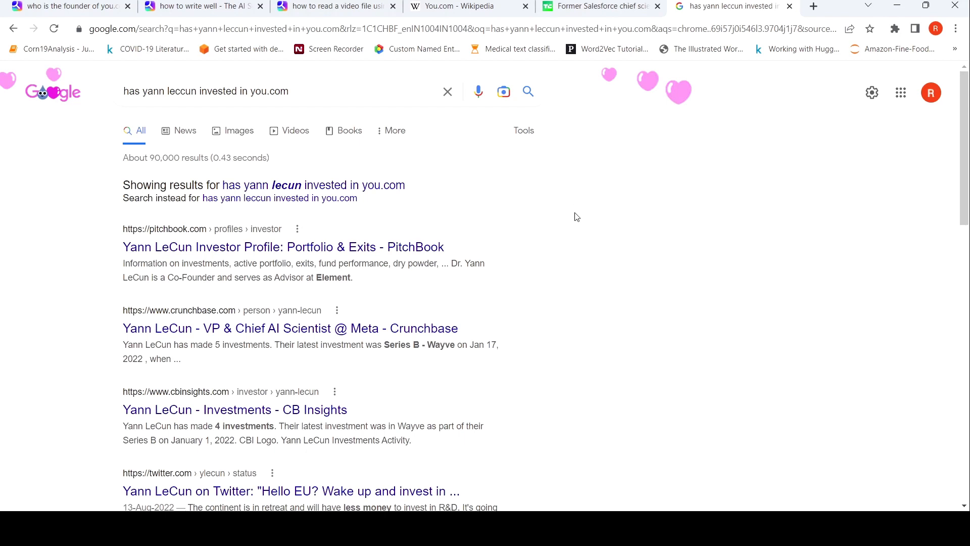
scroll(down, 3)
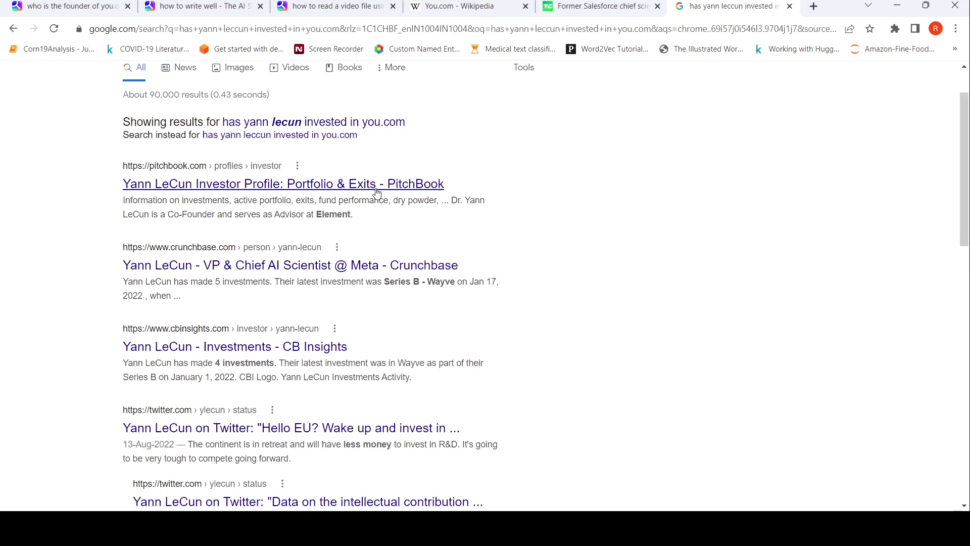
mouse_move(300, 347)
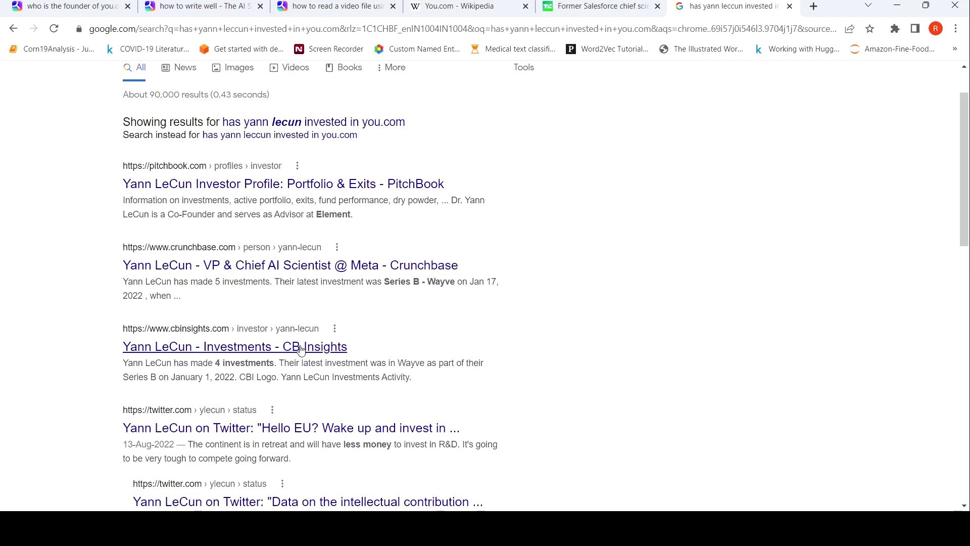
Step: Browse Yann LeCun's CB Insights investments table, then return to the Google results
click(234, 345)
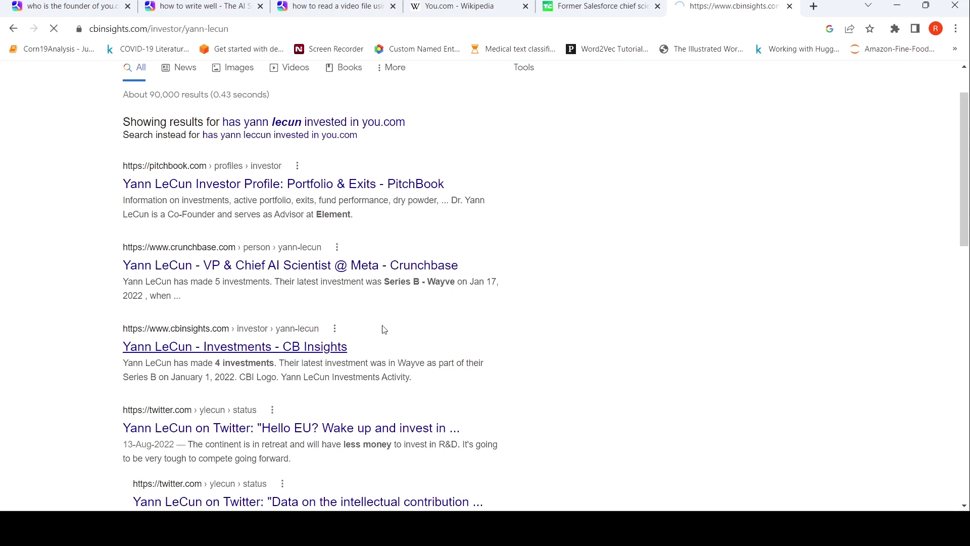
click(234, 345)
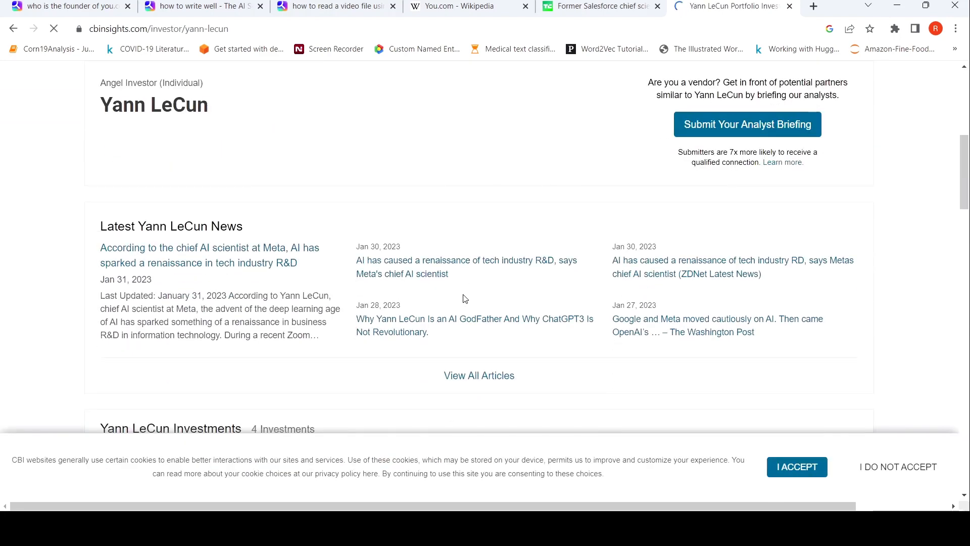
scroll(down, 3)
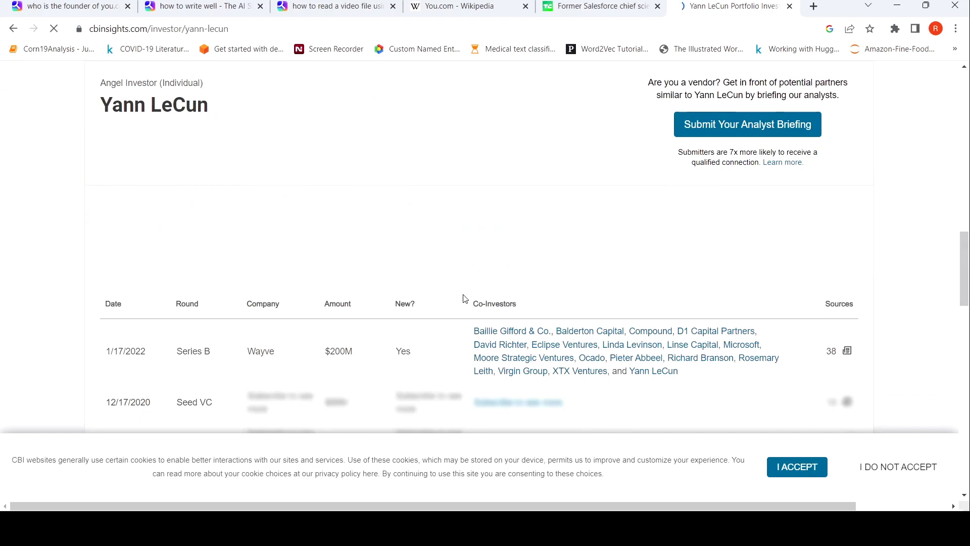
scroll(down, 3)
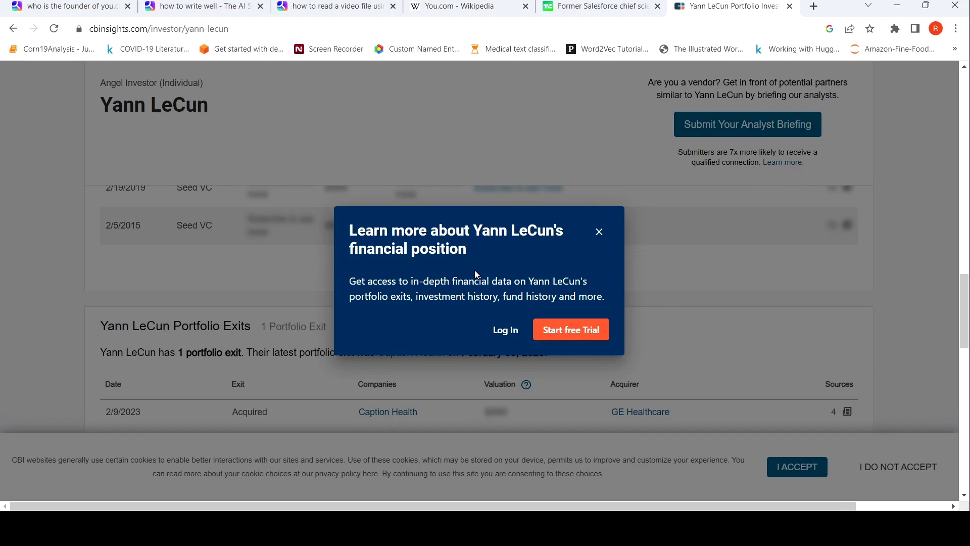
click(597, 232)
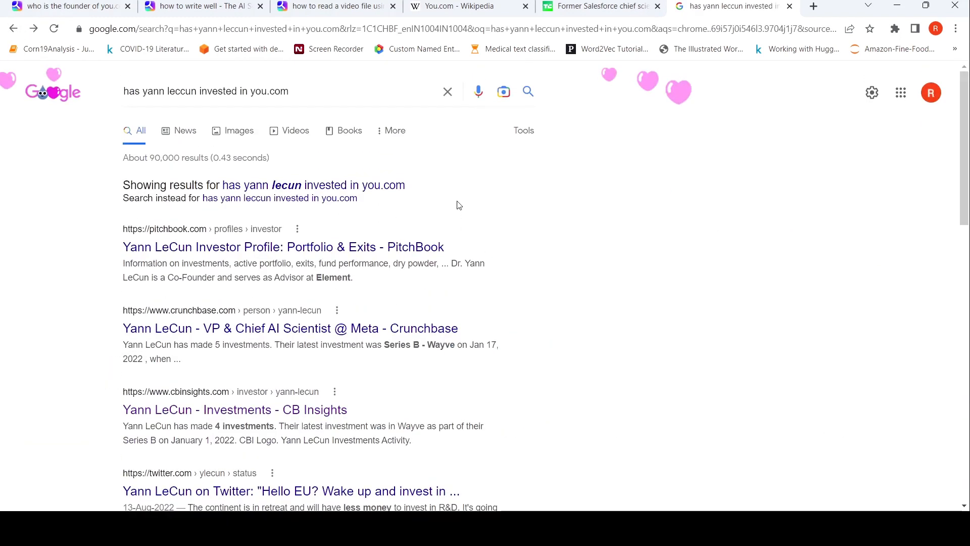
Step: View Yann LeCun's PitchBook profile and investments, then return to the You.com tab
click(283, 246)
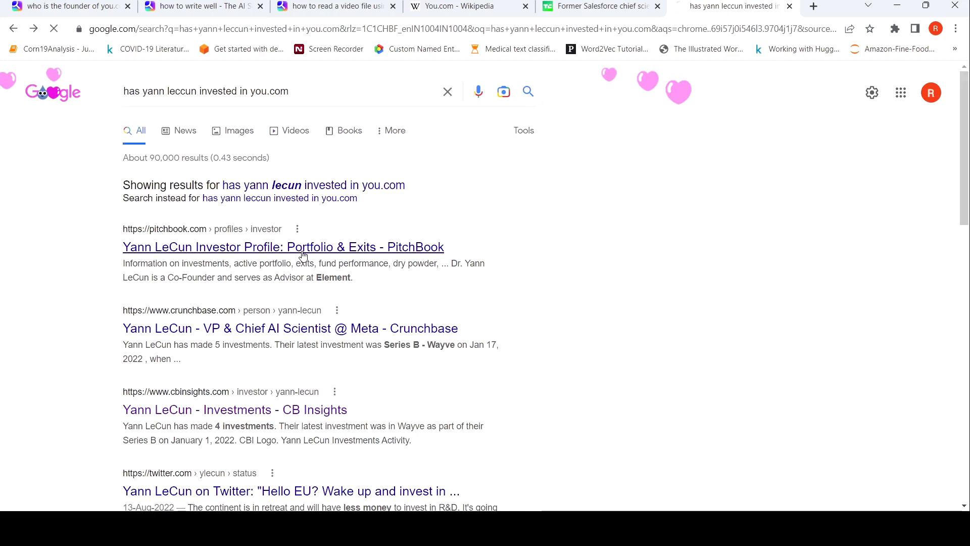
click(283, 246)
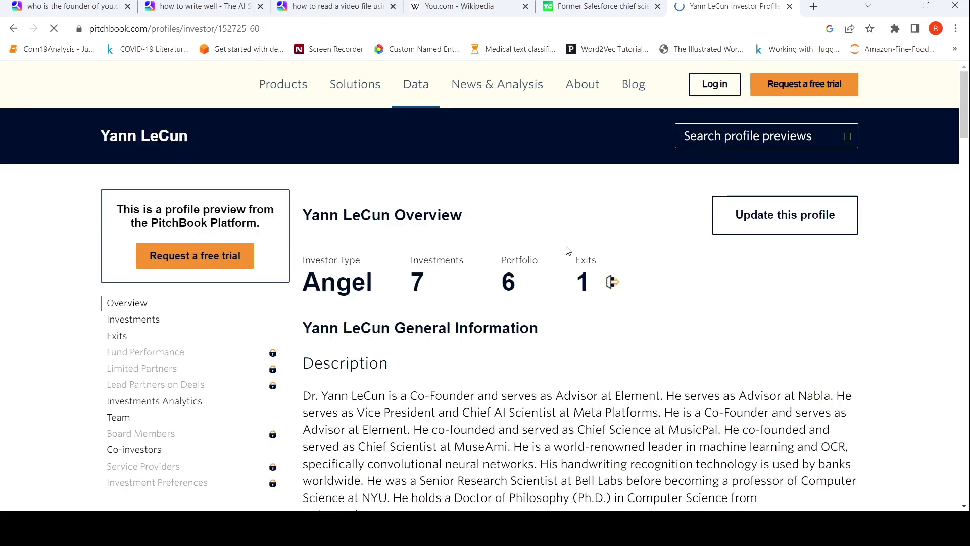
scroll(down, 3)
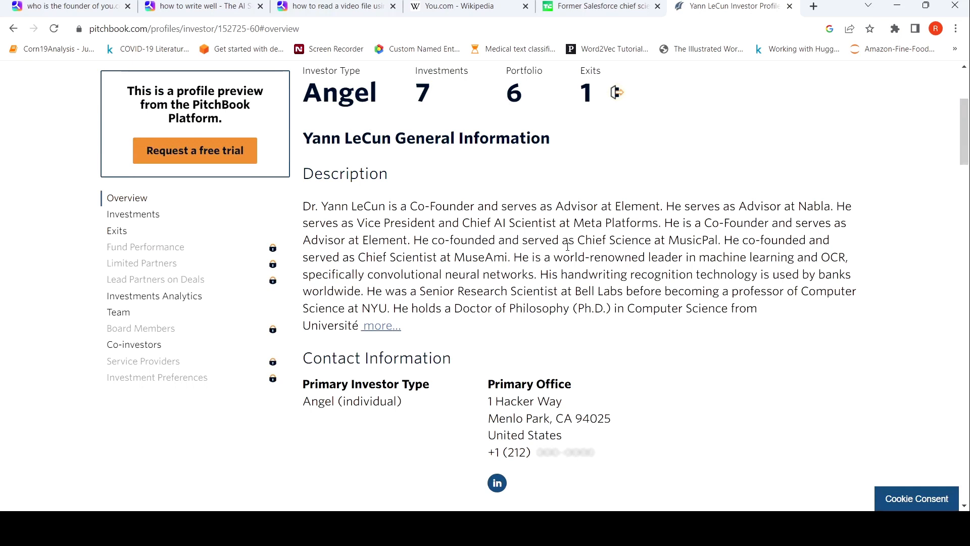
scroll(down, 3)
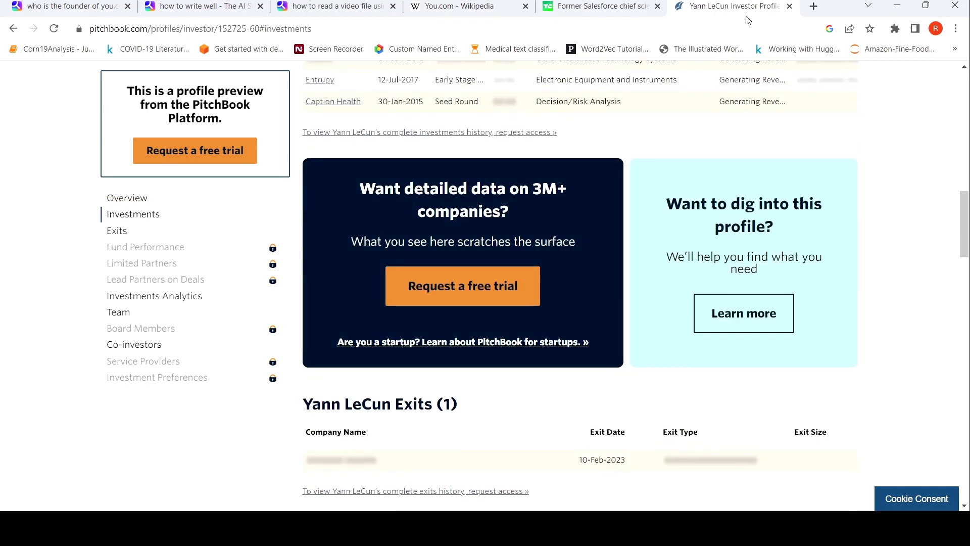
click(68, 6)
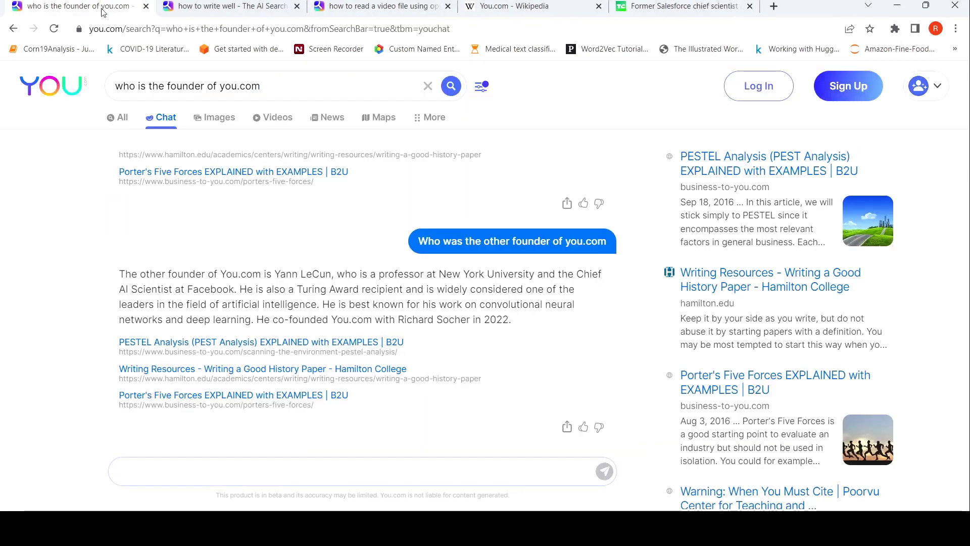
mouse_move(334, 267)
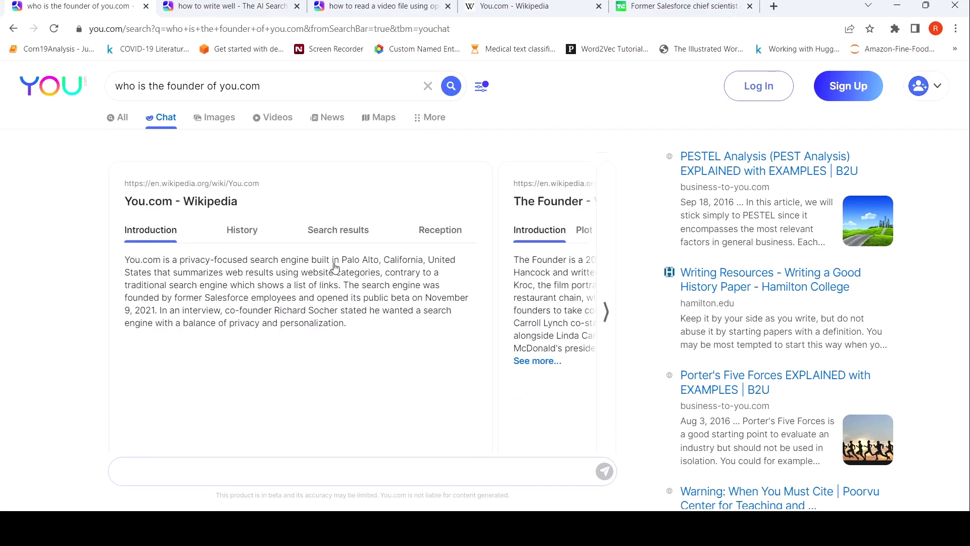
mouse_move(334, 265)
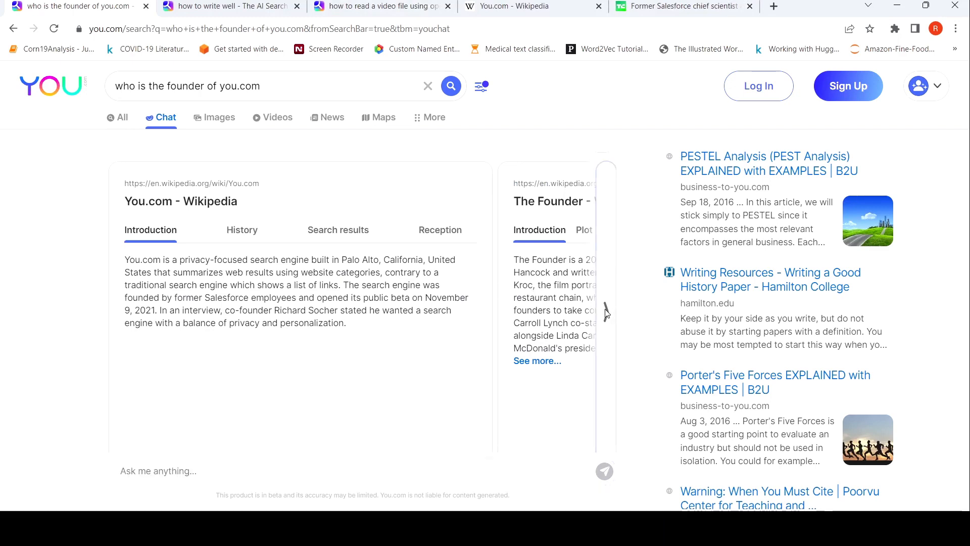
Step: Read YouChat's recursive deep models paper summary, then return to the founder query's web results
click(605, 311)
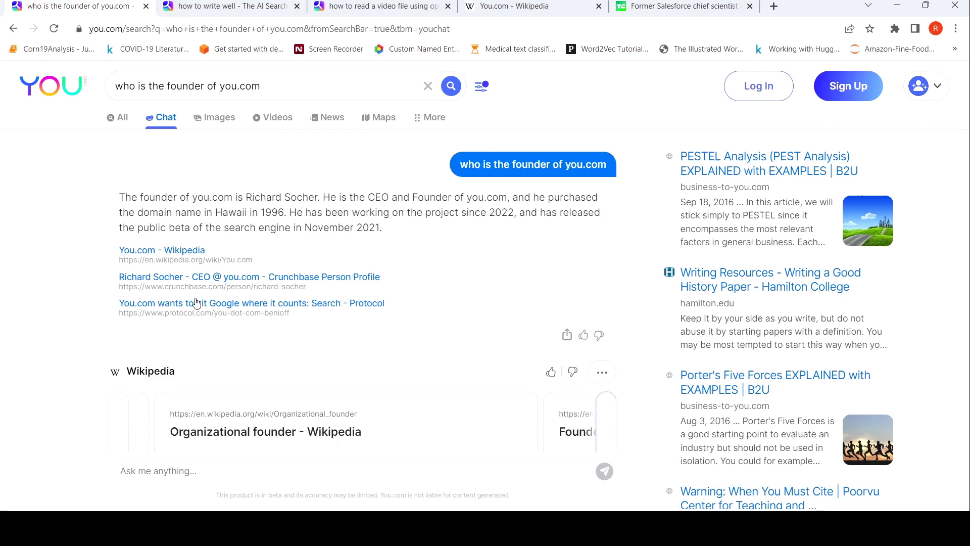
scroll(down, 3)
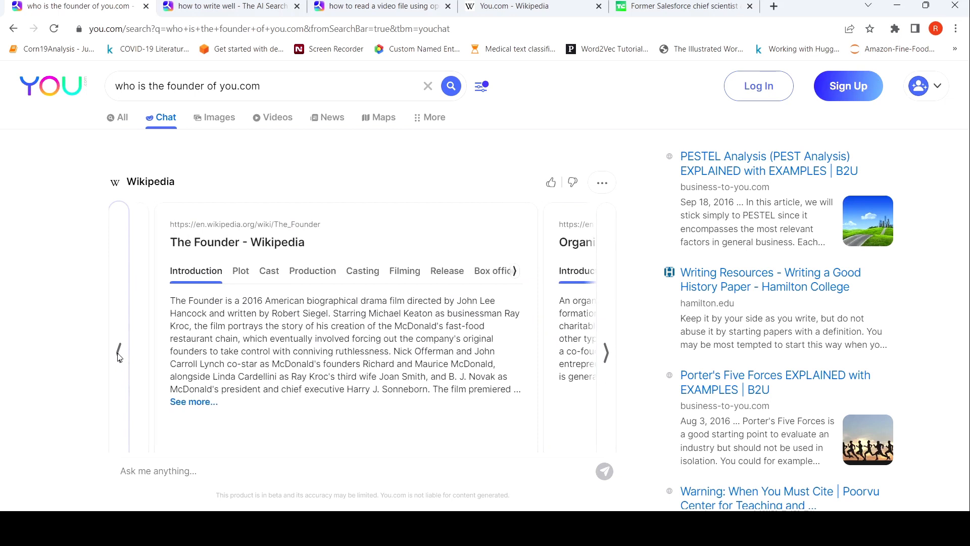
click(117, 353)
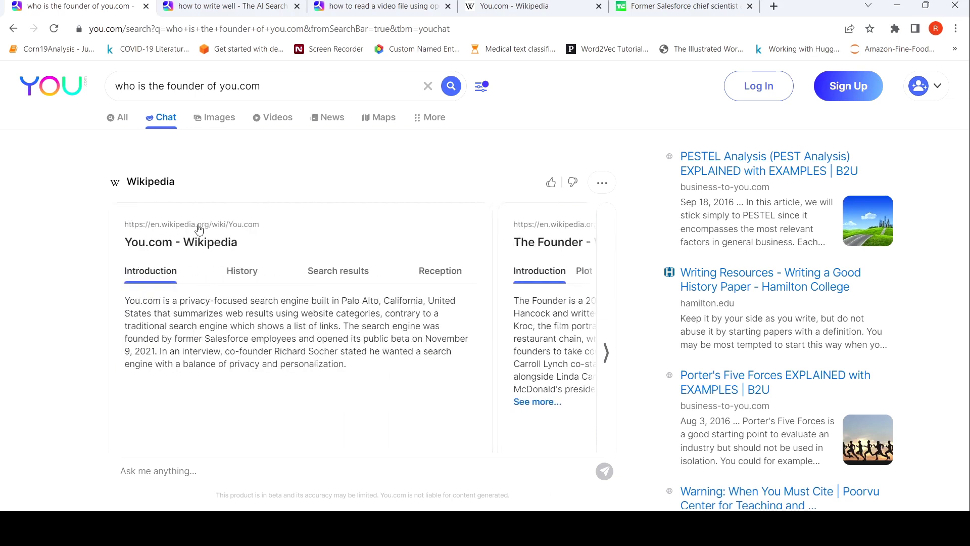
mouse_move(270, 343)
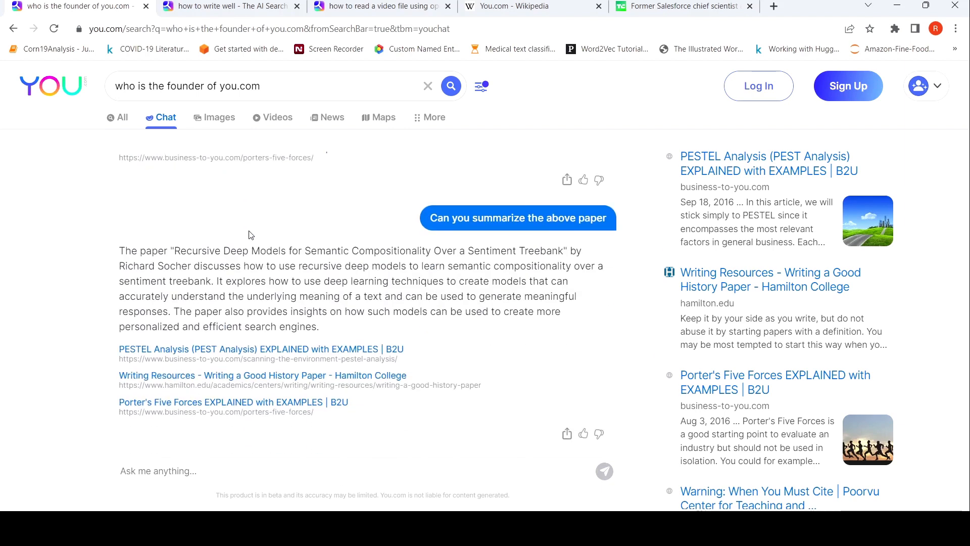
mouse_move(38, 195)
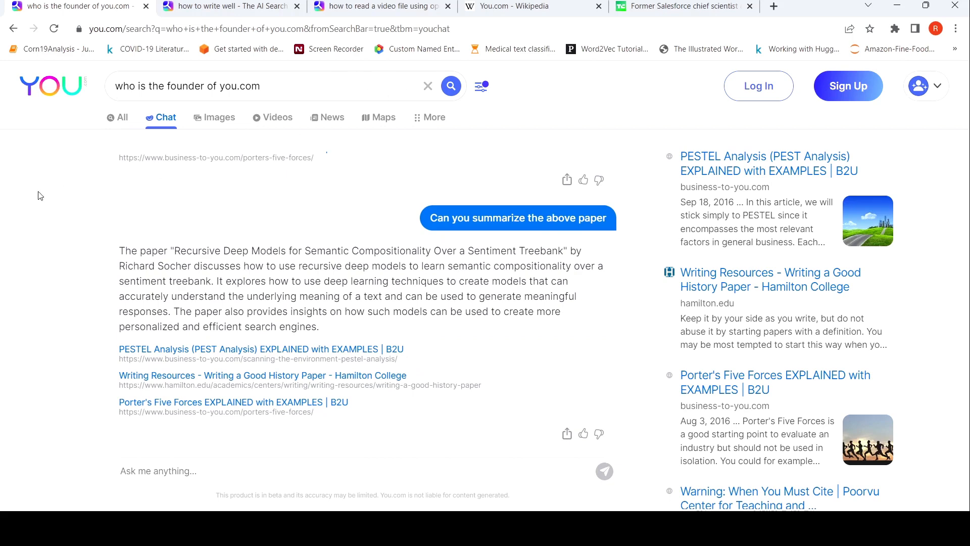
click(121, 118)
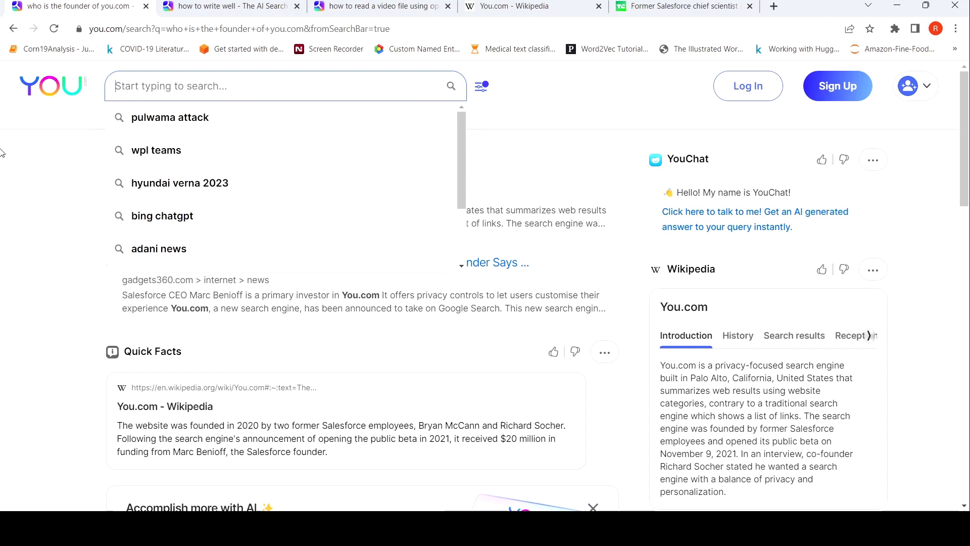
Step: Search You.com for 'icecream parlours near central bengaluru'
text(can)
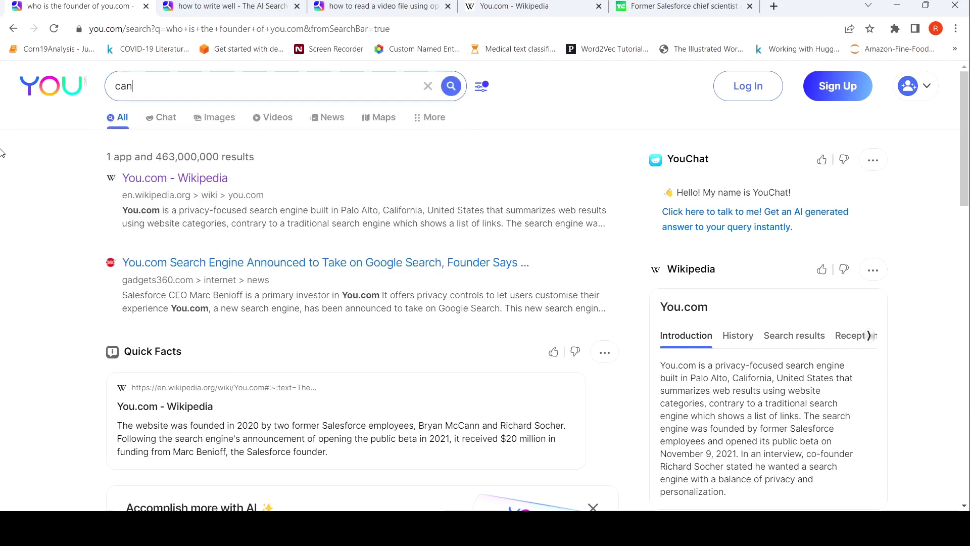
text(y)
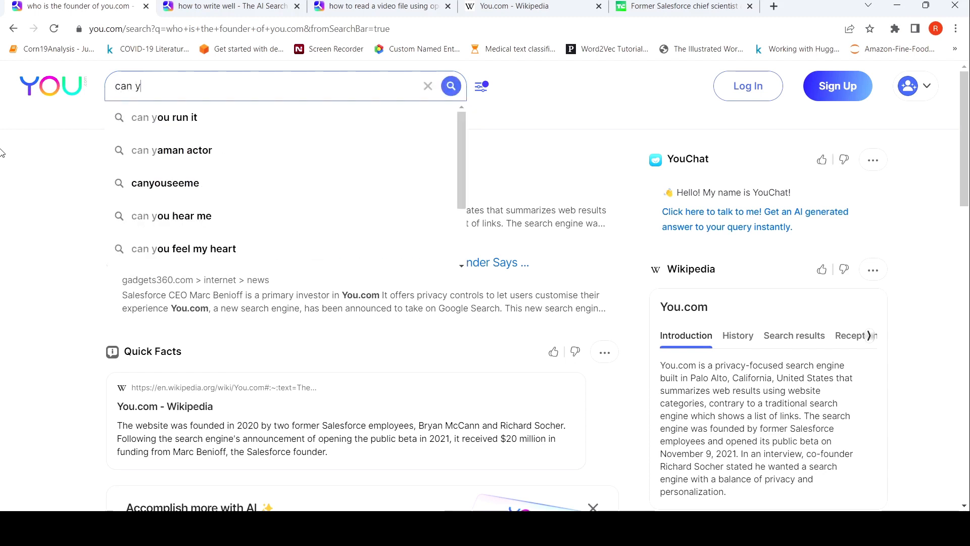
text(icecream)
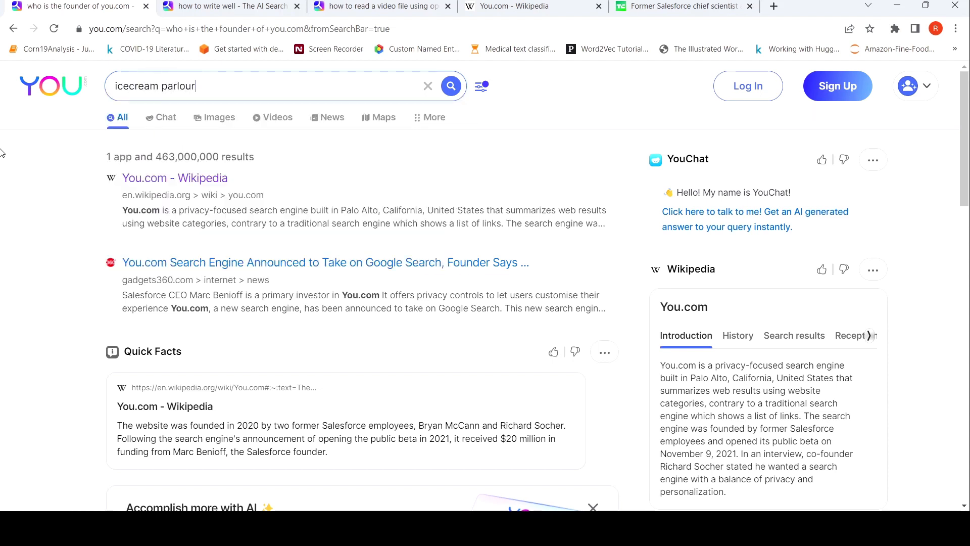
text(s near centr)
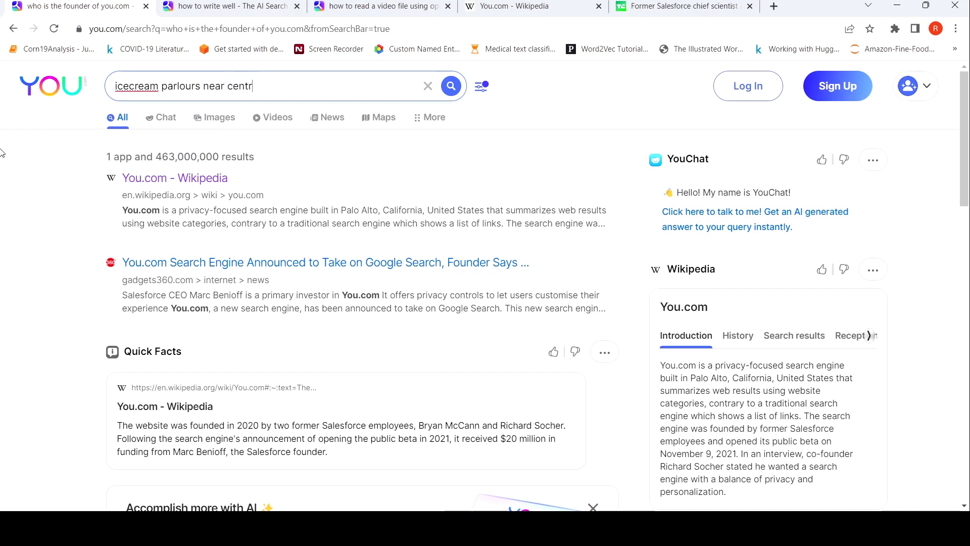
text(al bengalut)
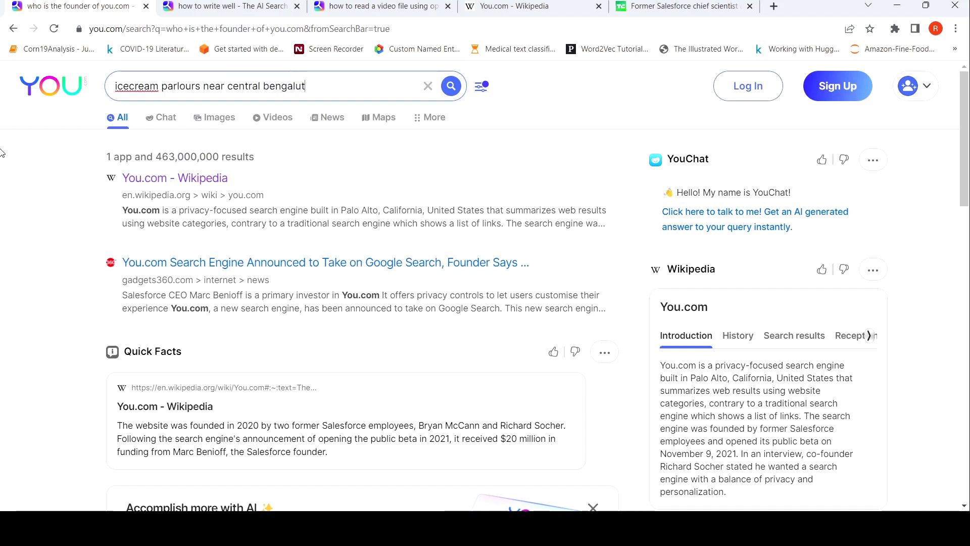
text(u)
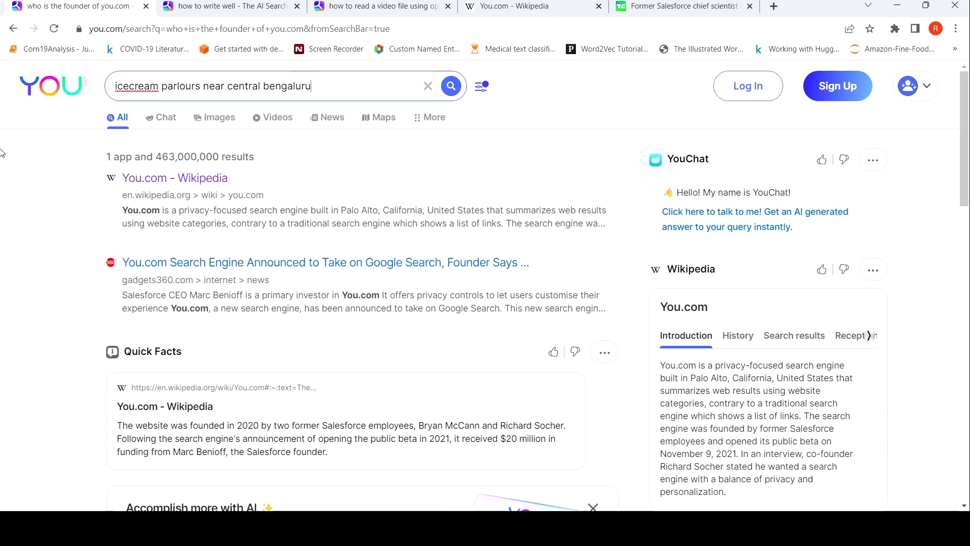
click(450, 86)
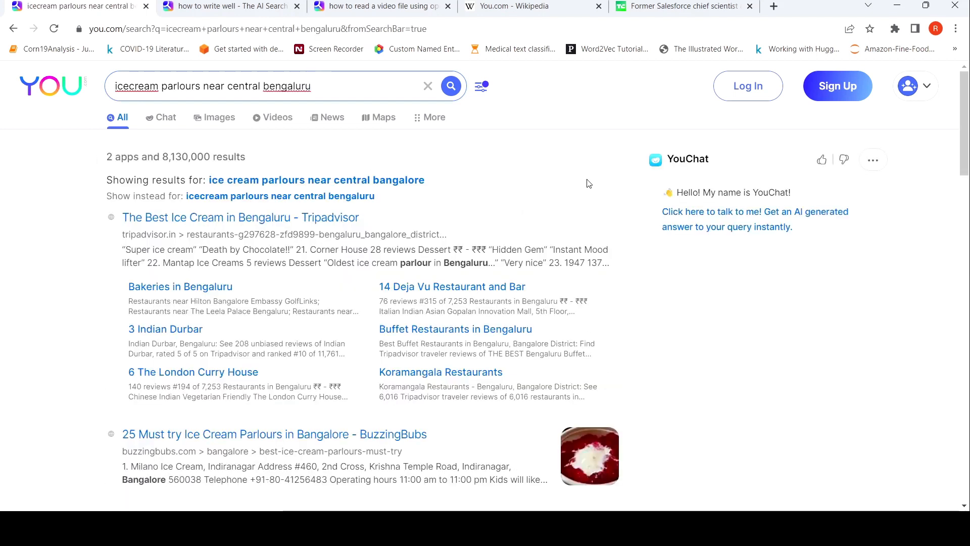
mouse_move(378, 184)
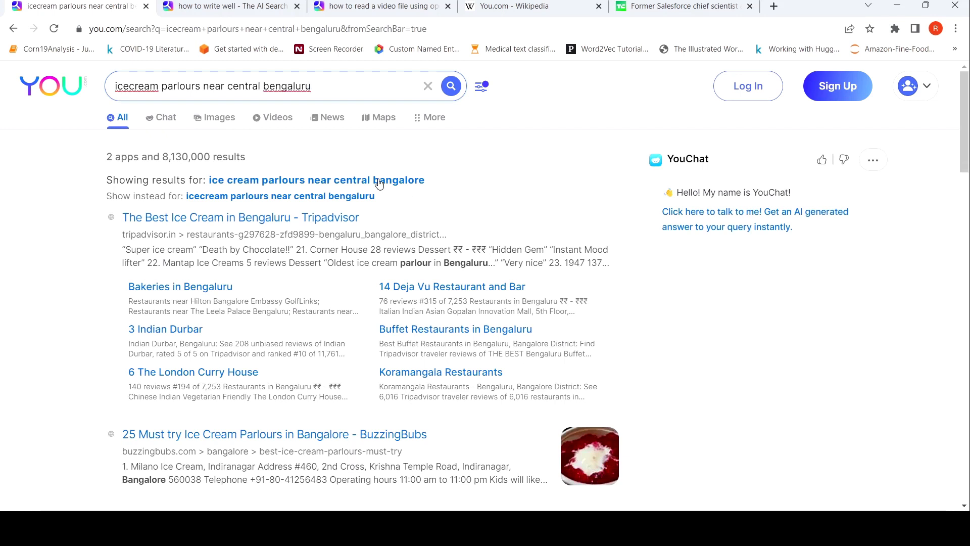
Step: Rerun the search with the corrected spelling 'bangalore', view the Places map, and get the Chat answer
click(316, 180)
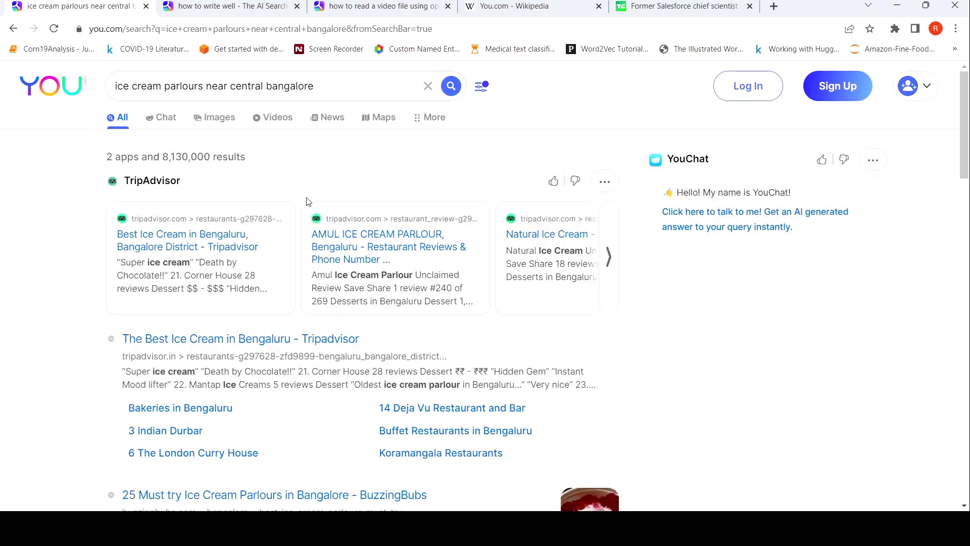
scroll(down, 3)
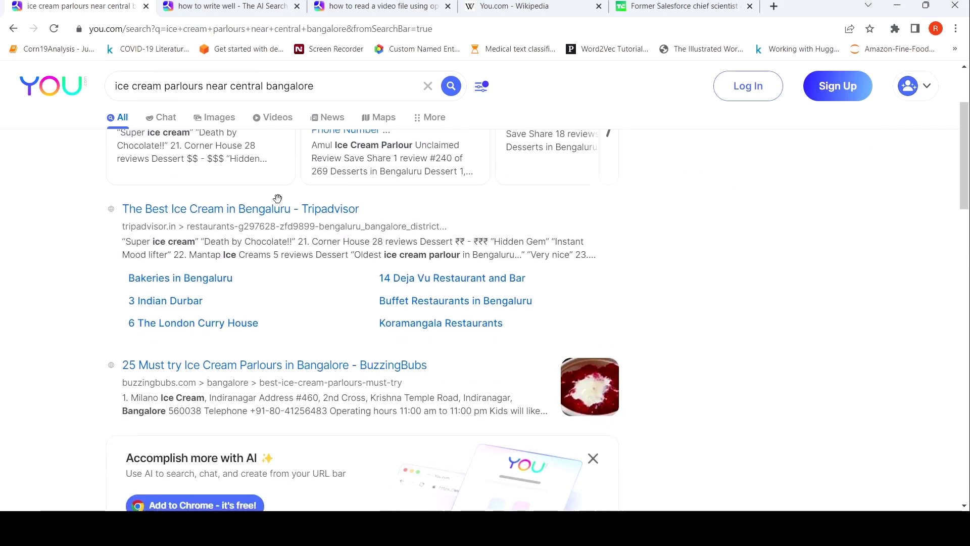
scroll(down, 3)
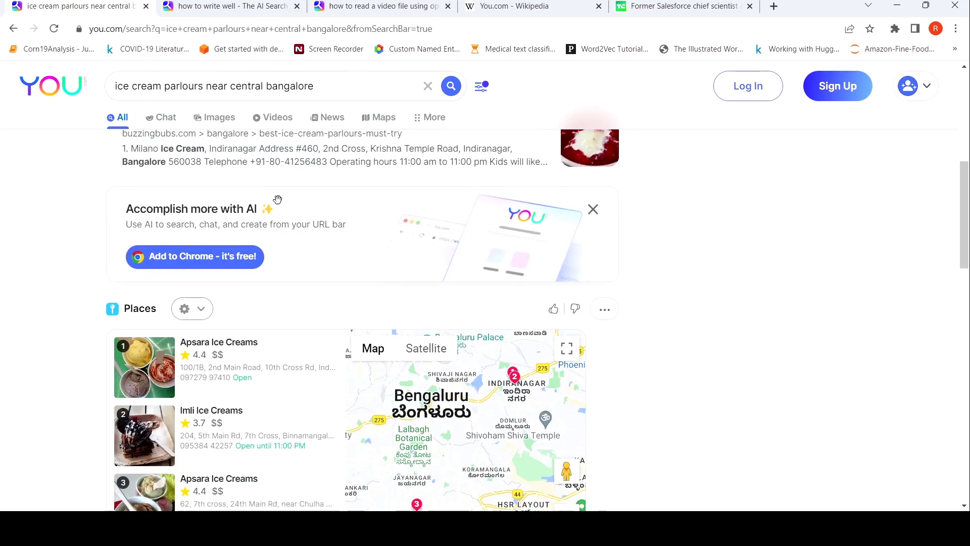
scroll(down, 3)
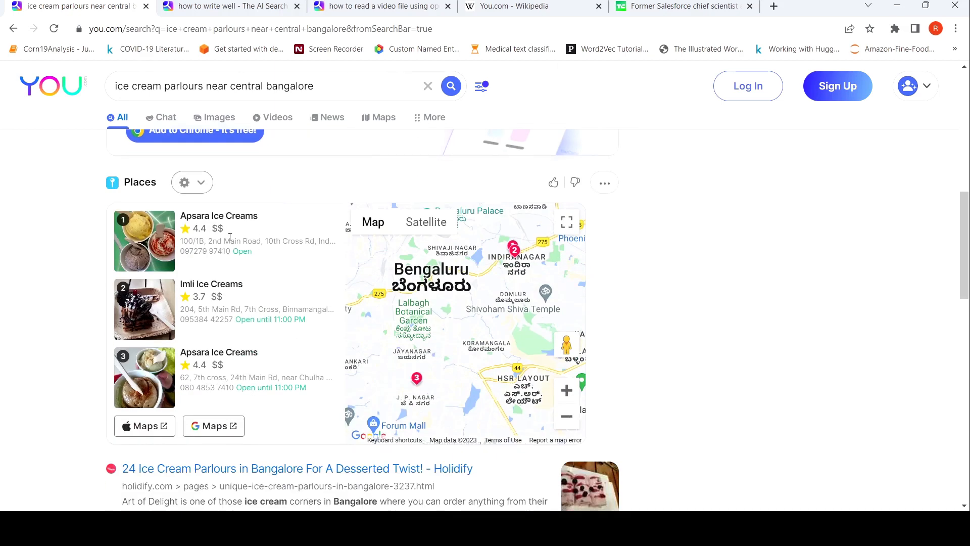
mouse_move(248, 257)
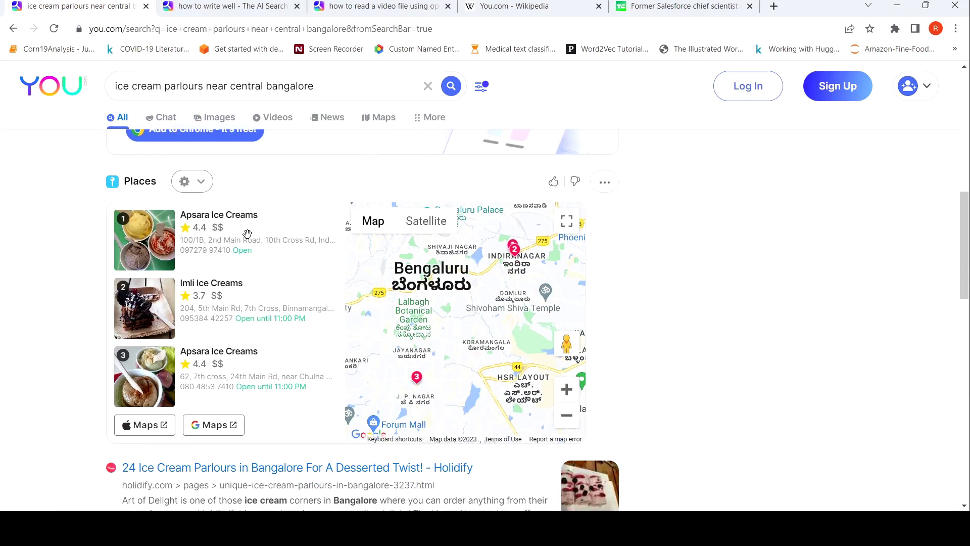
scroll(down, 3)
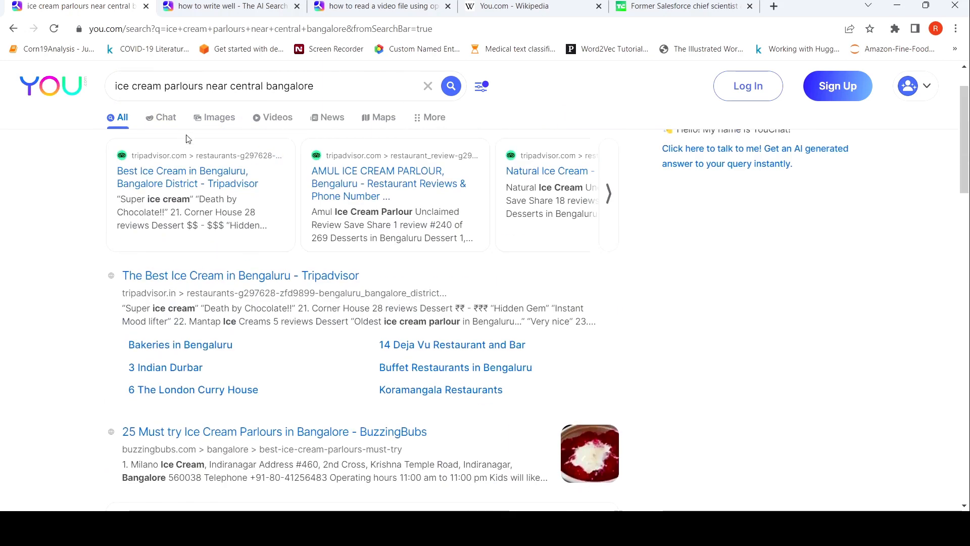
click(165, 116)
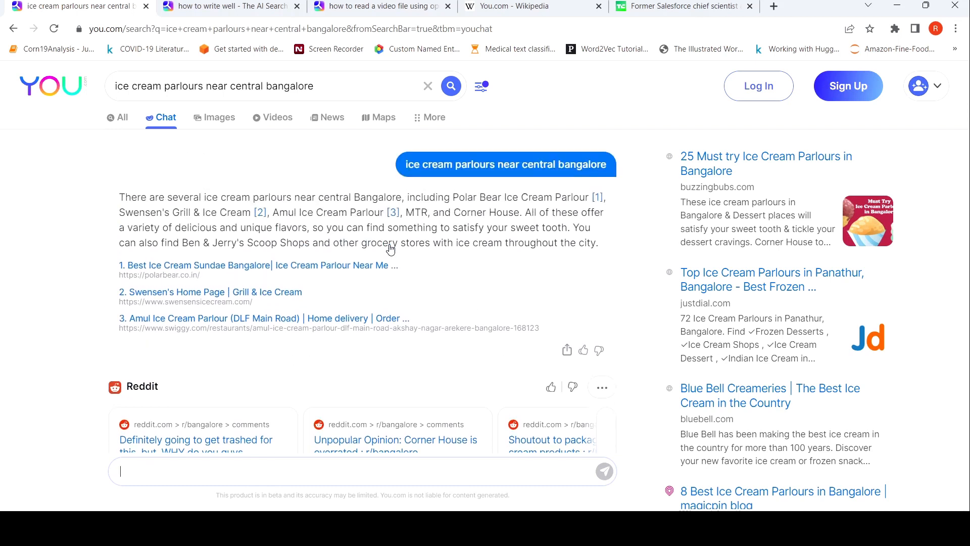
mouse_move(355, 209)
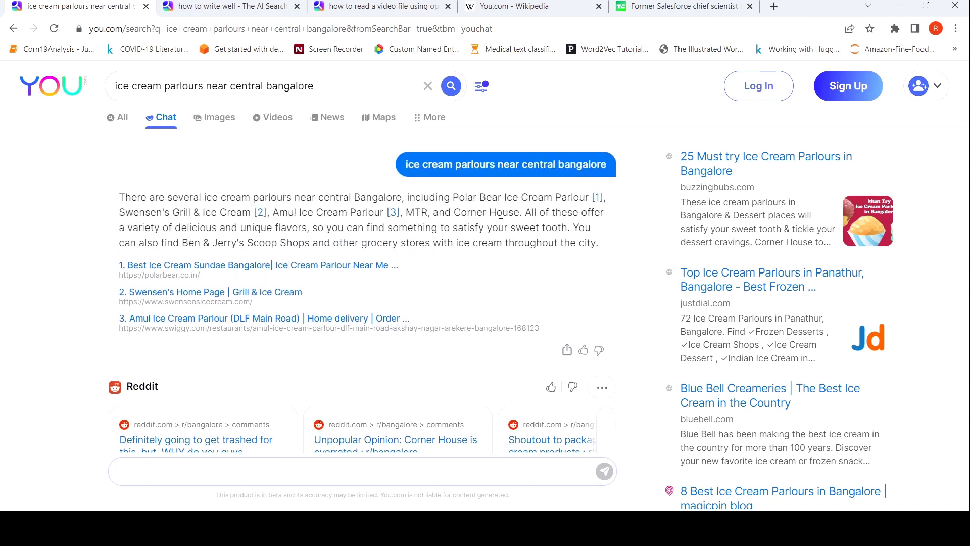
Step: Skim the chat answer, browse ice cream parlour news articles, then return to the Chat answer
scroll(down, 3)
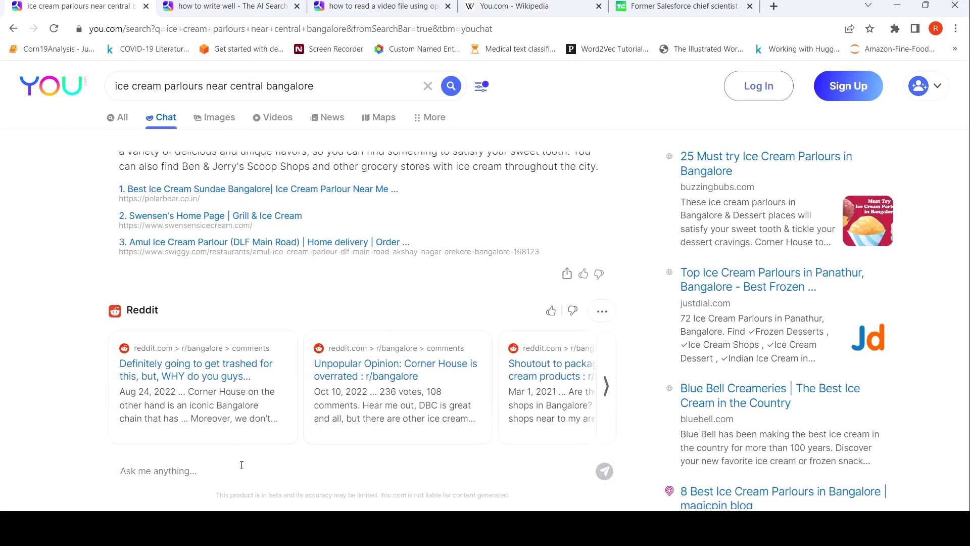
click(328, 117)
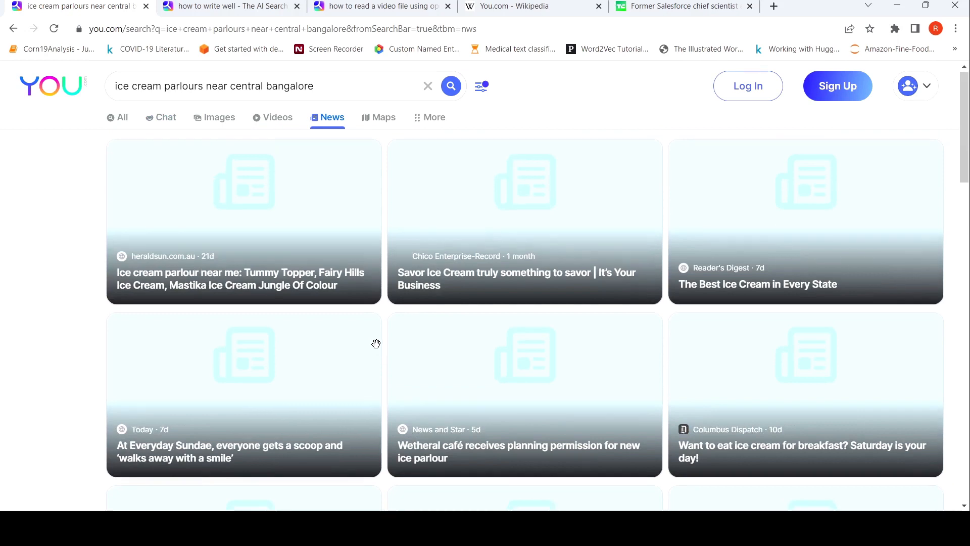
scroll(down, 3)
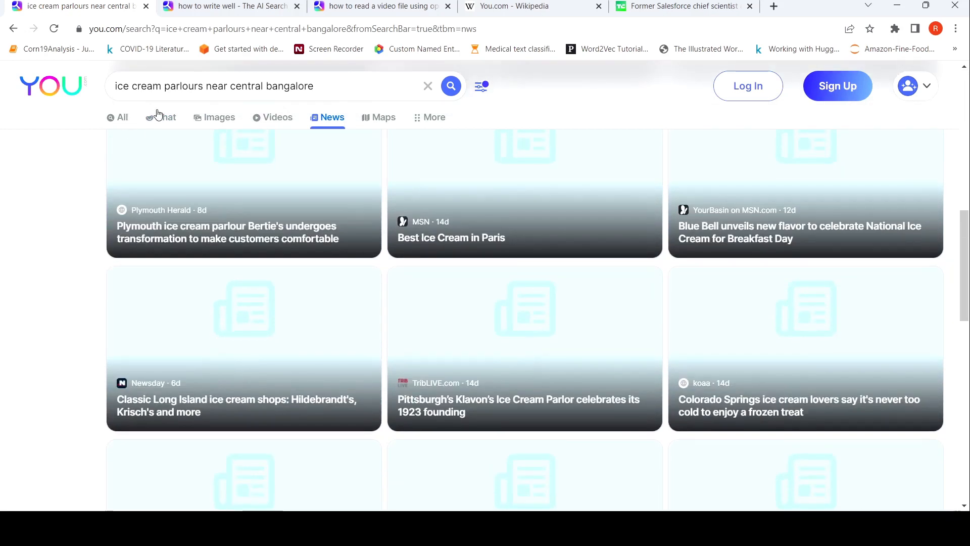
click(165, 117)
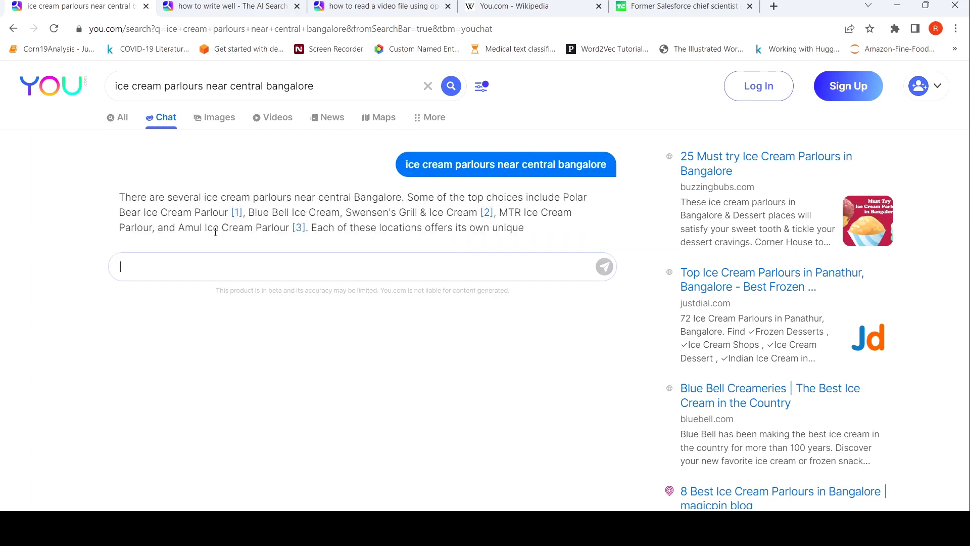
Step: Ask YouChat 'can you show me the menu of polar bear'
scroll(down, 3)
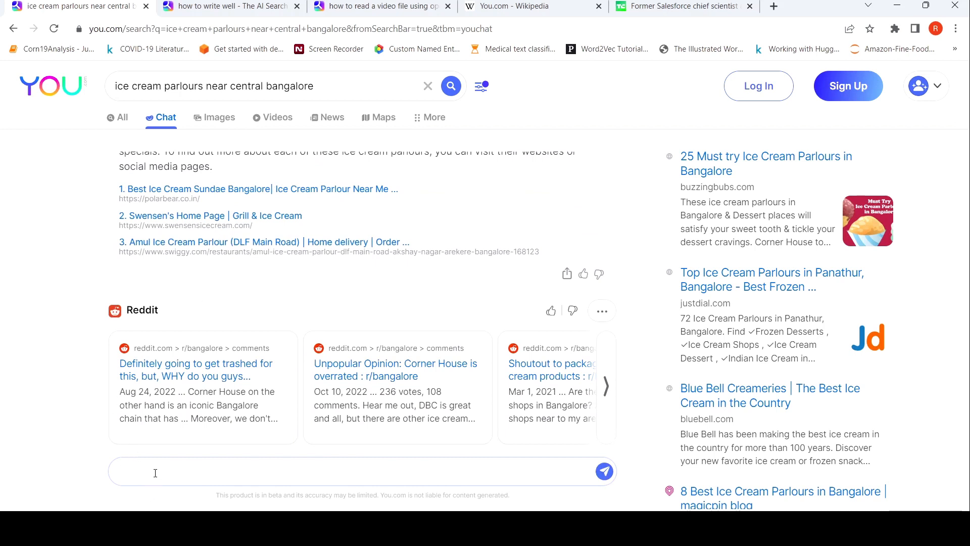
text(can y)
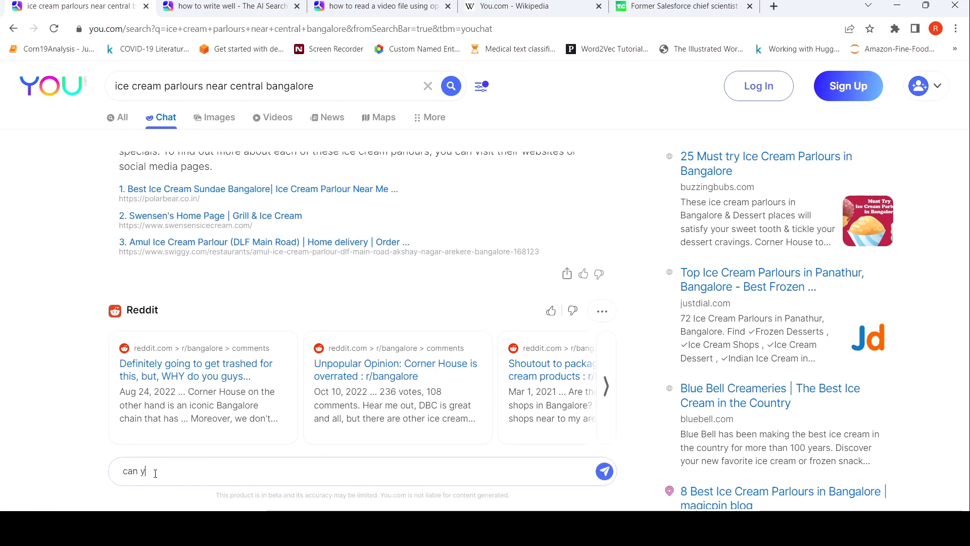
text(ou show me)
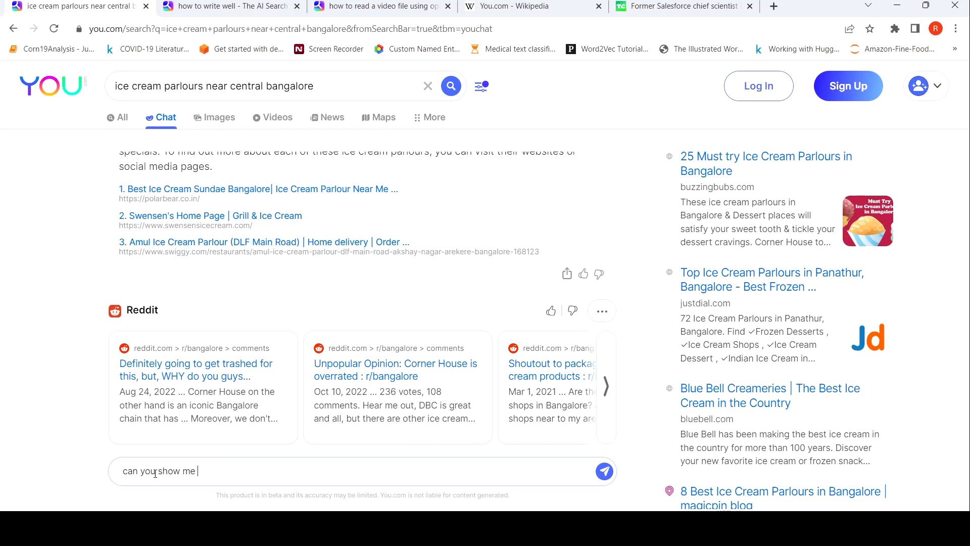
text(the menu)
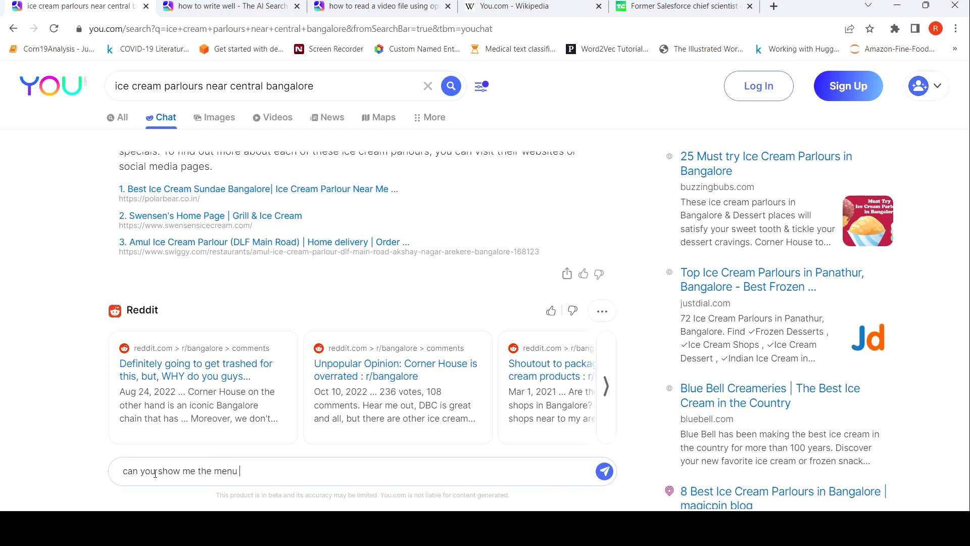
text(of polar be)
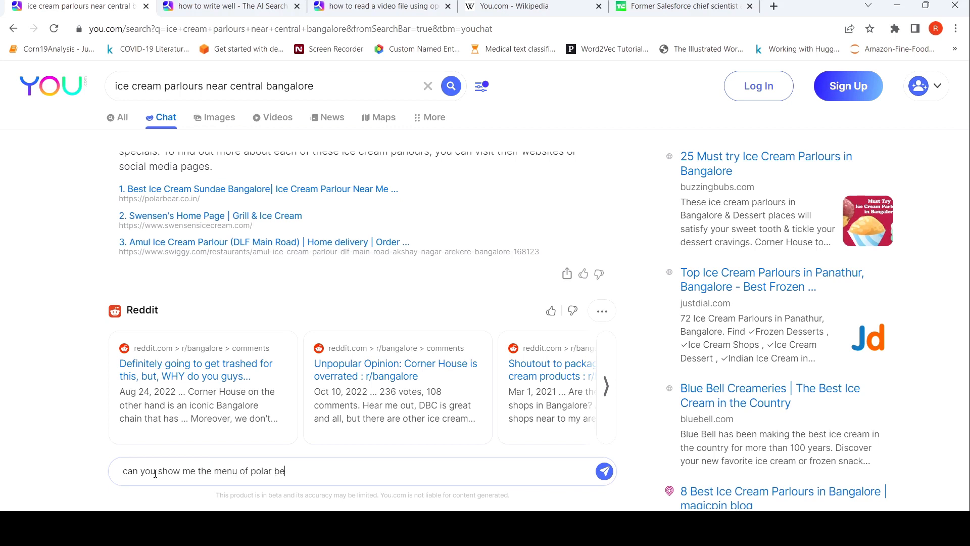
click(604, 471)
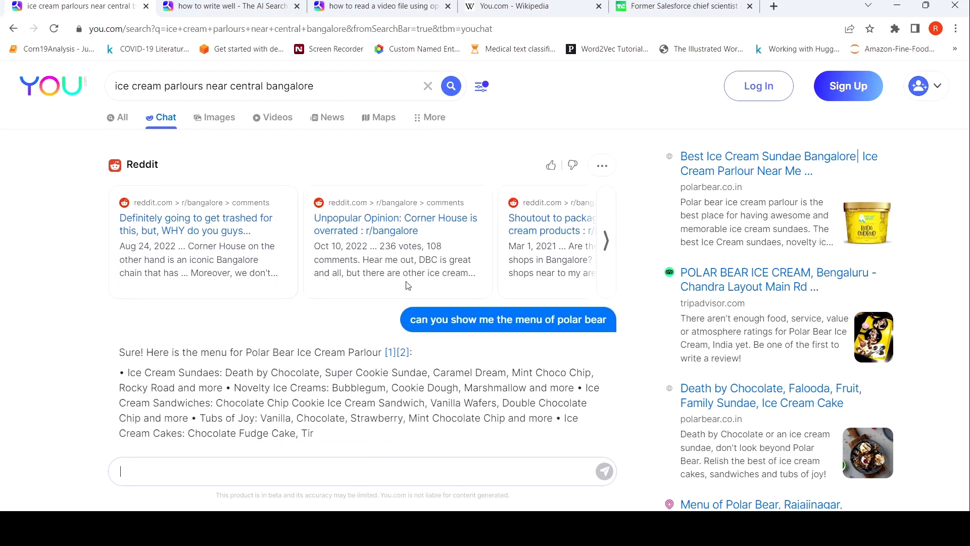
scroll(down, 3)
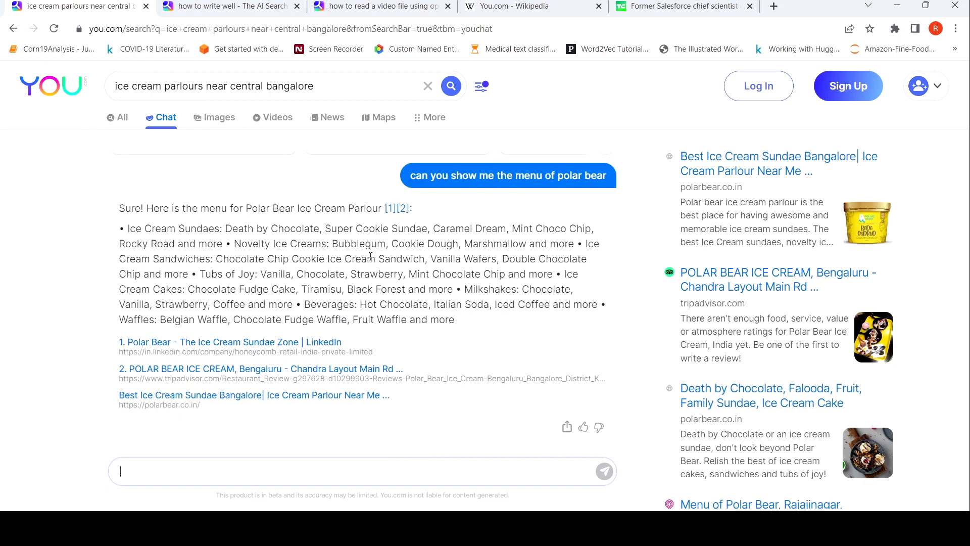
mouse_move(393, 215)
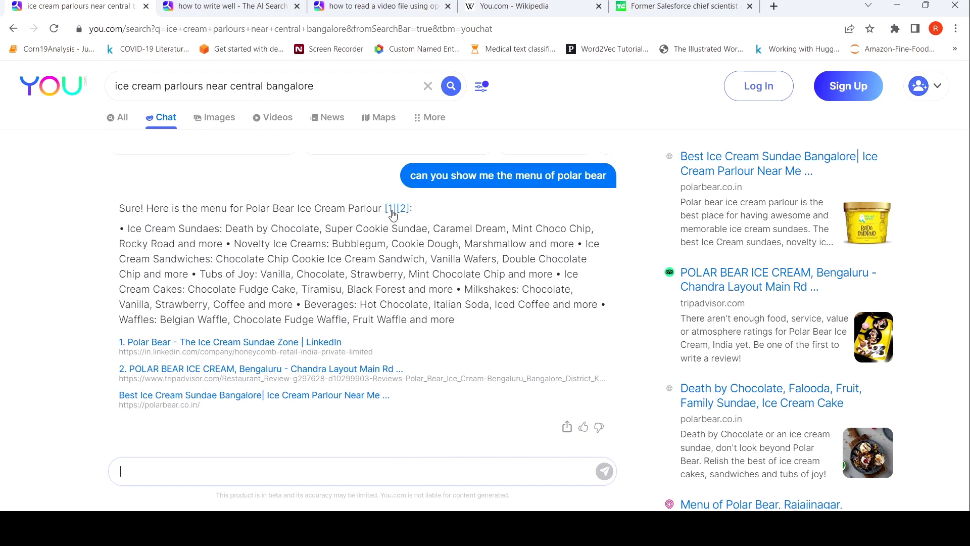
mouse_move(278, 379)
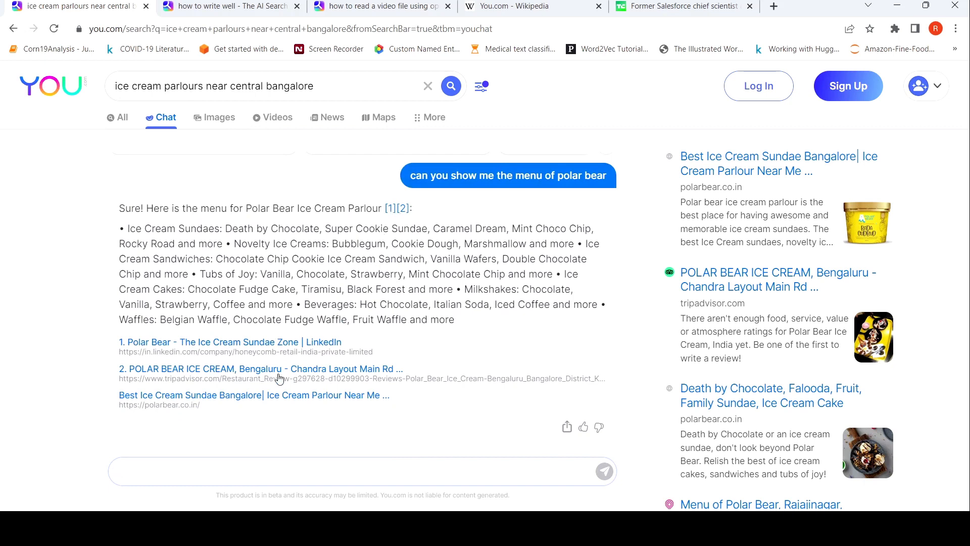
mouse_move(346, 376)
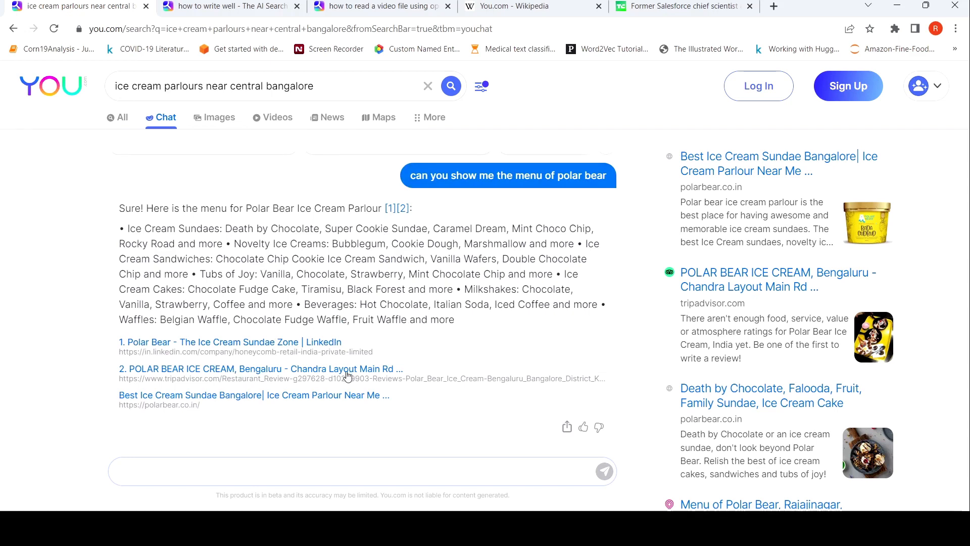
scroll(down, 3)
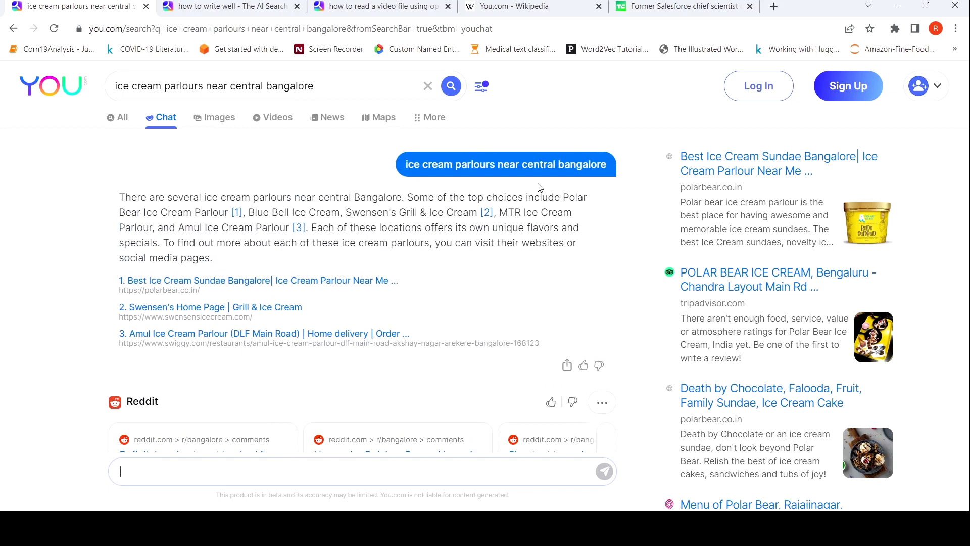
mouse_move(233, 289)
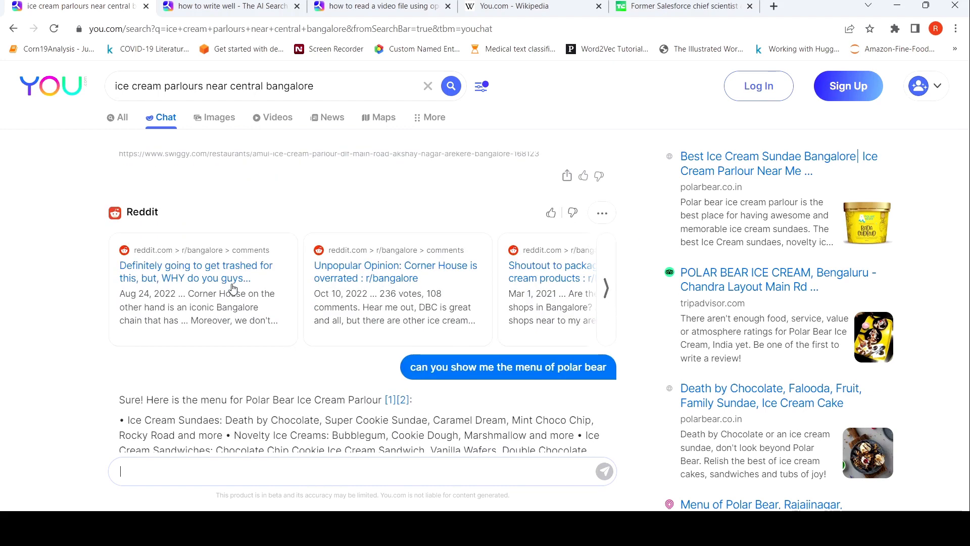
scroll(down, 3)
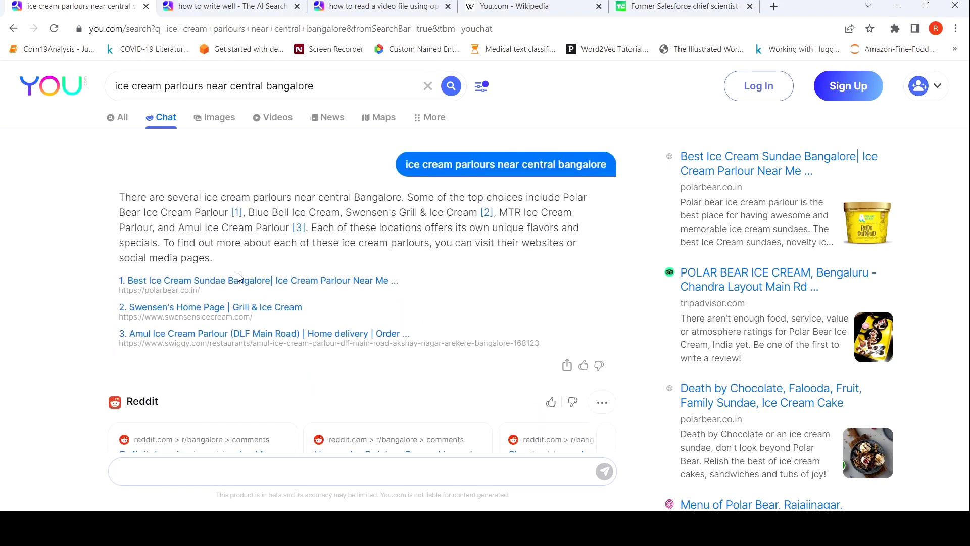
mouse_move(246, 267)
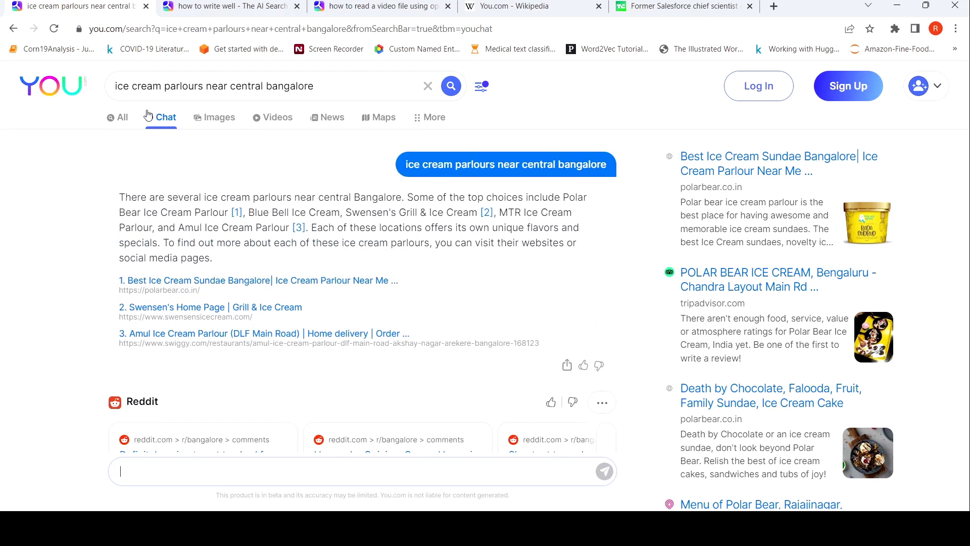
mouse_move(454, 57)
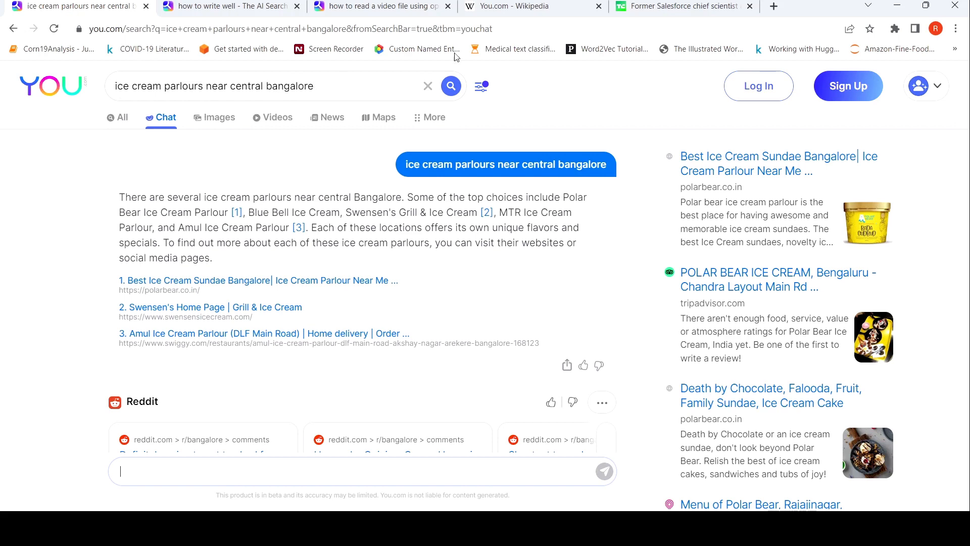
Step: Start a new search for 'python code for processing a video file'
click(121, 116)
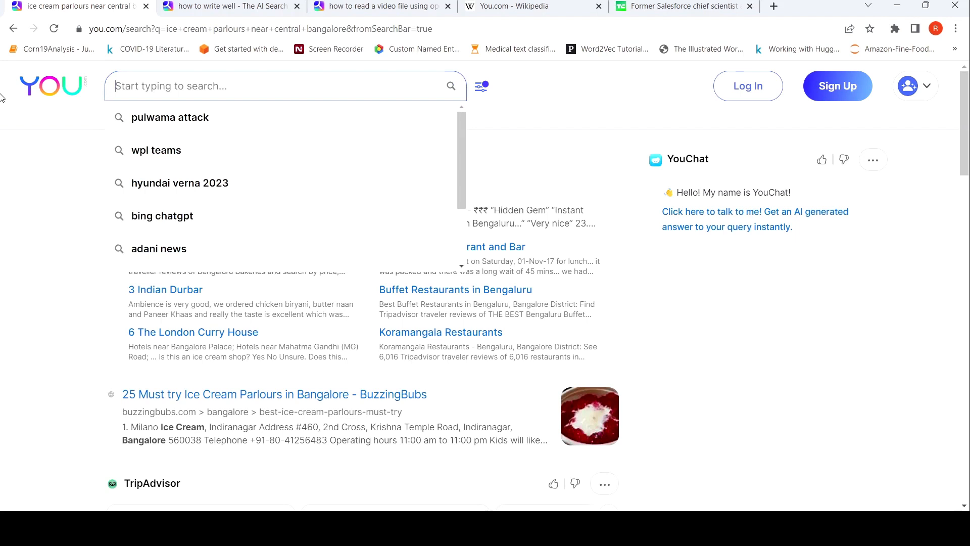
text(python c)
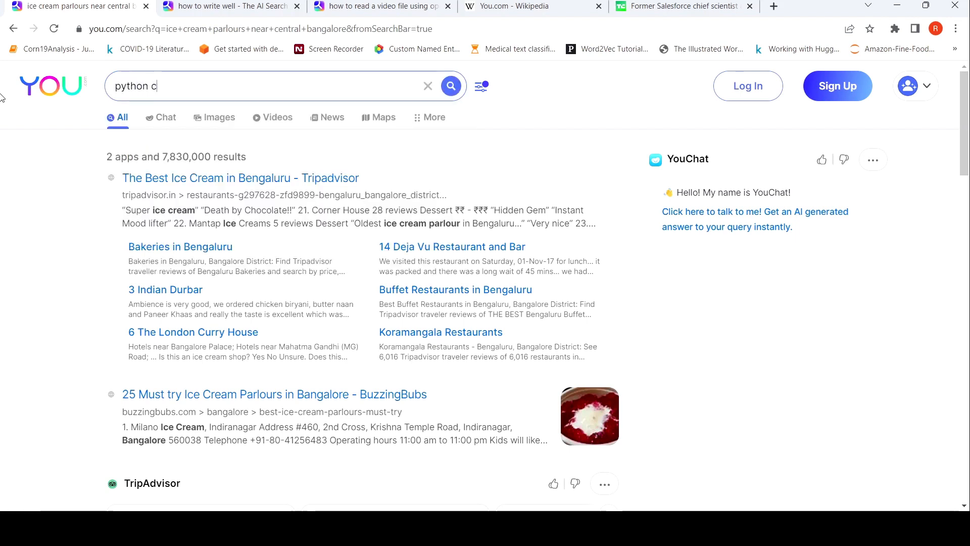
text(ode for proc)
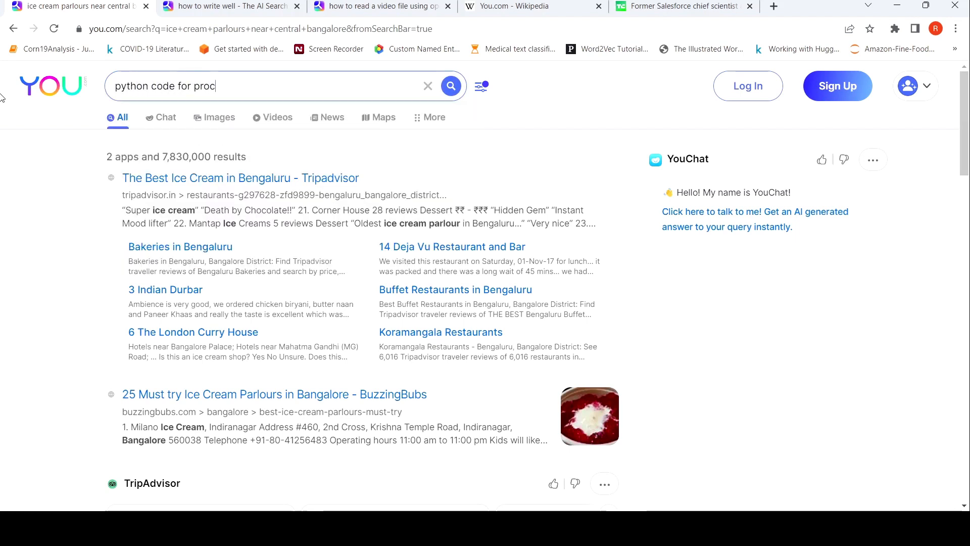
text(essing a)
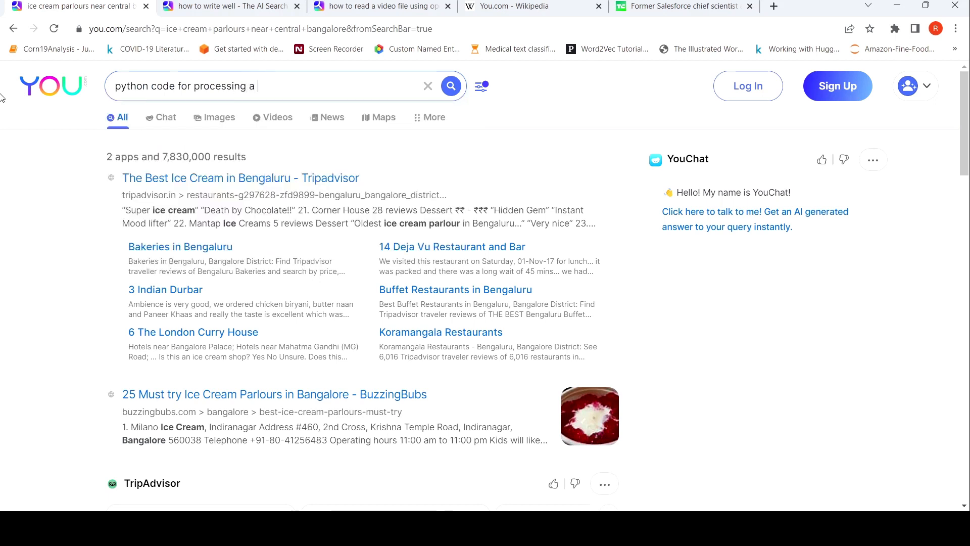
text(video fi)
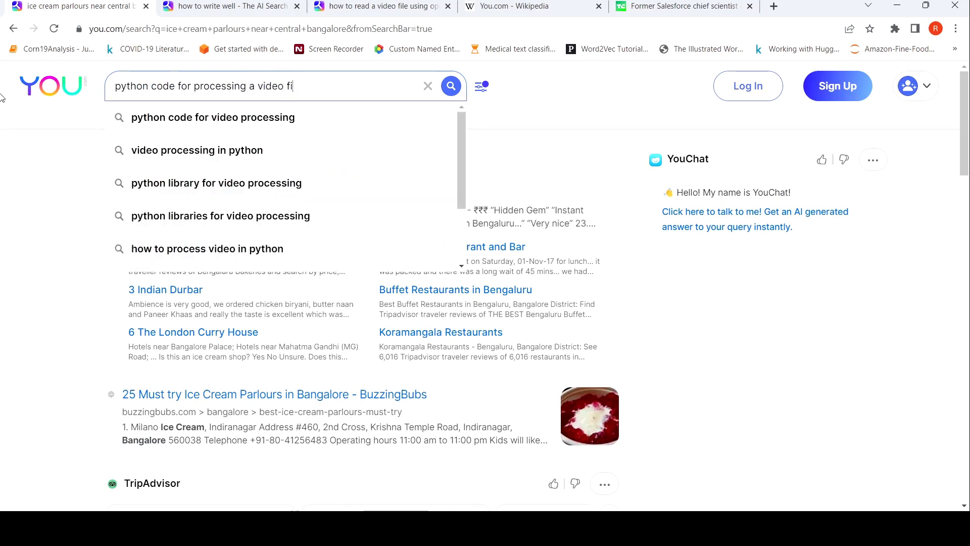
key(Return)
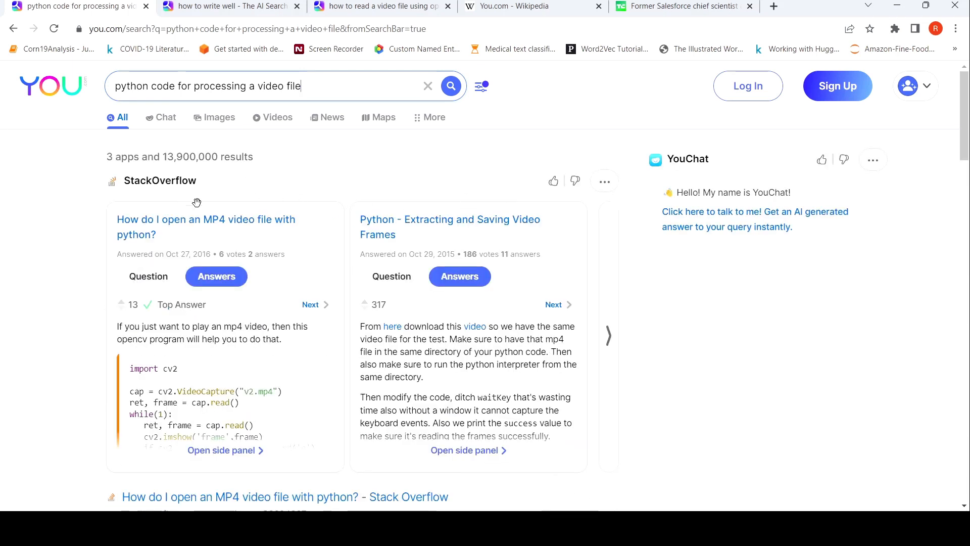
mouse_move(301, 368)
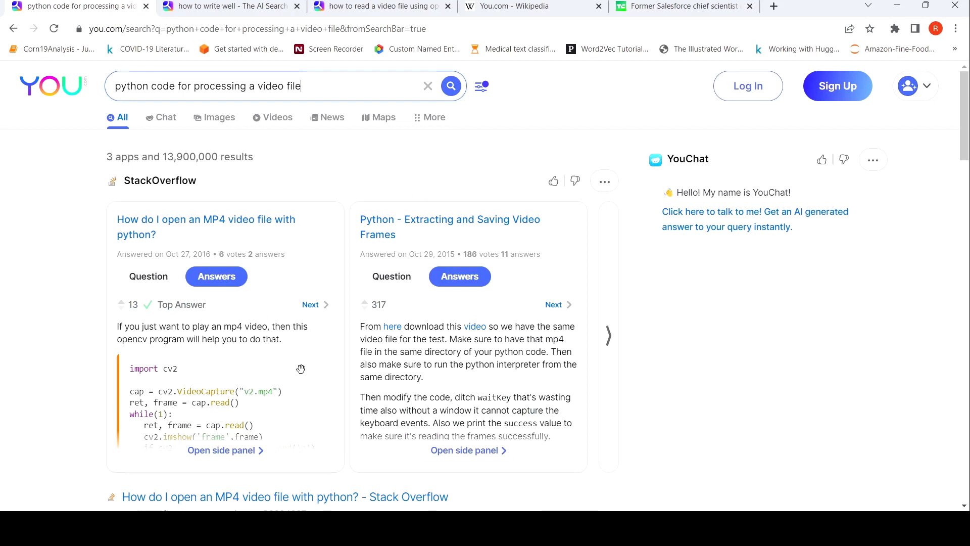
mouse_move(258, 459)
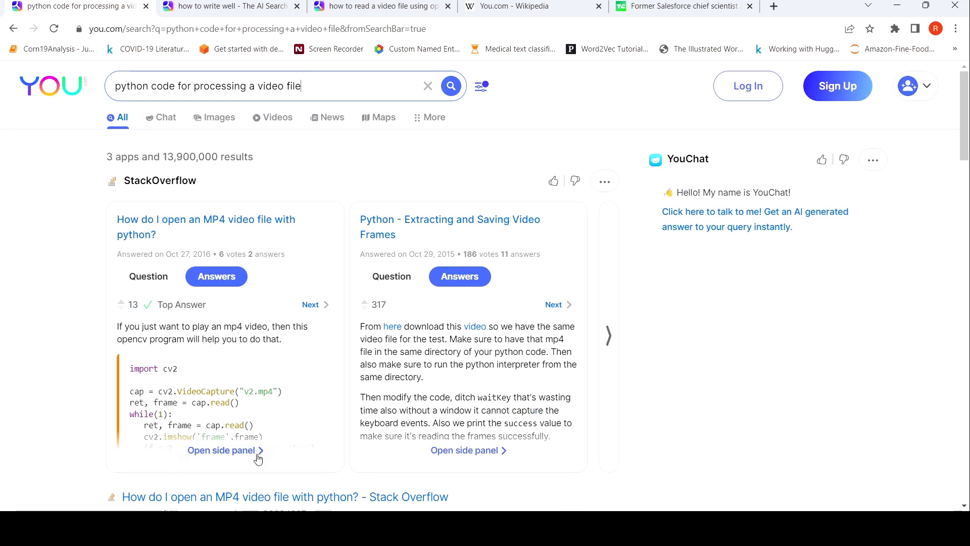
Step: Open the StackOverflow MP4 question and read its OpenCV and startfile answers
click(221, 449)
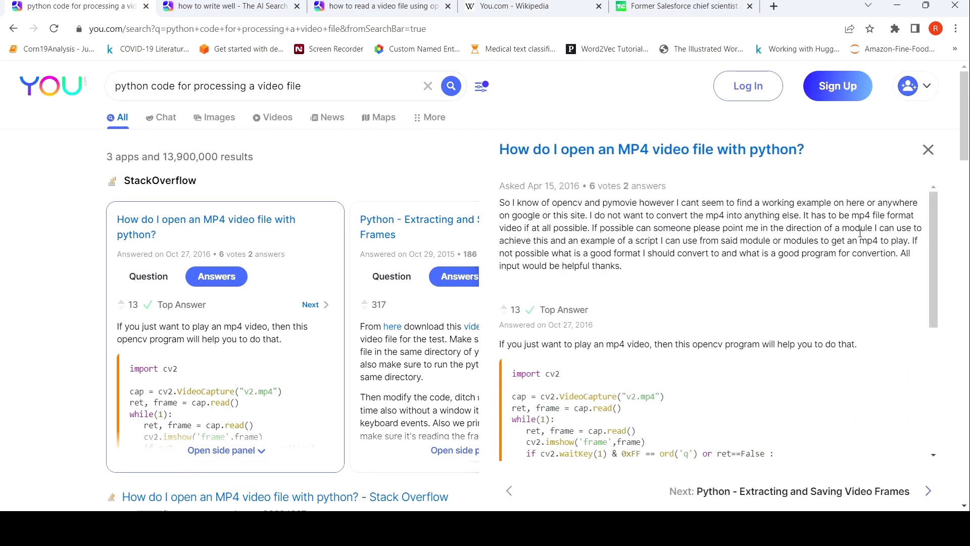
mouse_move(717, 287)
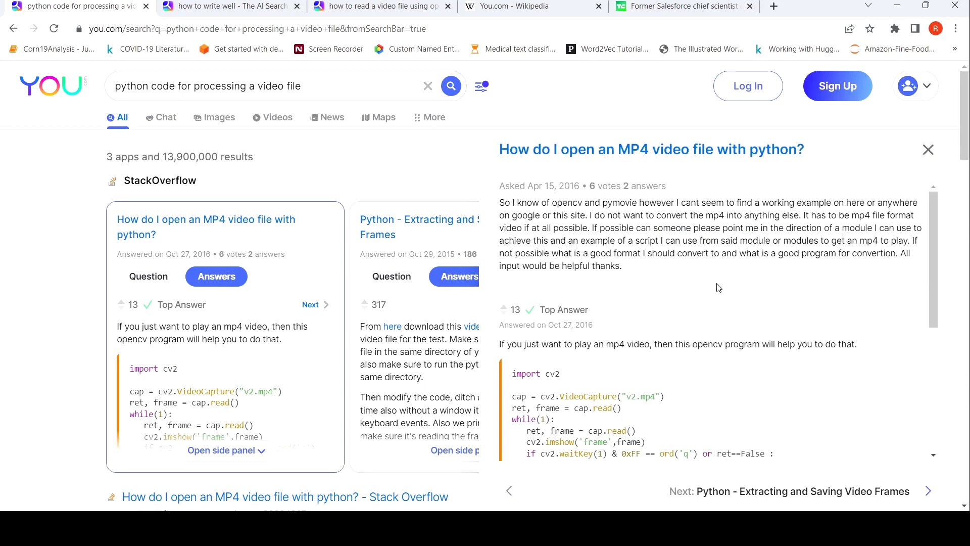
scroll(down, 3)
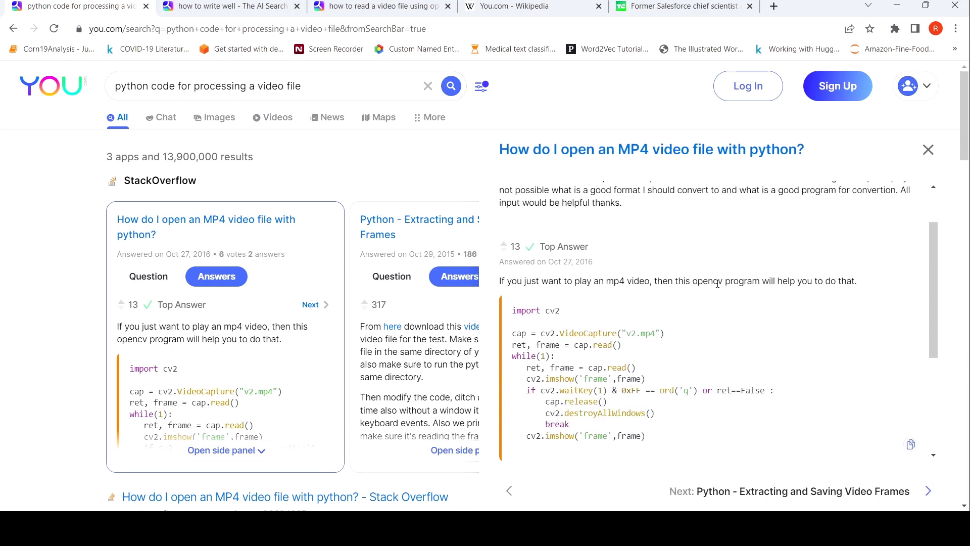
scroll(down, 3)
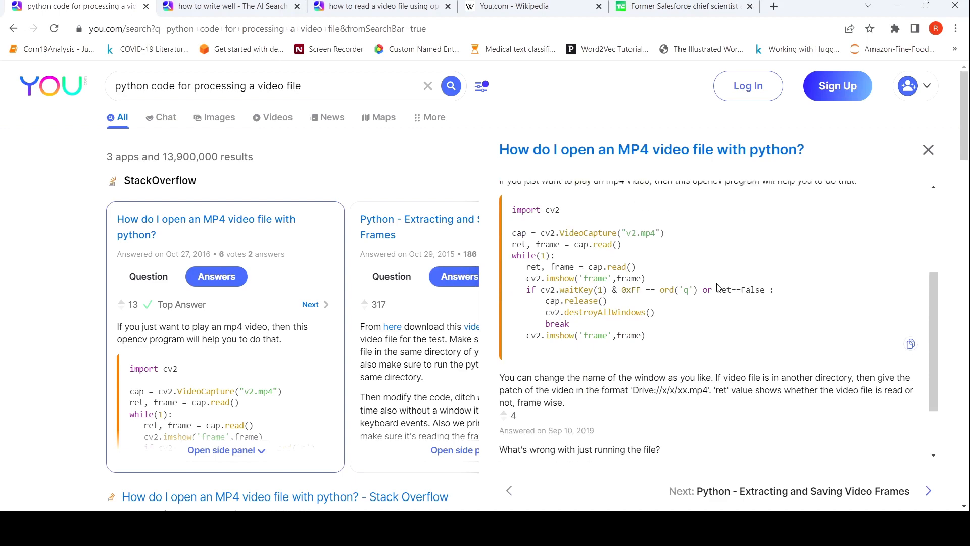
scroll(down, 3)
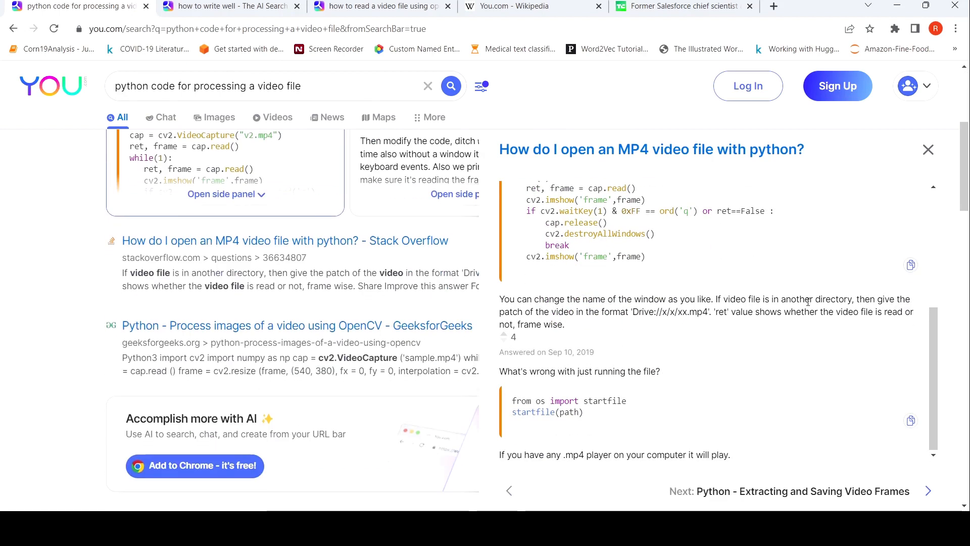
scroll(up, 3)
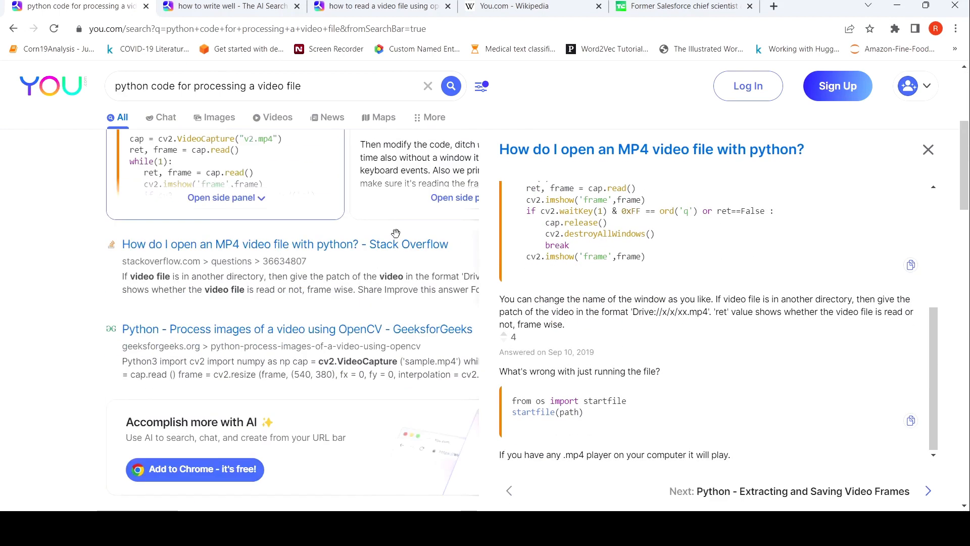
scroll(down, 3)
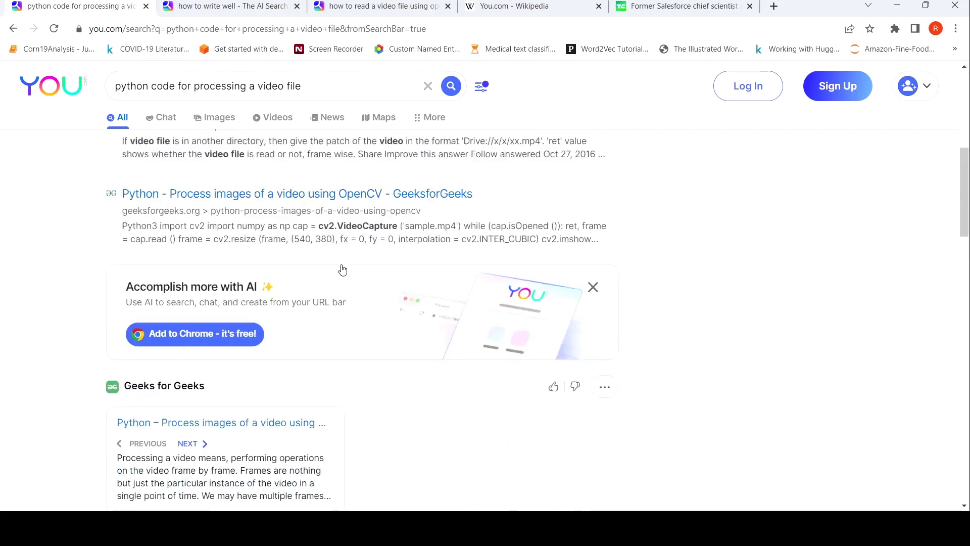
scroll(down, 3)
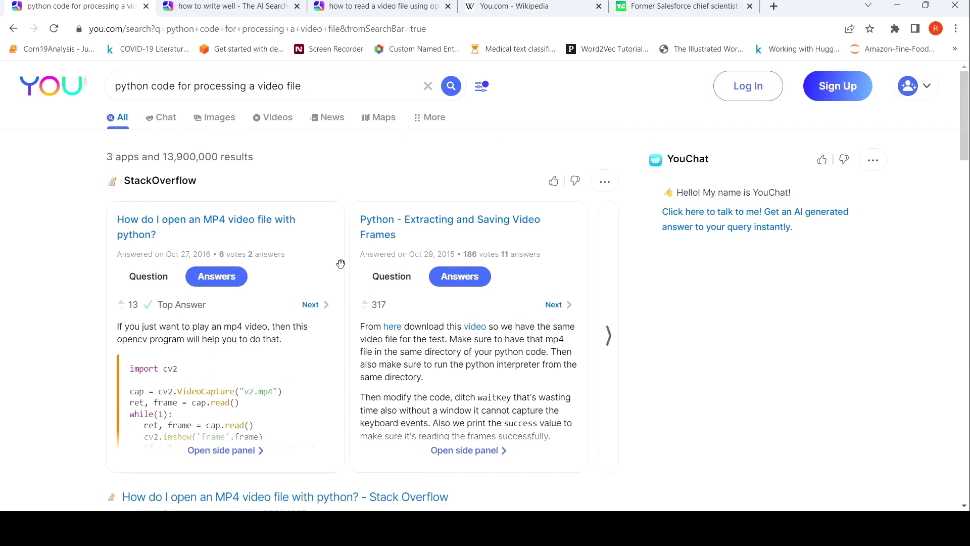
mouse_move(406, 206)
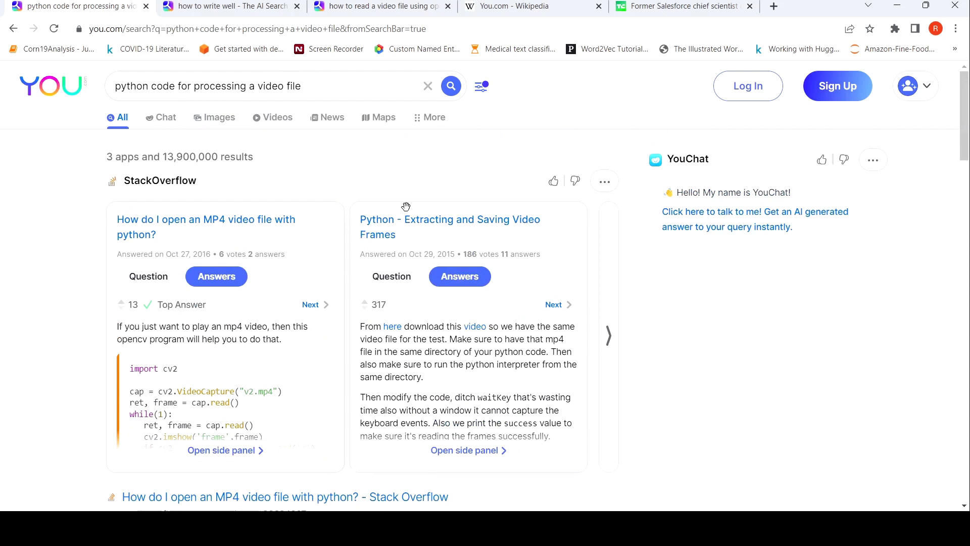
mouse_move(834, 215)
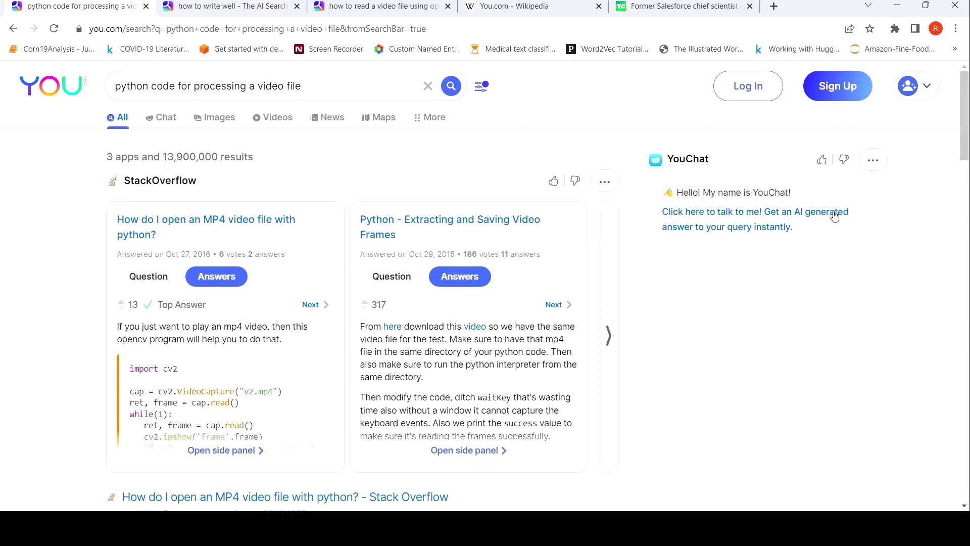
mouse_move(767, 214)
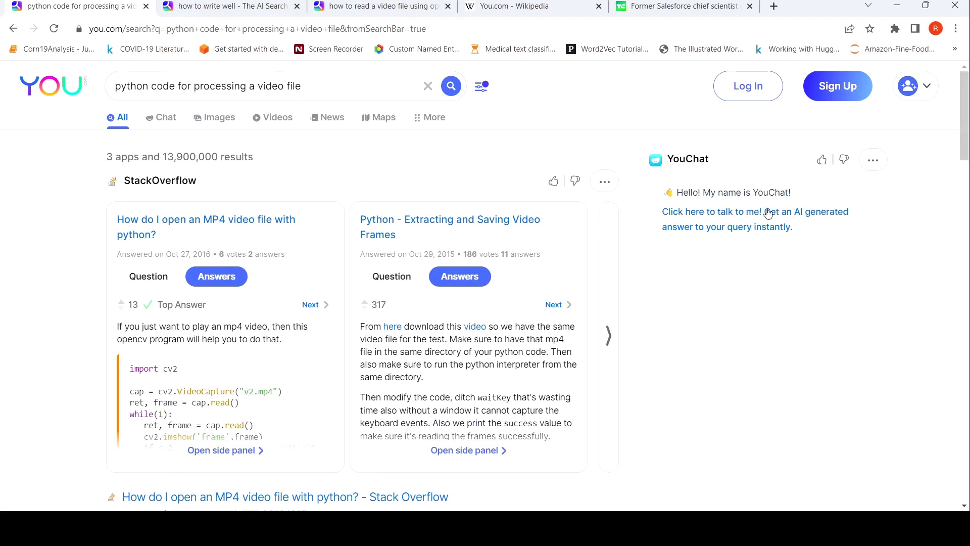
mouse_move(176, 121)
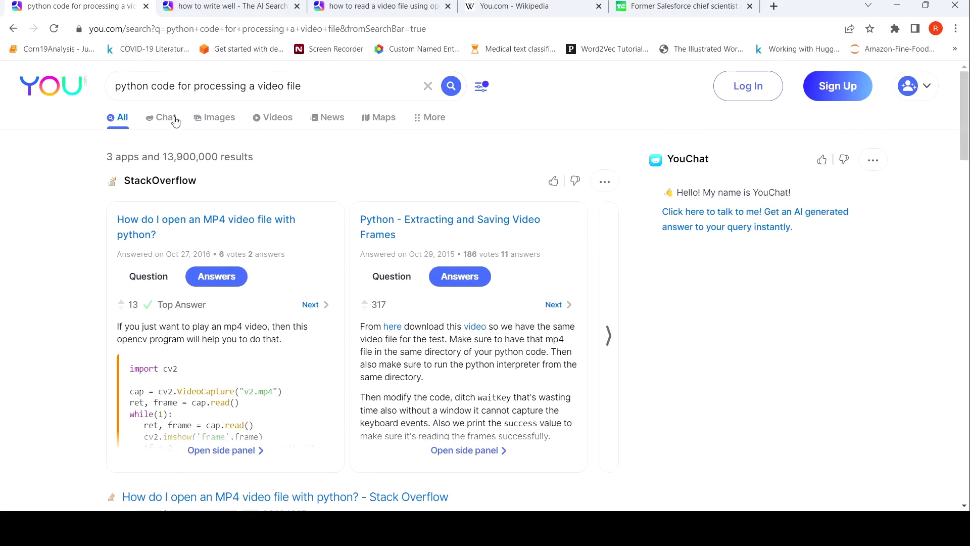
Step: Get YouChat's OpenCV VideoCapture code example for the query and scroll through it
click(164, 118)
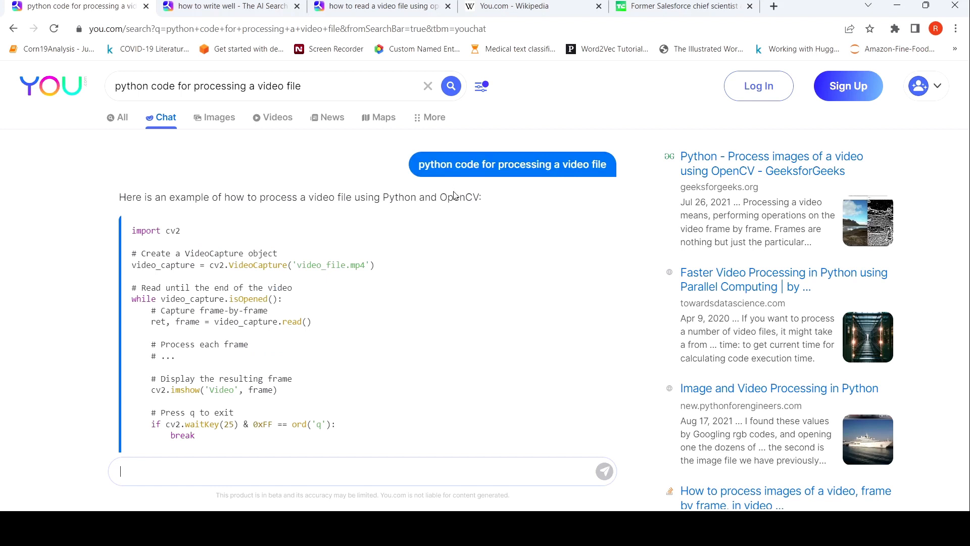
scroll(down, 3)
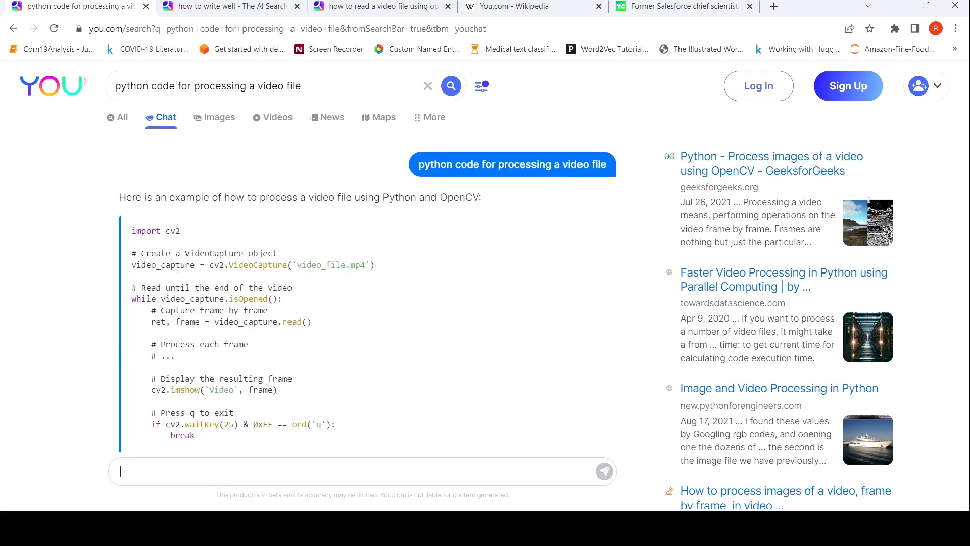
scroll(down, 3)
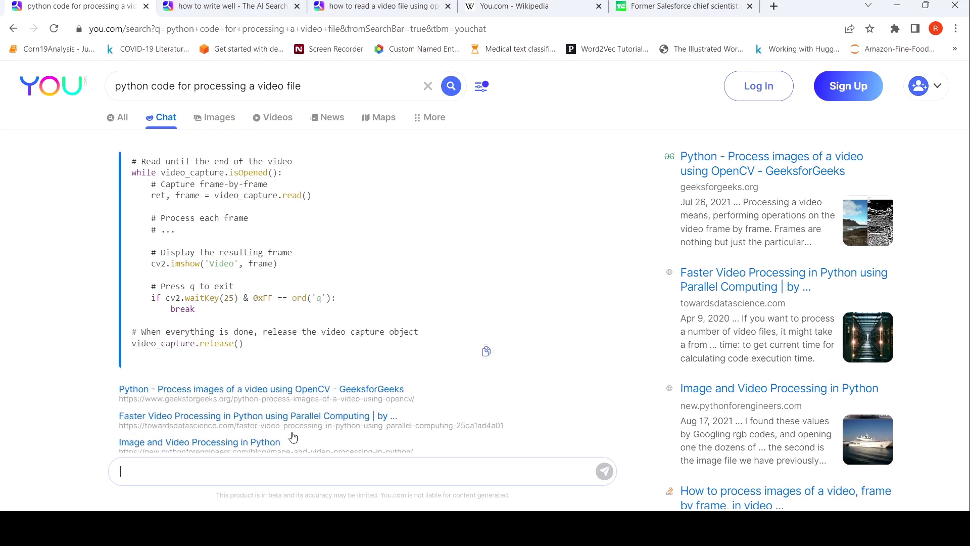
Step: Ask 'how to optimize this code' and read the caching, memoization and vectorization advice
text(h)
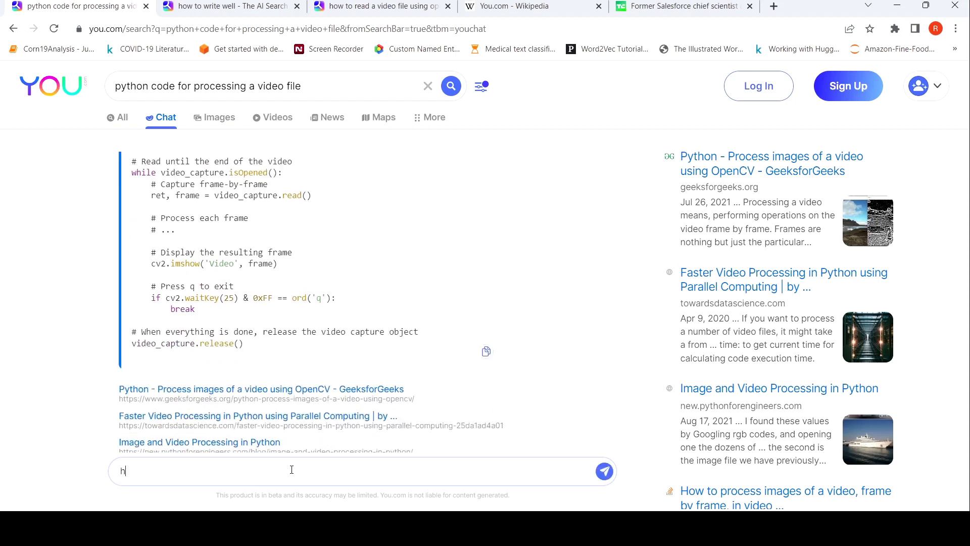
text(ow to)
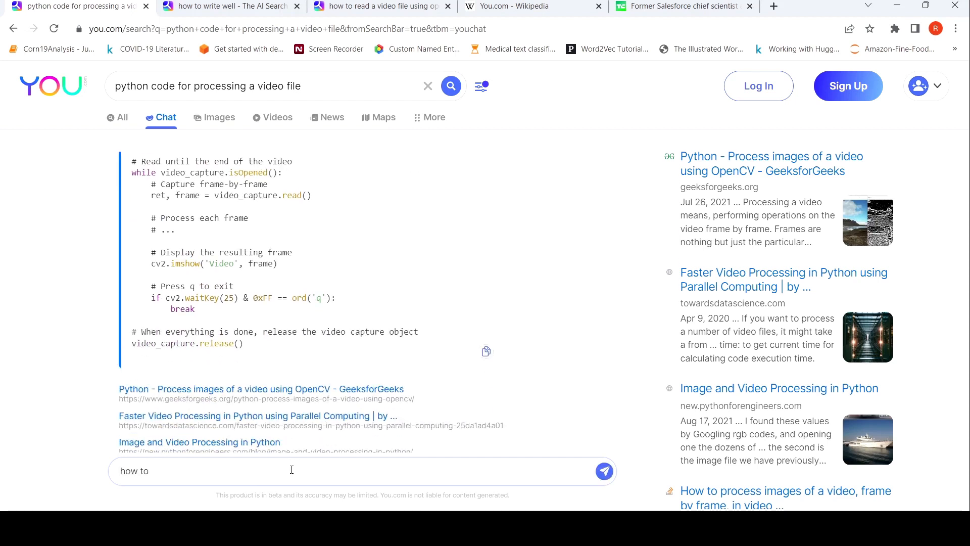
text(optimzie this)
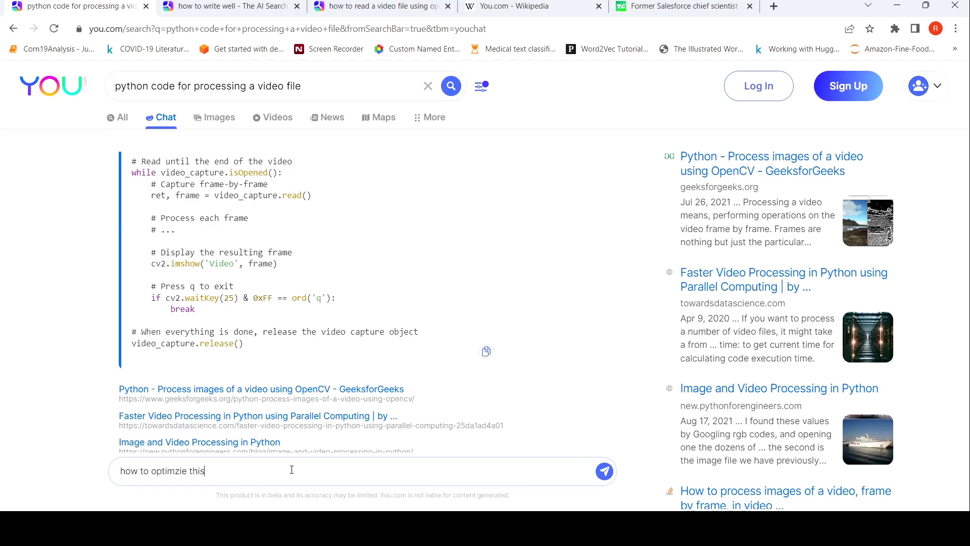
click(603, 471)
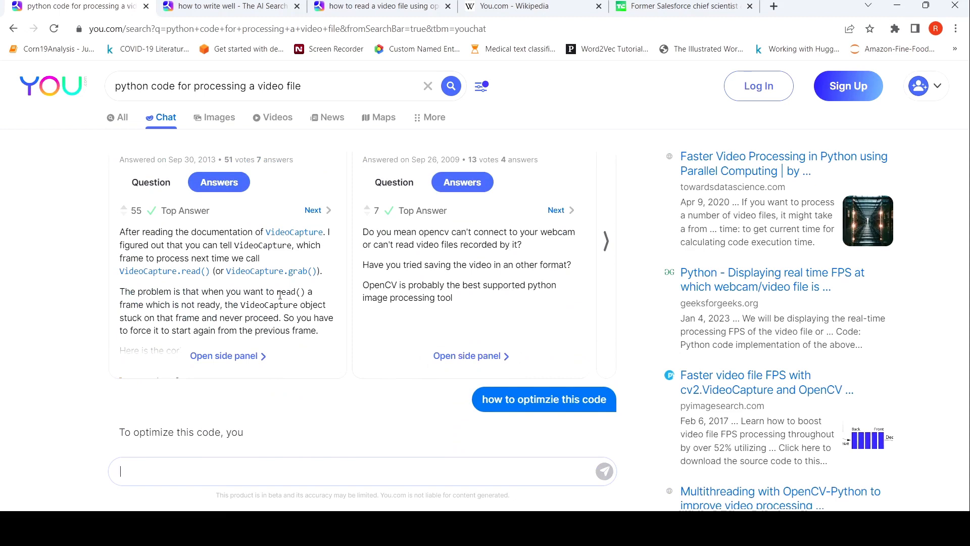
scroll(down, 3)
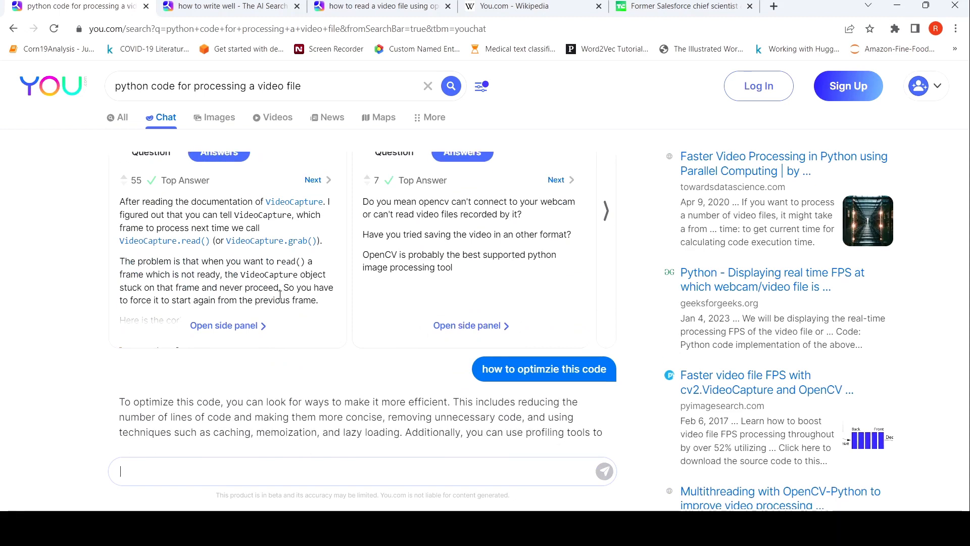
scroll(down, 3)
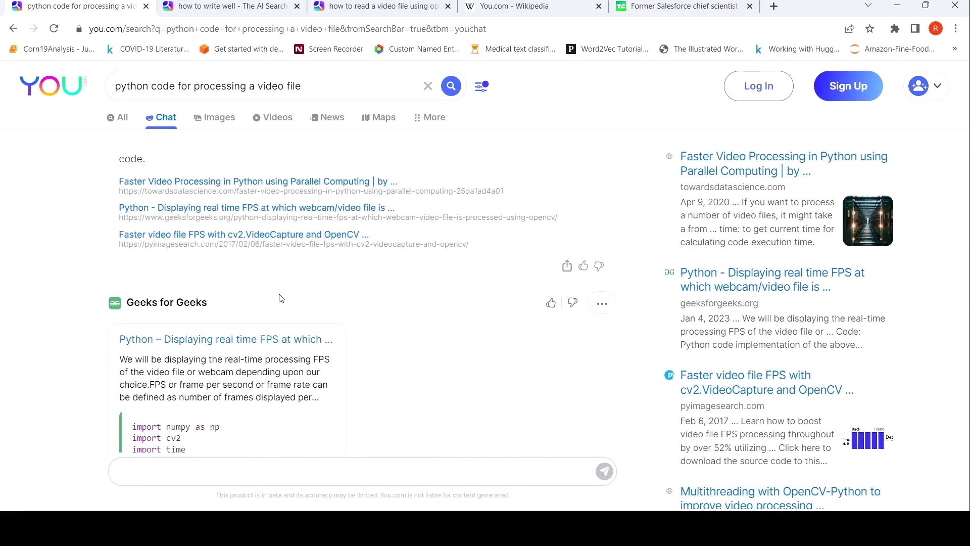
scroll(down, 3)
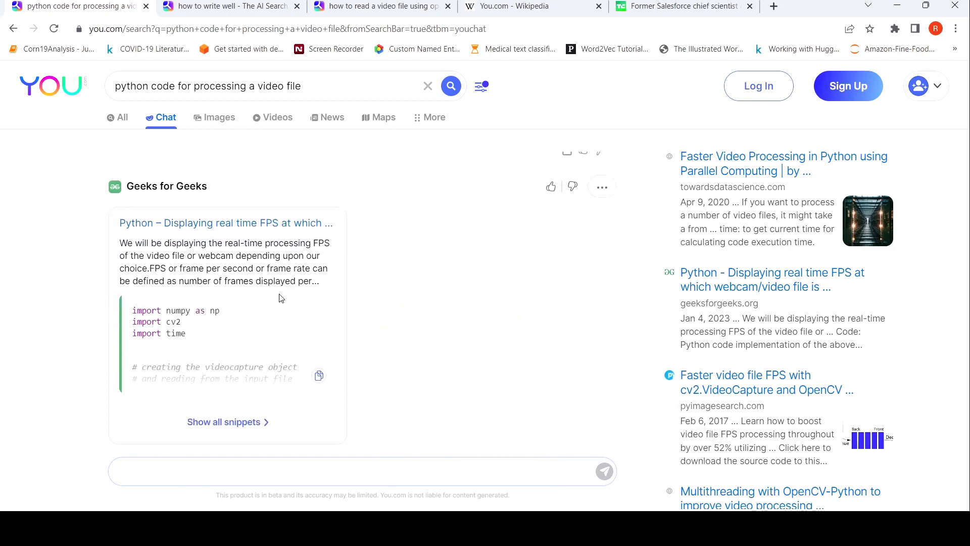
scroll(down, 3)
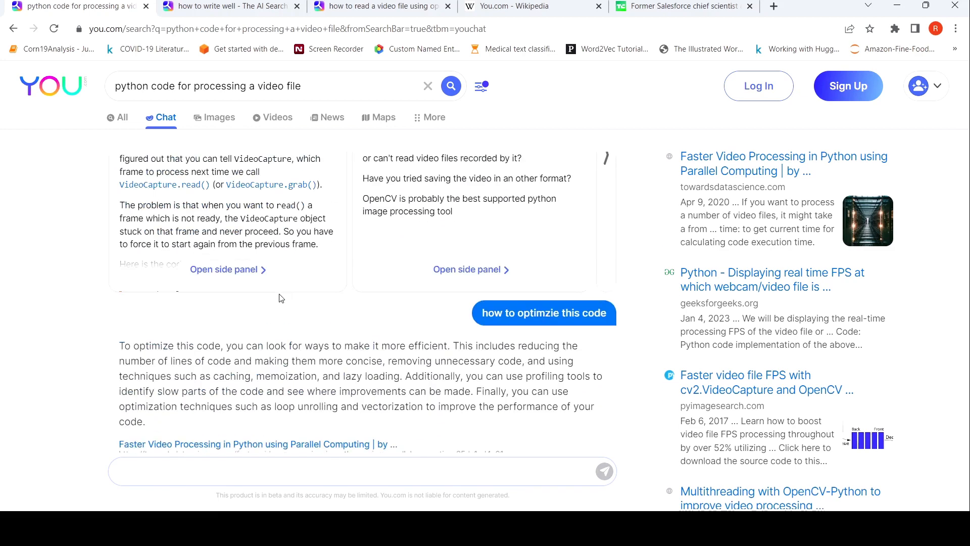
scroll(up, 3)
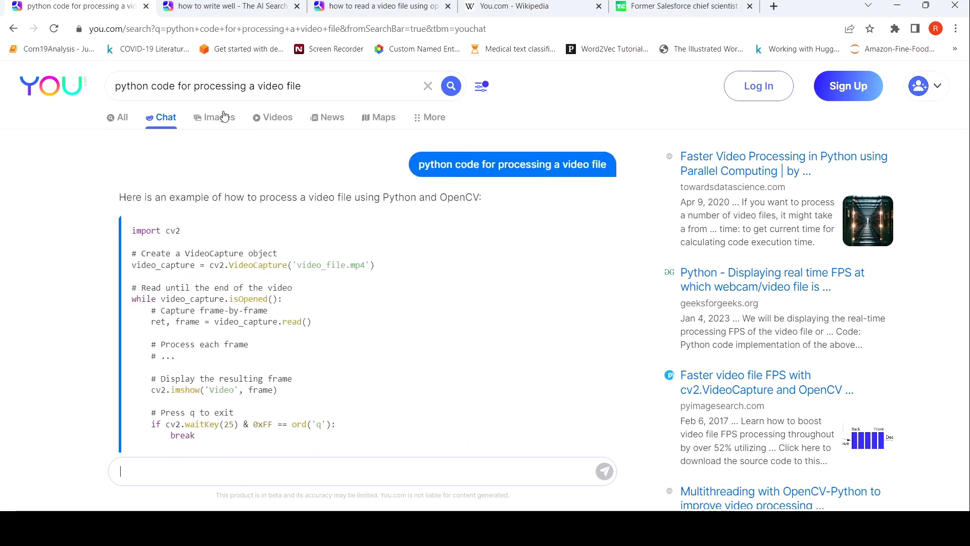
Step: View the Images and Videos results for the video-processing query, then leave for the home page
click(218, 117)
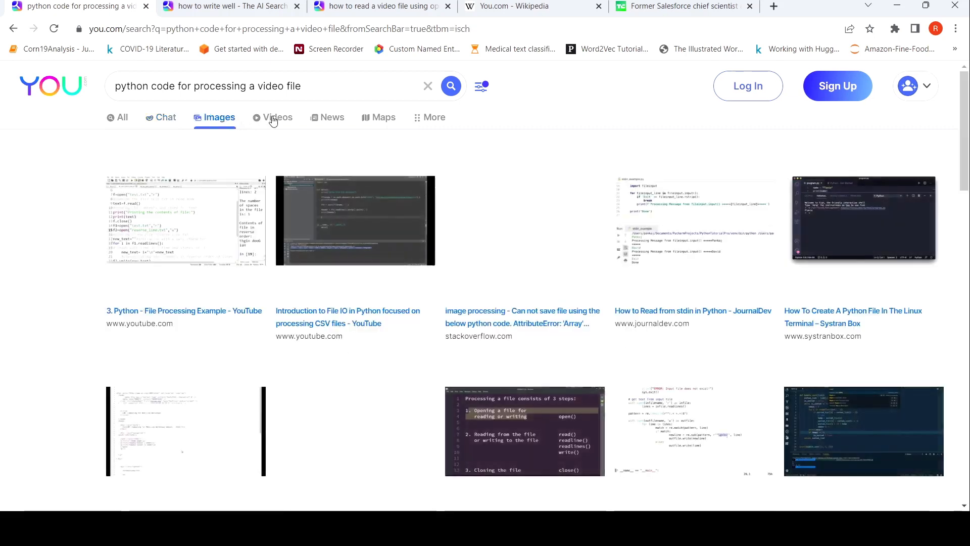
click(273, 116)
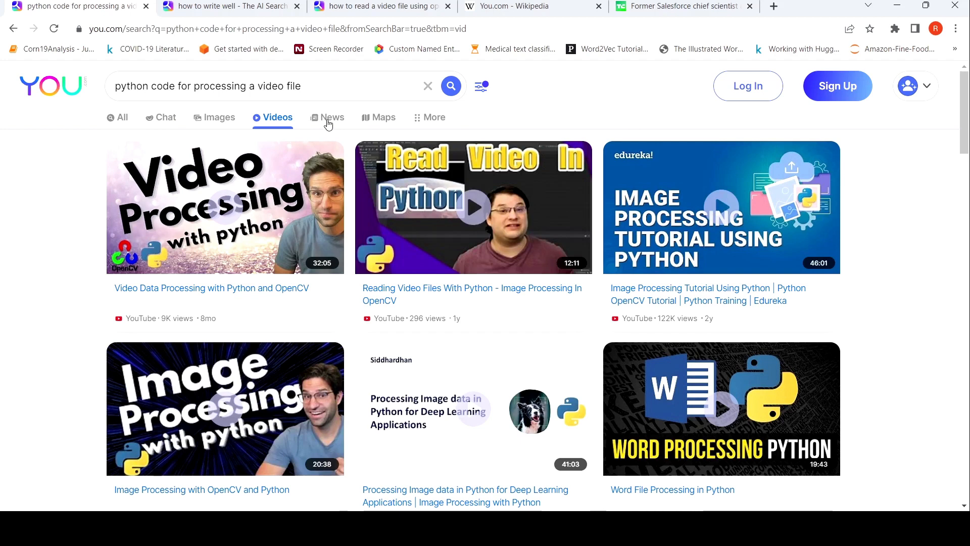
click(332, 117)
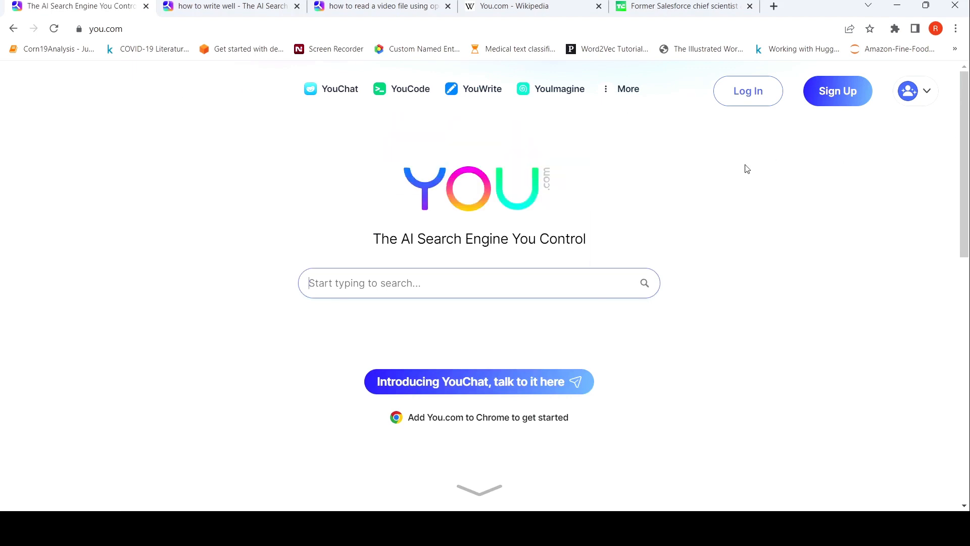
mouse_move(410, 88)
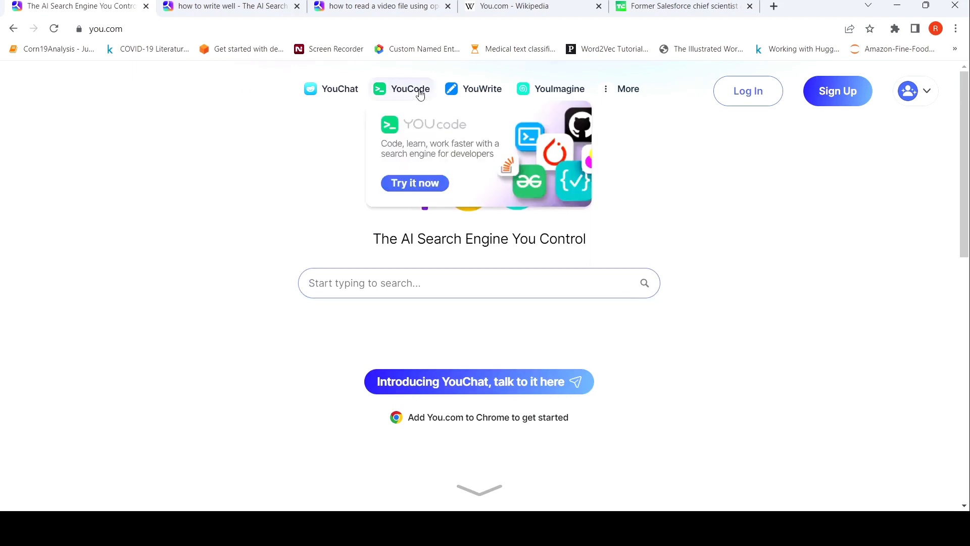
Step: Search YouCode for 'python code for processing a video file'
click(410, 89)
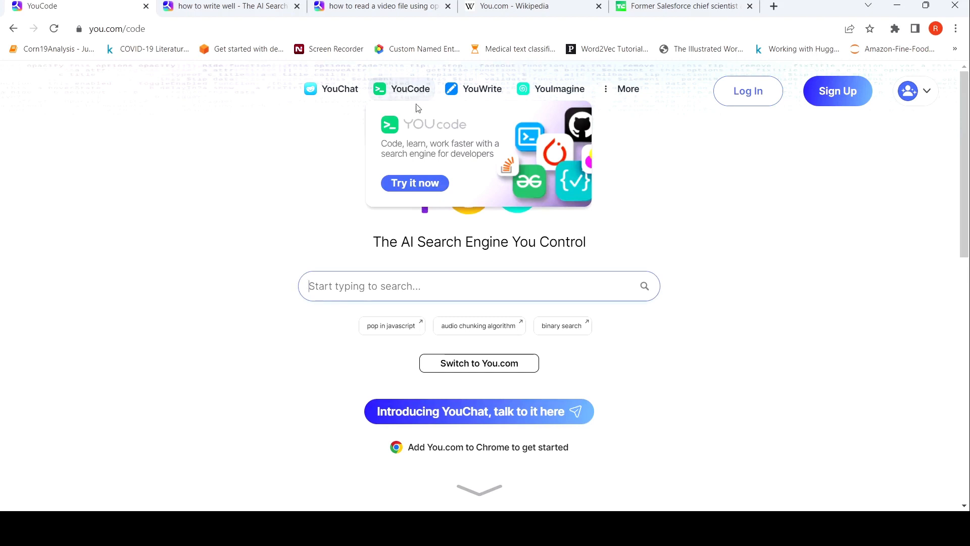
mouse_move(442, 308)
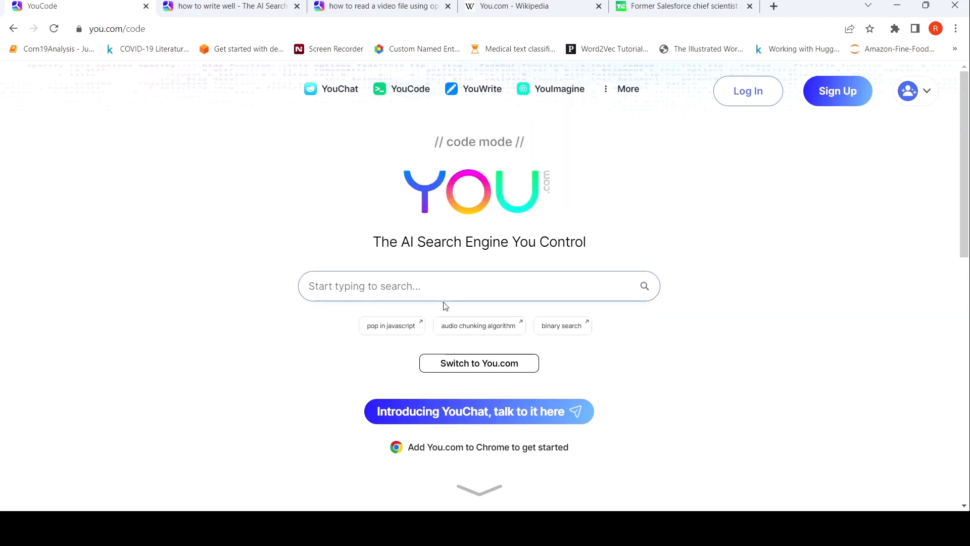
click(433, 286)
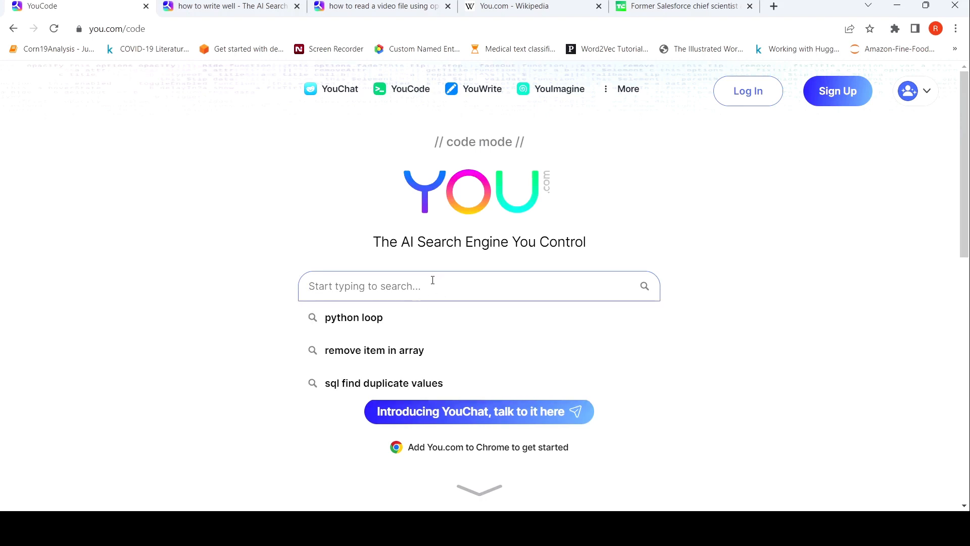
text(pyt)
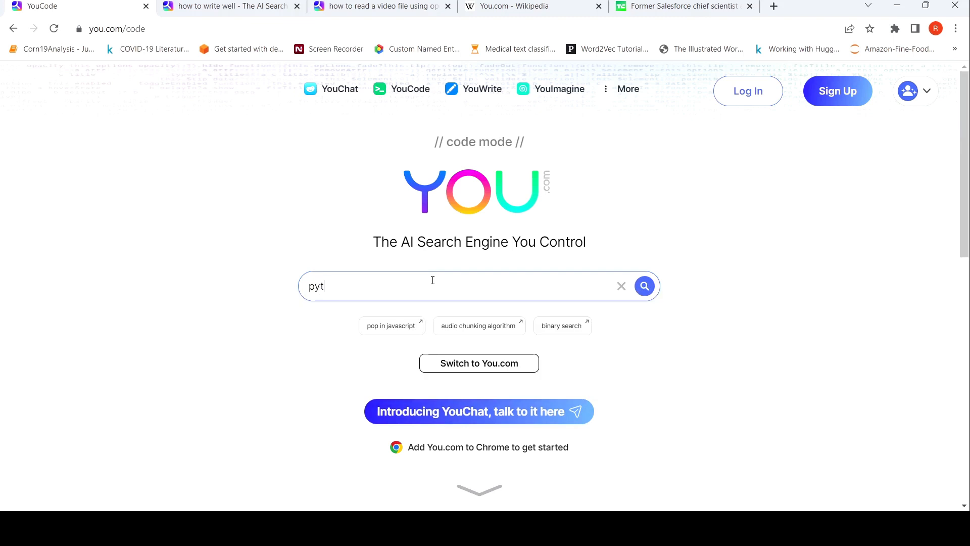
text(hon code for)
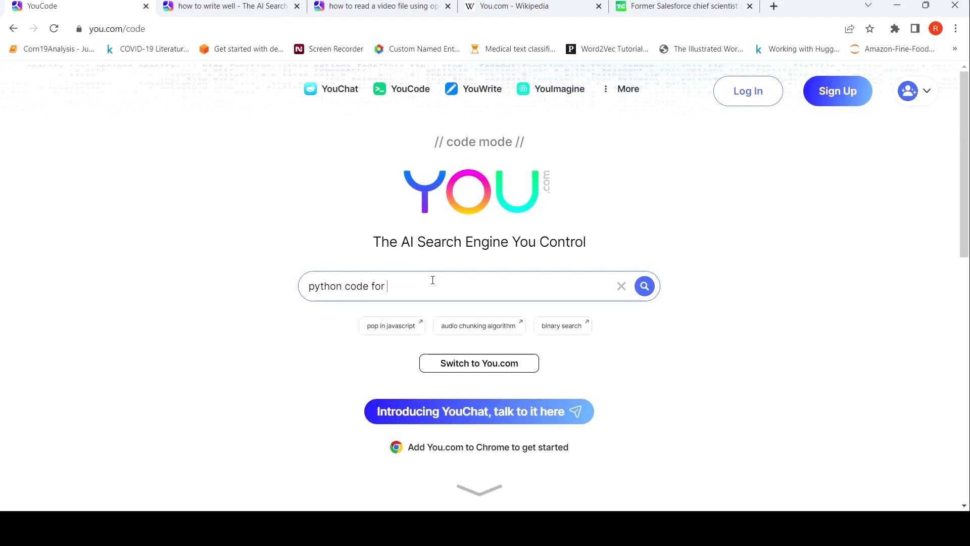
text(processing)
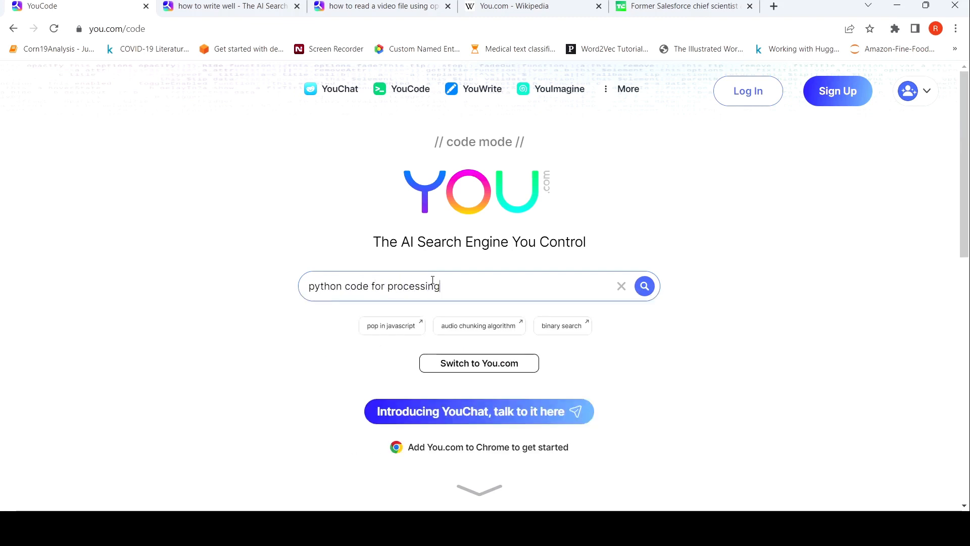
text(avideo f)
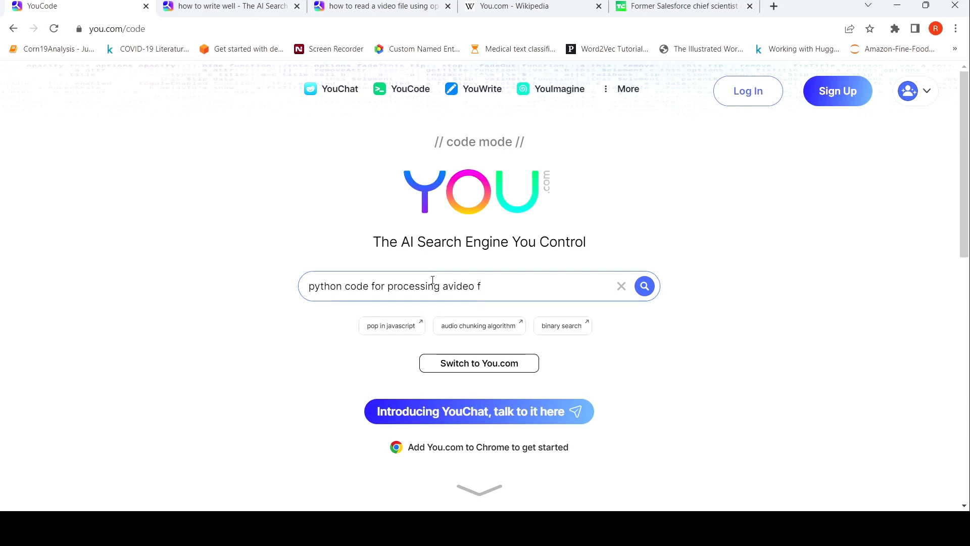
text(ile)
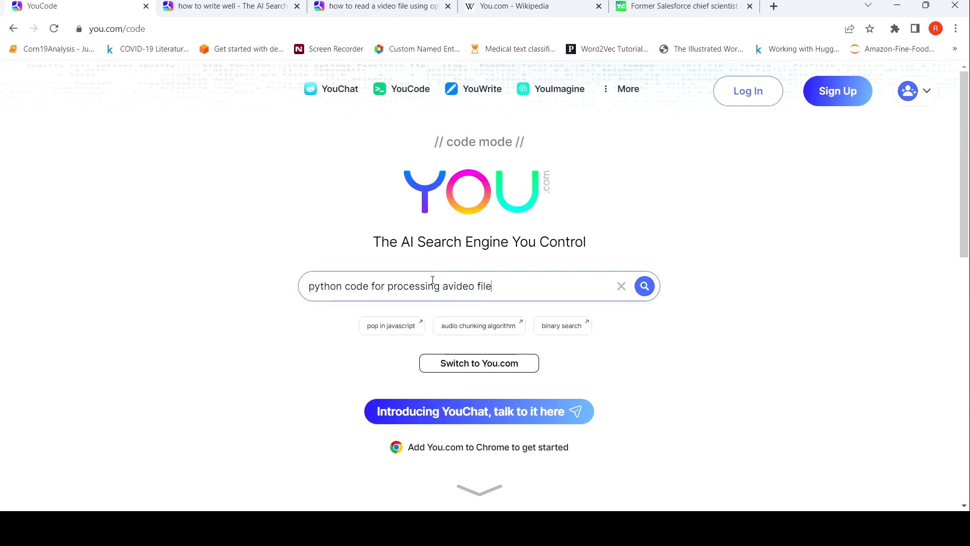
click(643, 285)
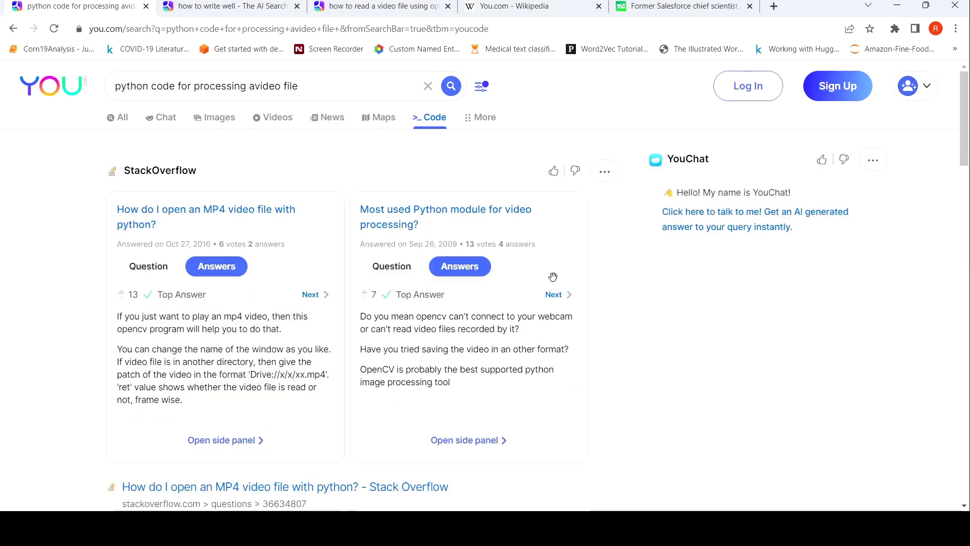
Step: Scroll past the GeeksforGeeks snippets down to the Code Complete generator
click(216, 266)
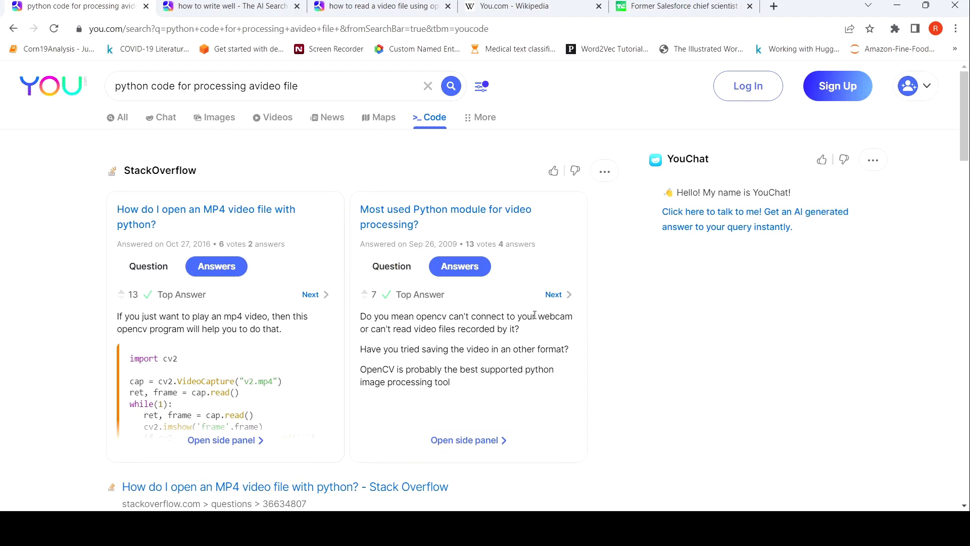
mouse_move(478, 306)
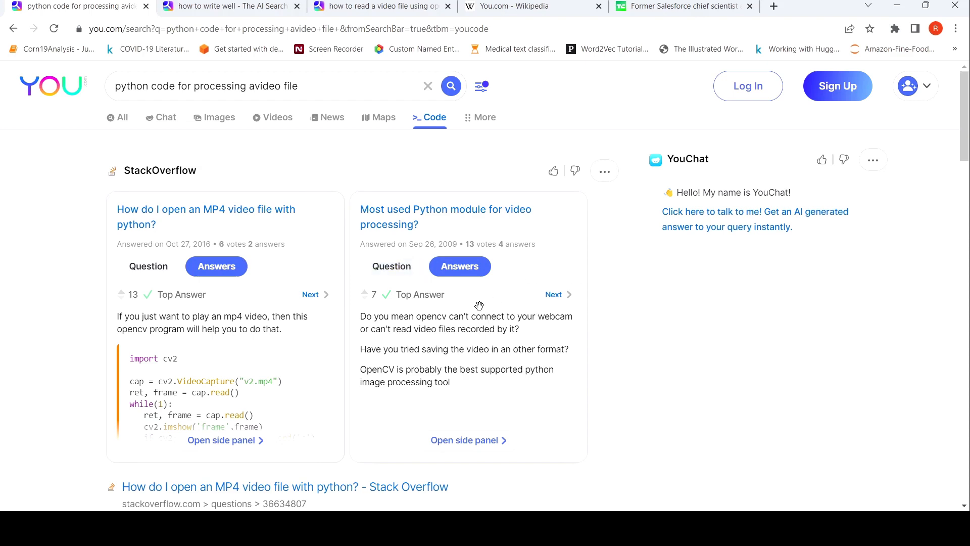
scroll(down, 3)
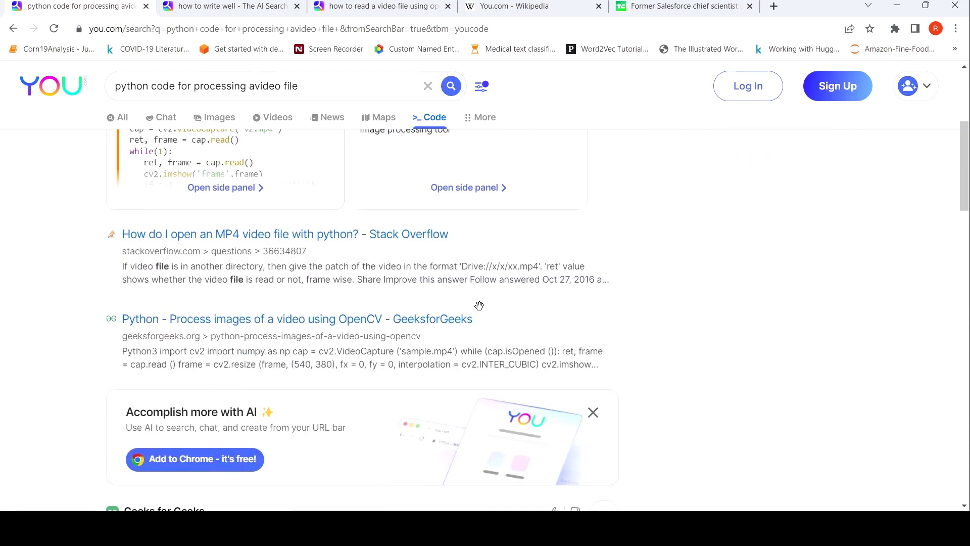
scroll(down, 3)
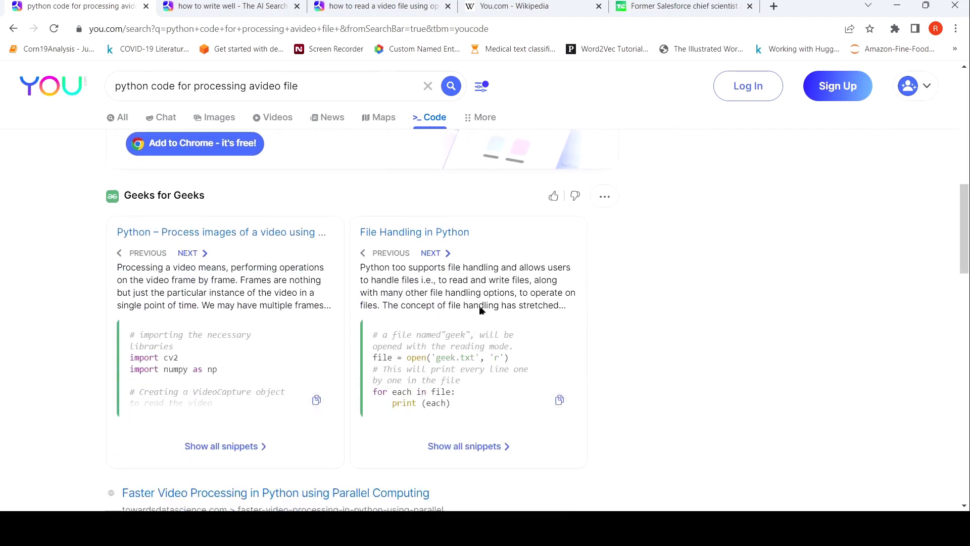
scroll(down, 3)
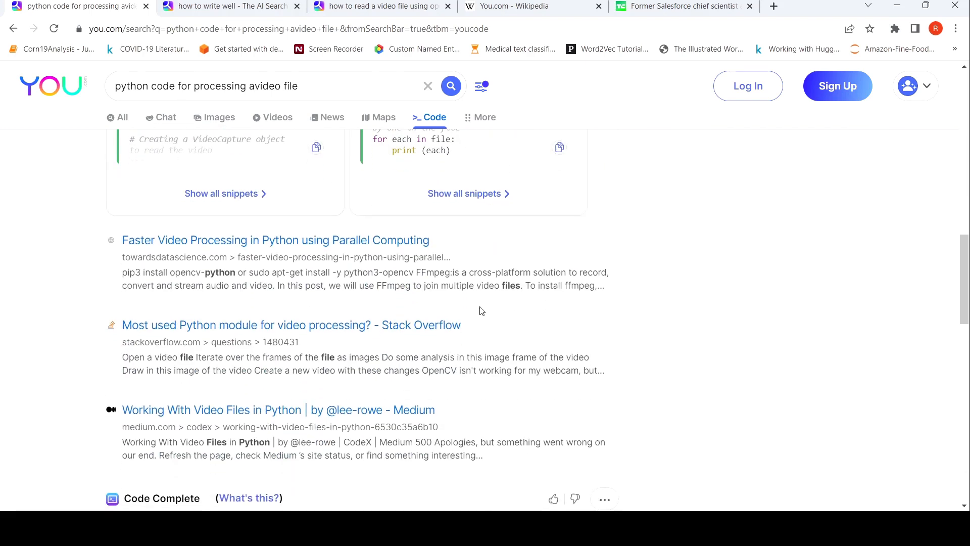
scroll(down, 3)
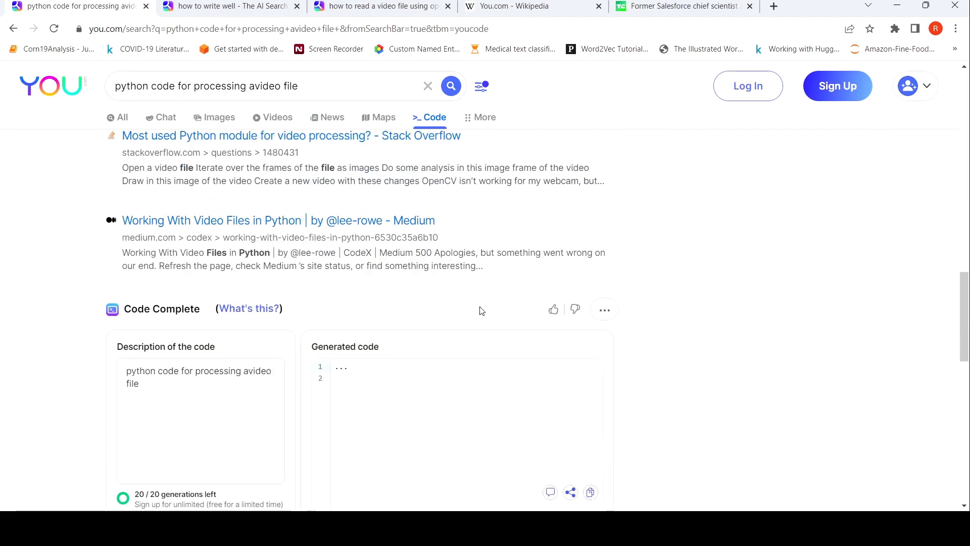
scroll(down, 3)
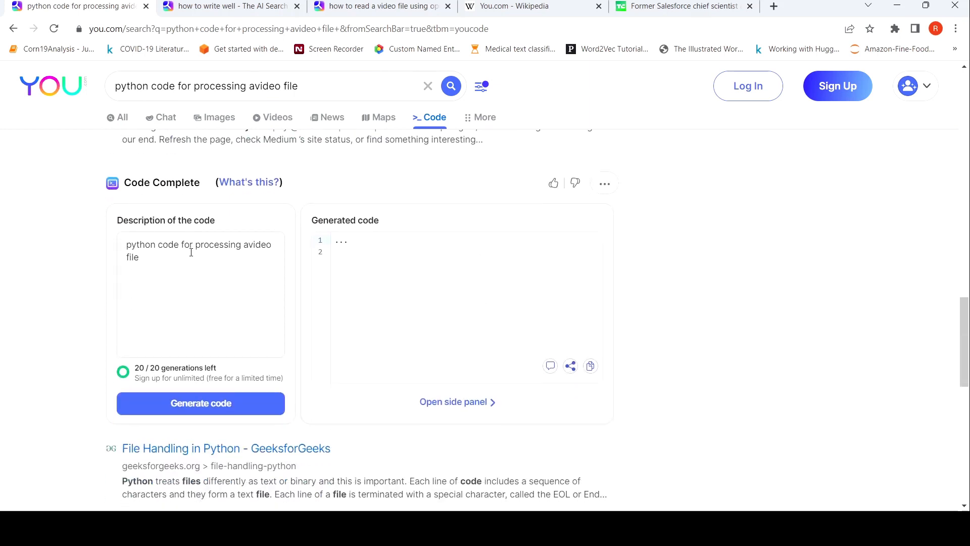
mouse_move(248, 182)
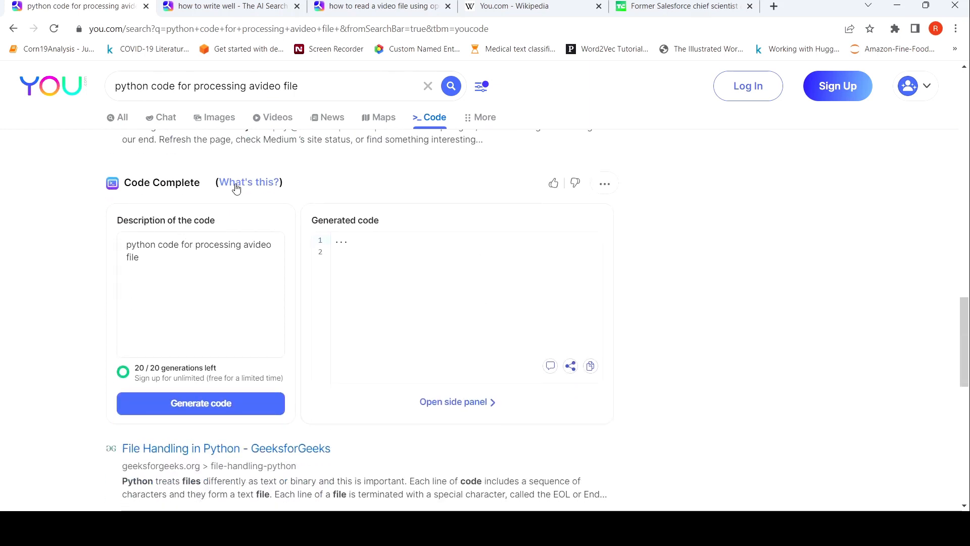
Step: Generate the 'Processing video:' Python snippet and view it in the side panel
click(200, 403)
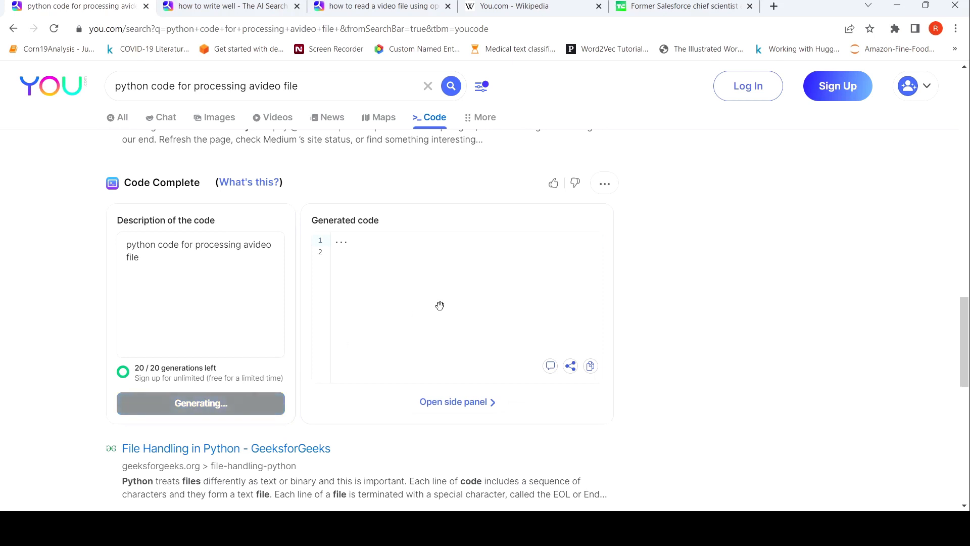
mouse_move(215, 376)
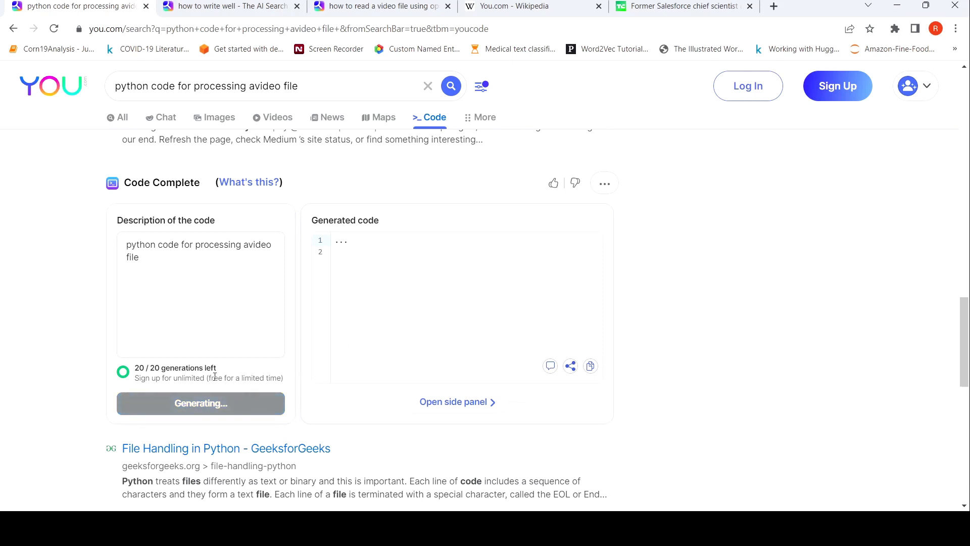
mouse_move(222, 388)
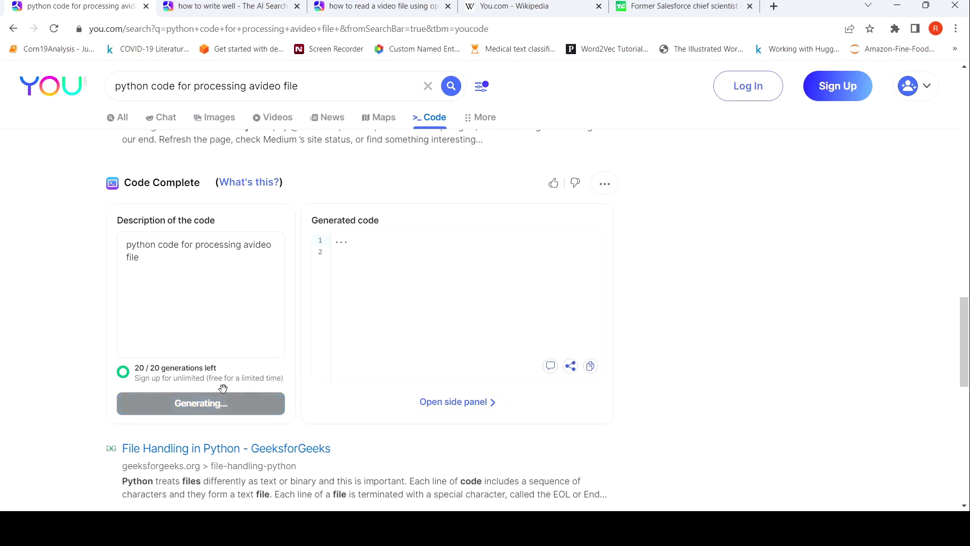
mouse_move(251, 387)
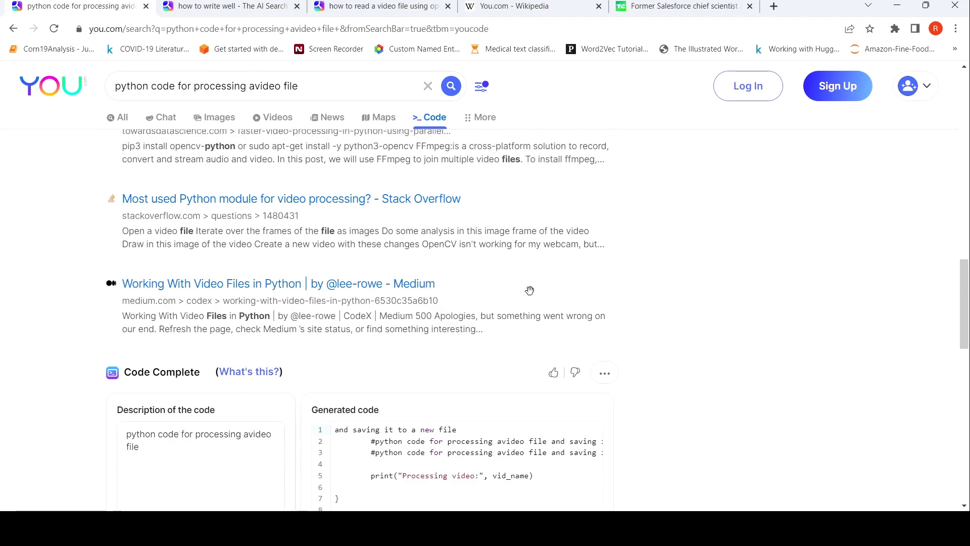
scroll(down, 3)
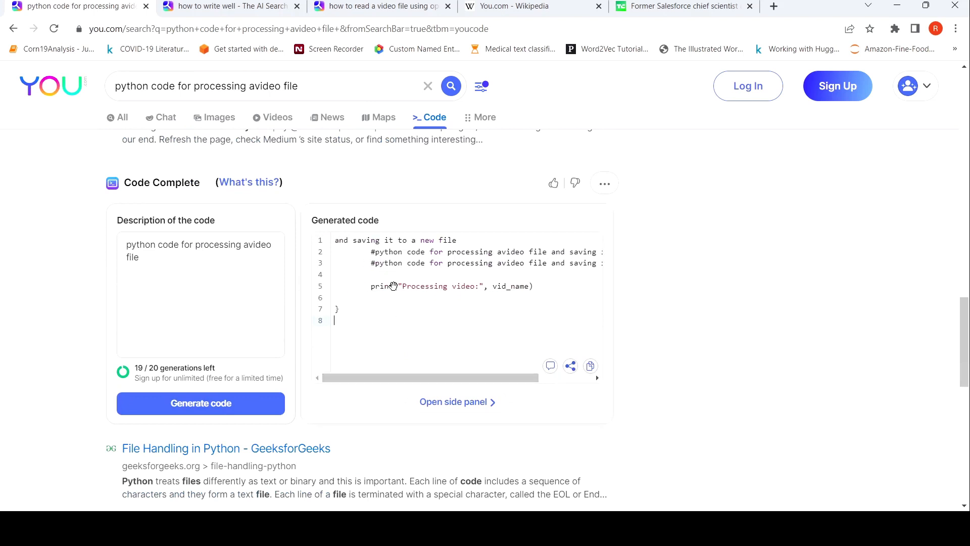
click(453, 401)
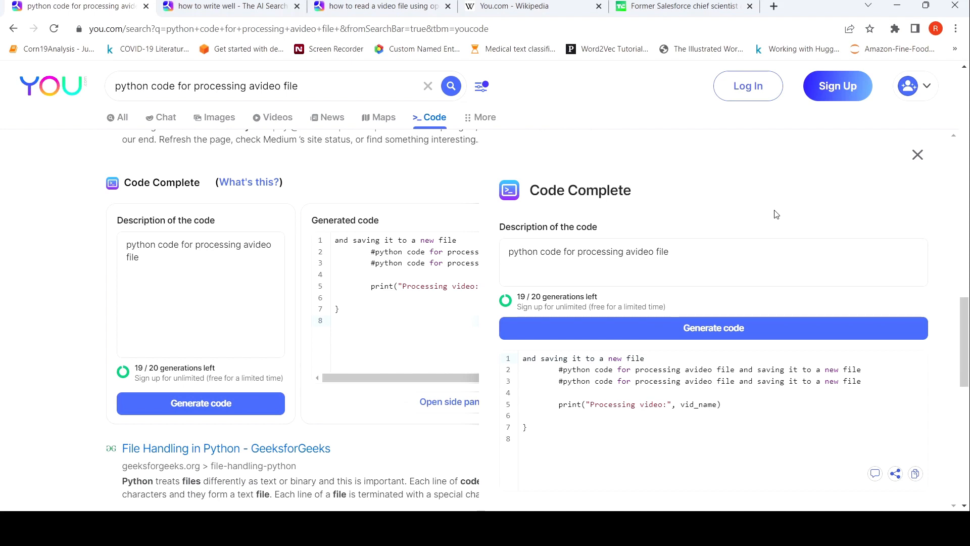
Step: Close the side panel, then open and dismiss the Help improve You.com feedback form
click(917, 154)
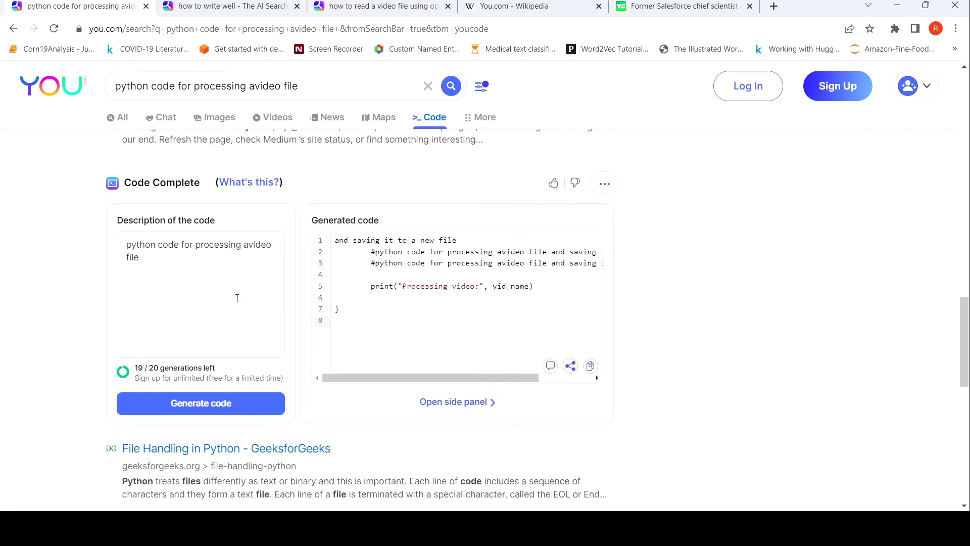
mouse_move(549, 365)
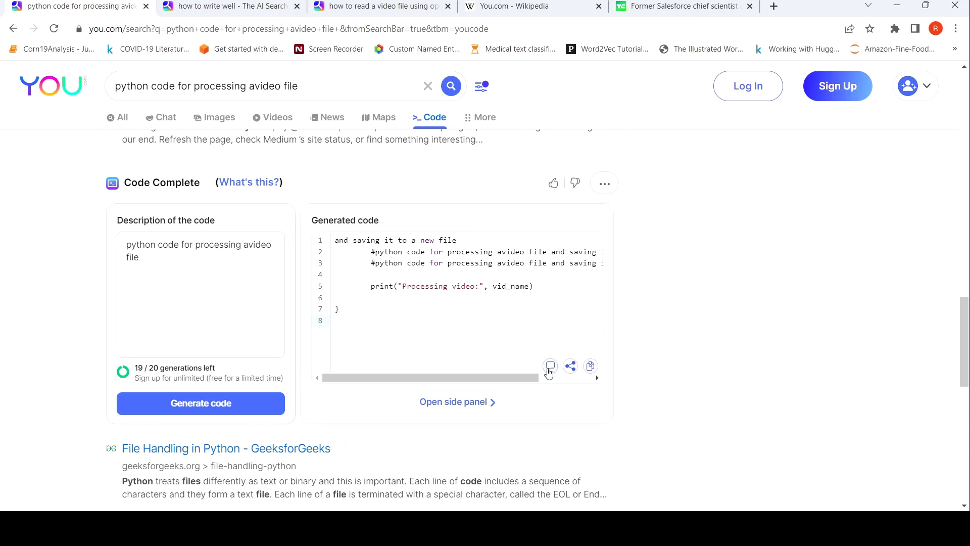
click(550, 366)
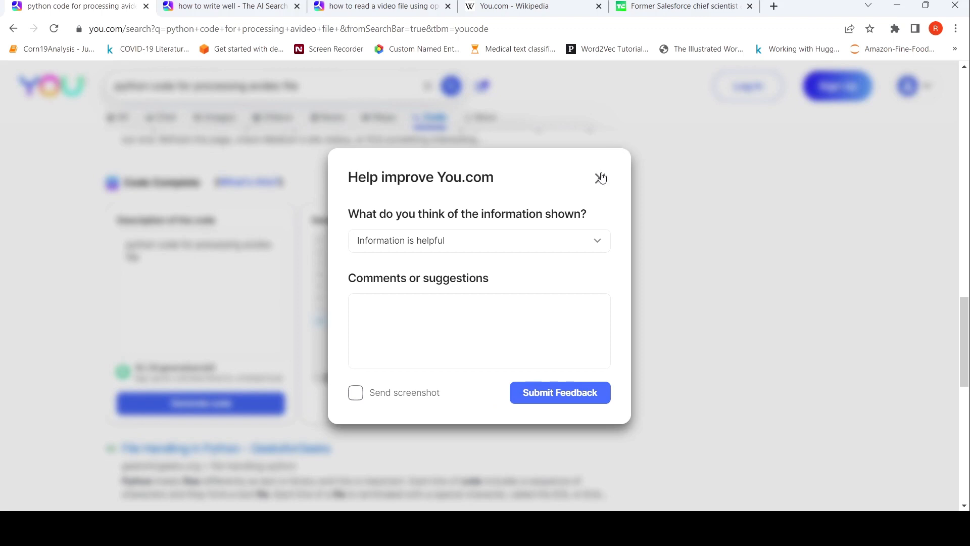
click(600, 178)
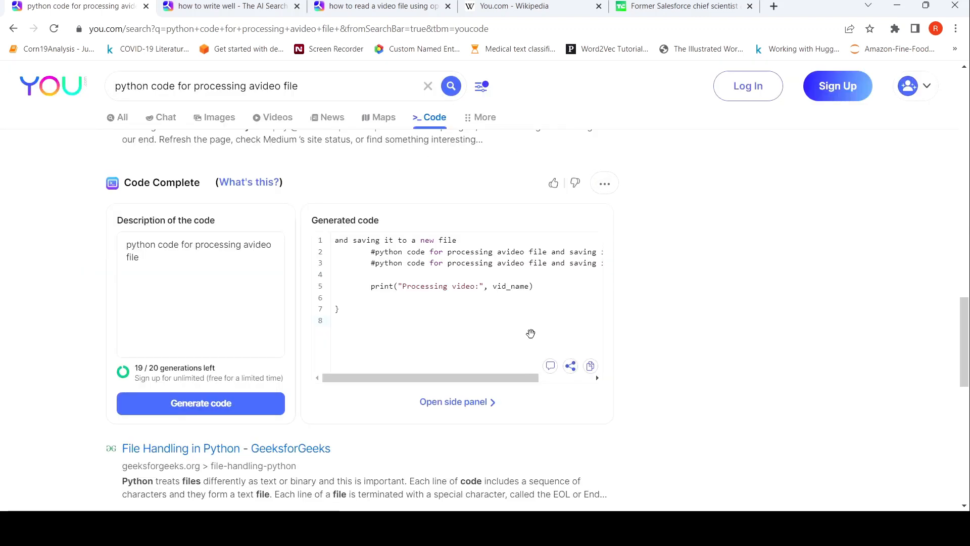
mouse_move(376, 224)
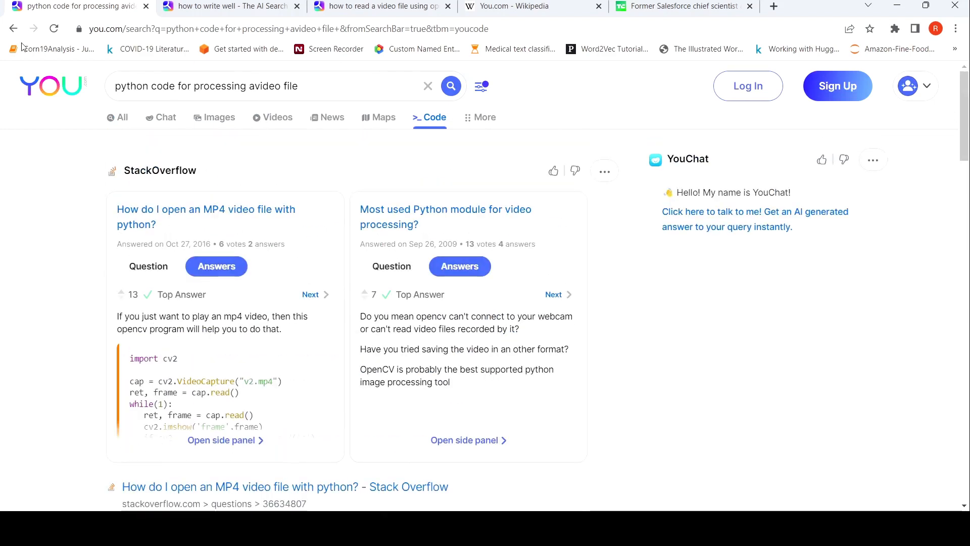
Step: Go back, then open the Explore 150+ apps page from the More menu
click(51, 86)
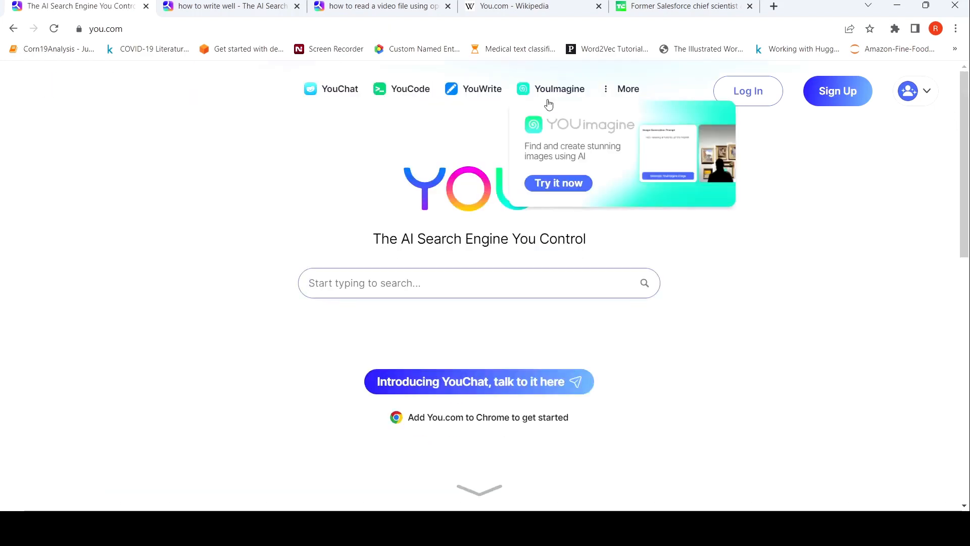
click(627, 89)
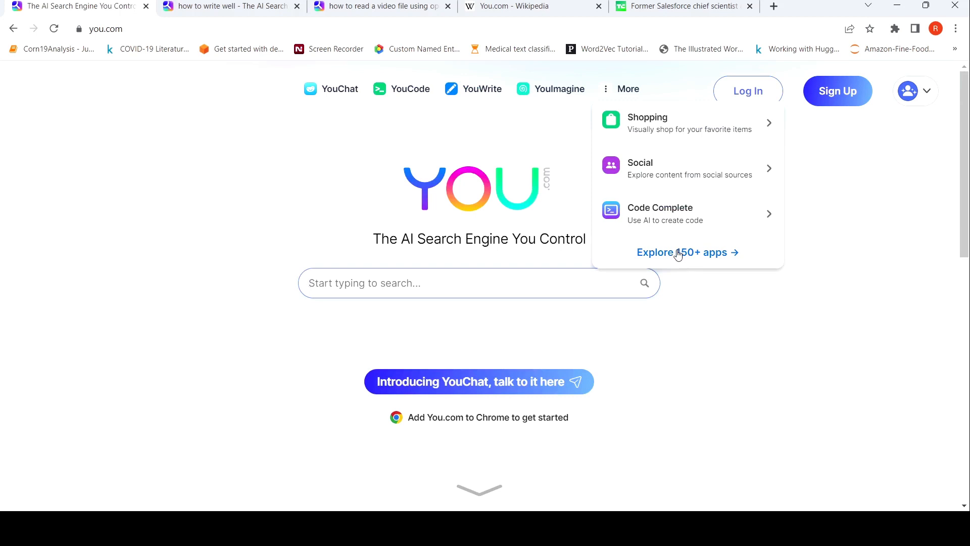
click(681, 251)
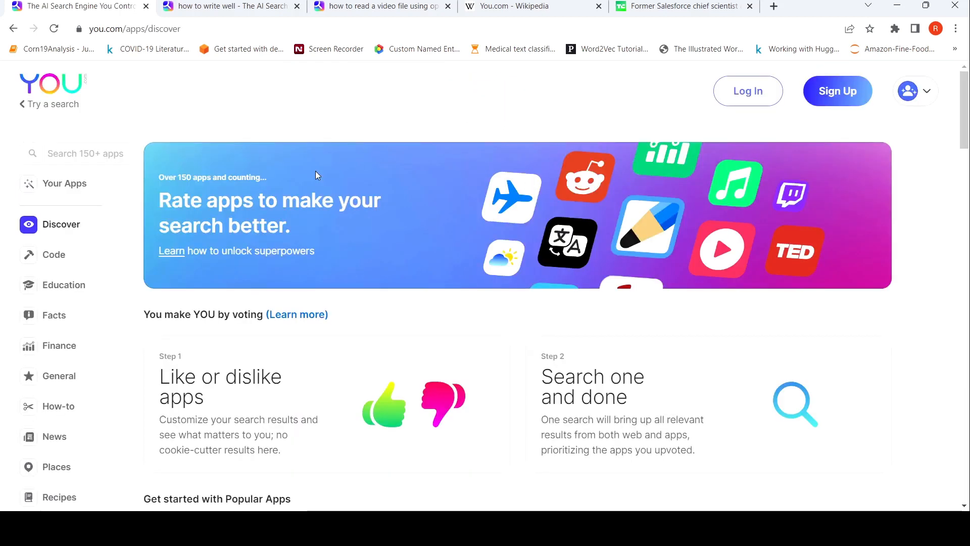
Step: Browse the popular and newest apps, then return to the search home page
scroll(down, 3)
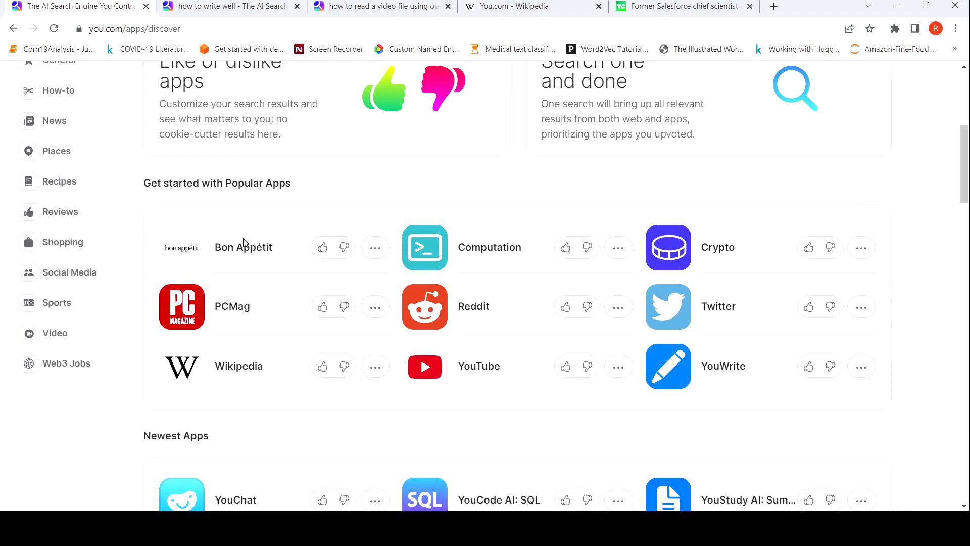
mouse_move(449, 241)
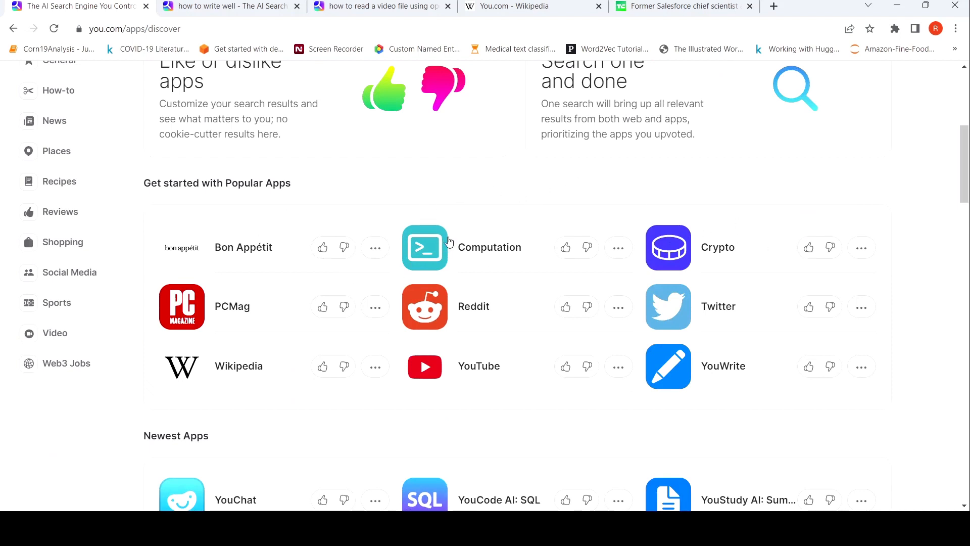
scroll(up, 3)
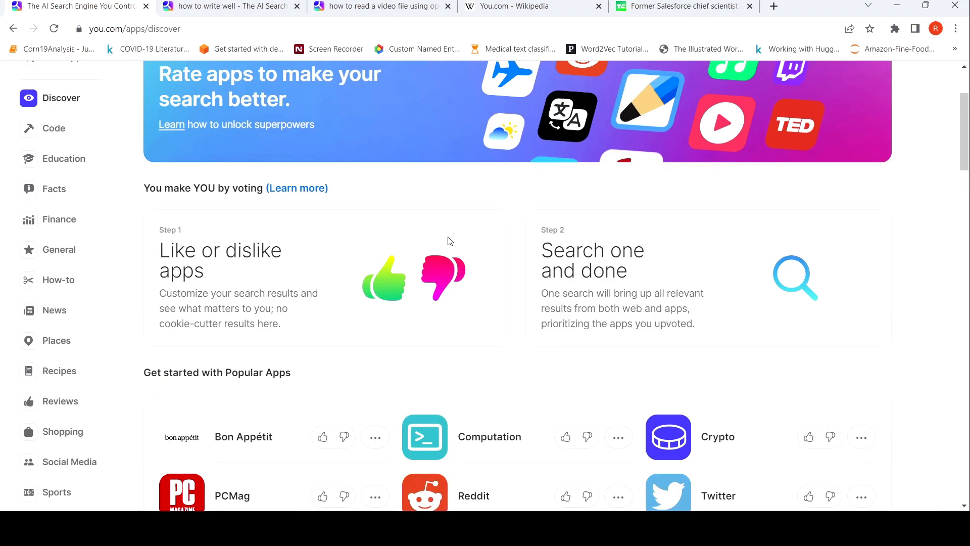
scroll(up, 3)
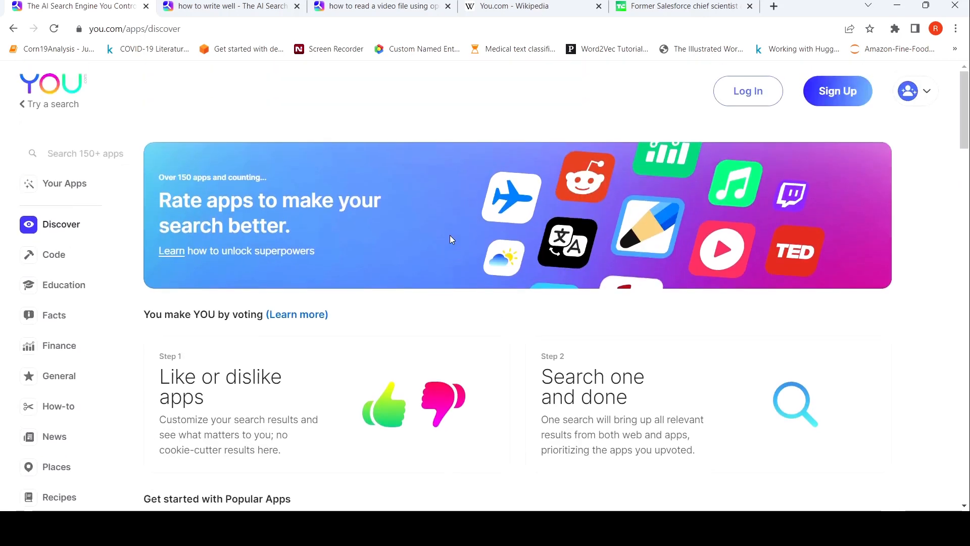
scroll(down, 3)
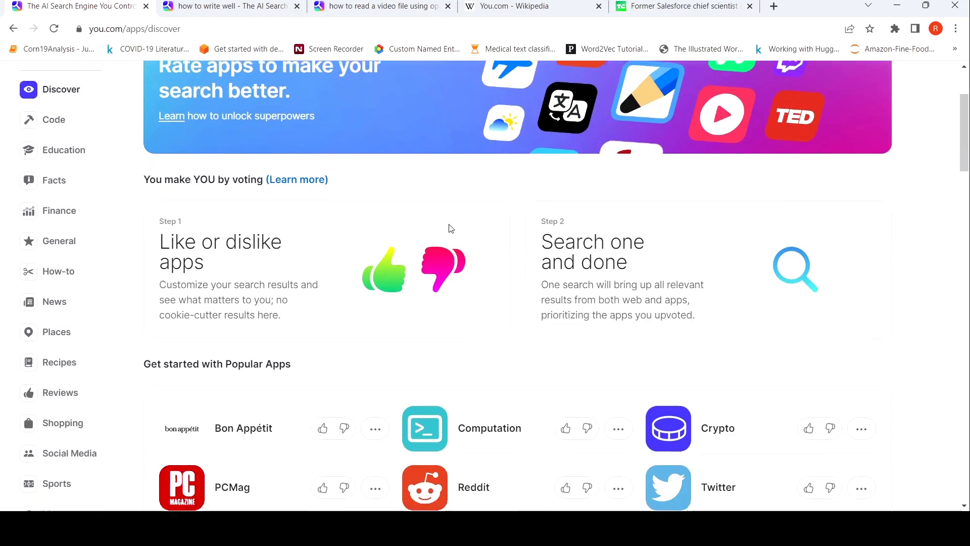
scroll(down, 3)
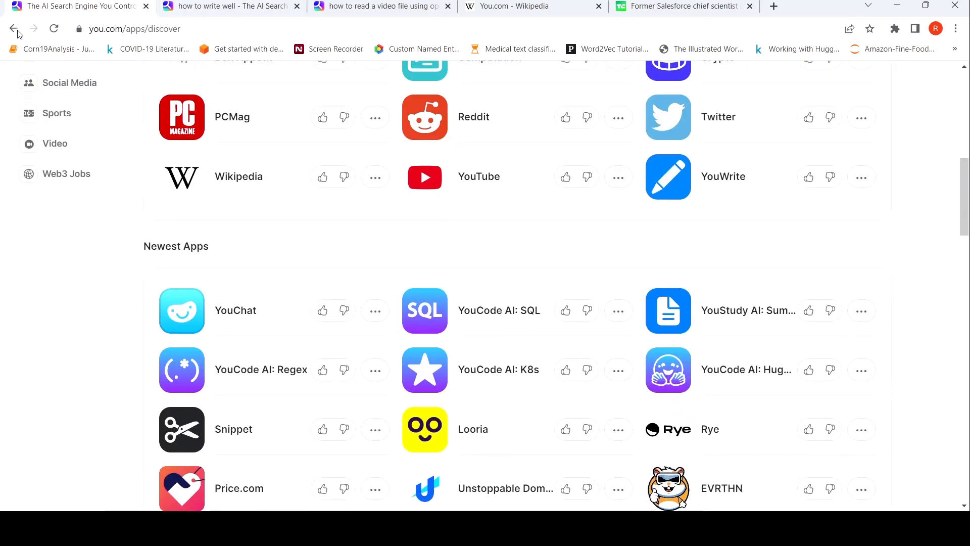
click(14, 29)
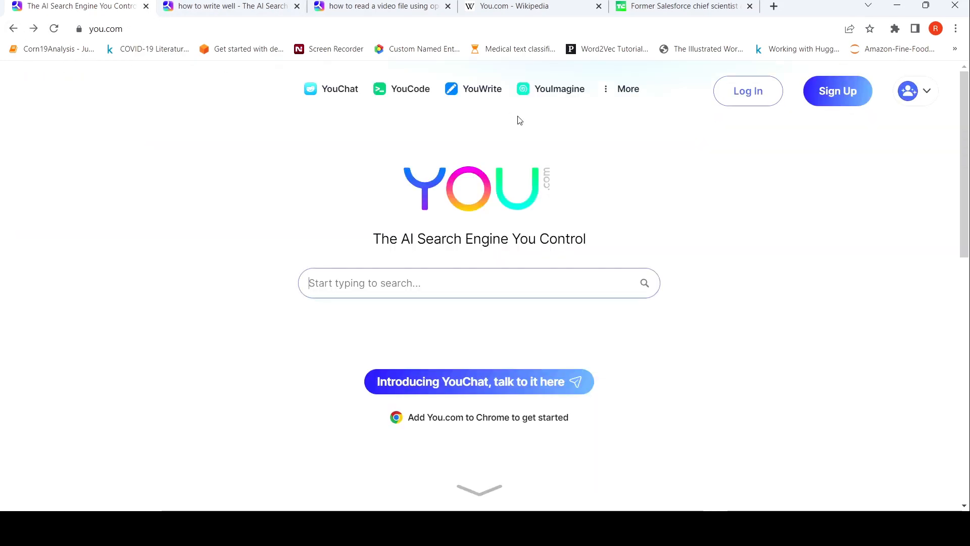